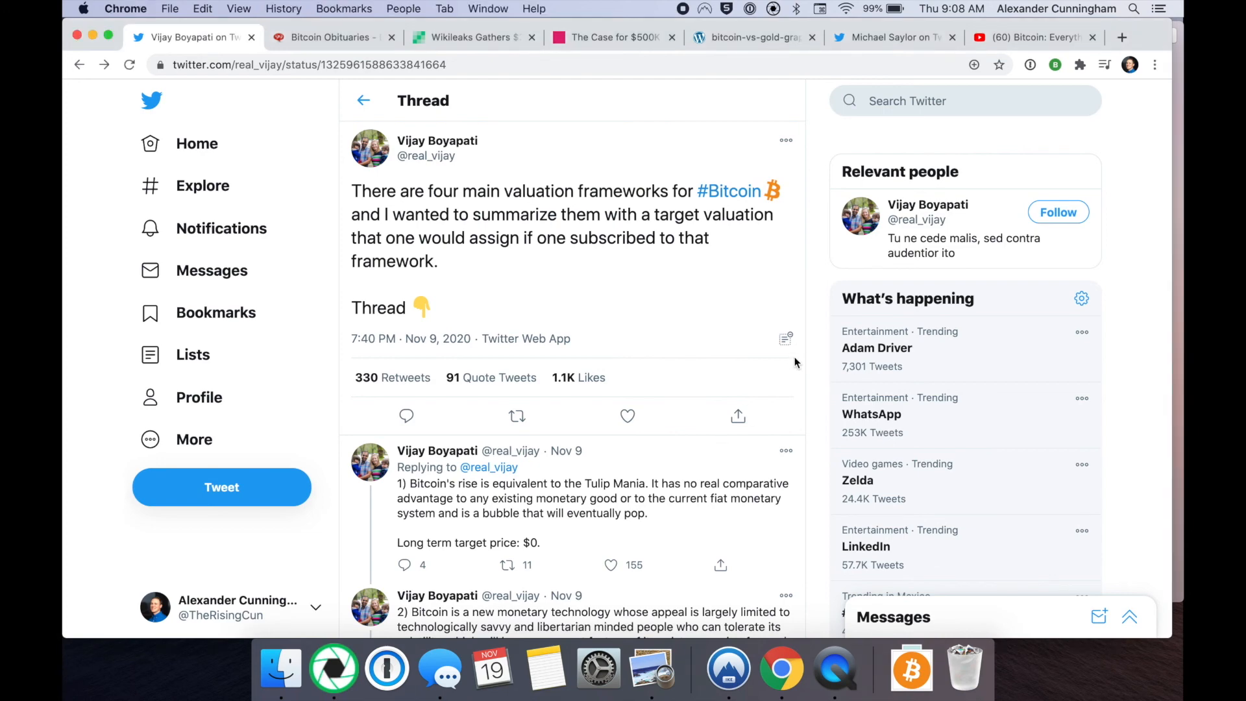
mouse_move(668, 397)
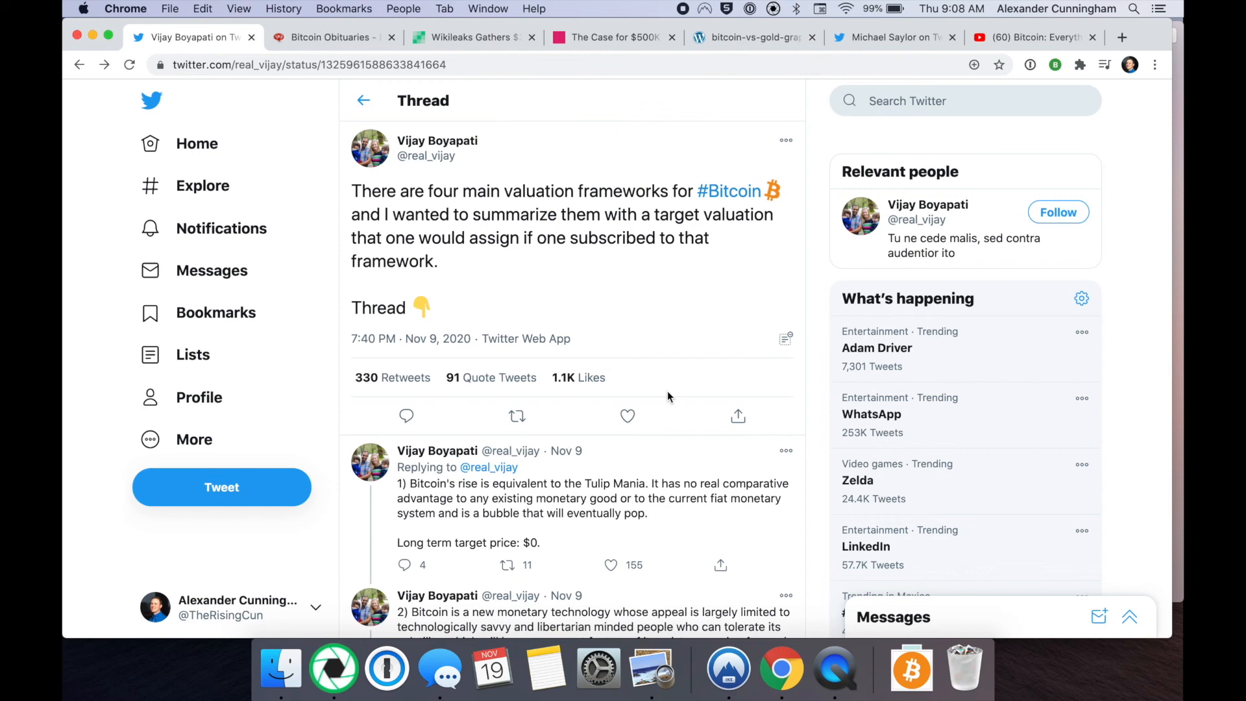
mouse_move(705, 395)
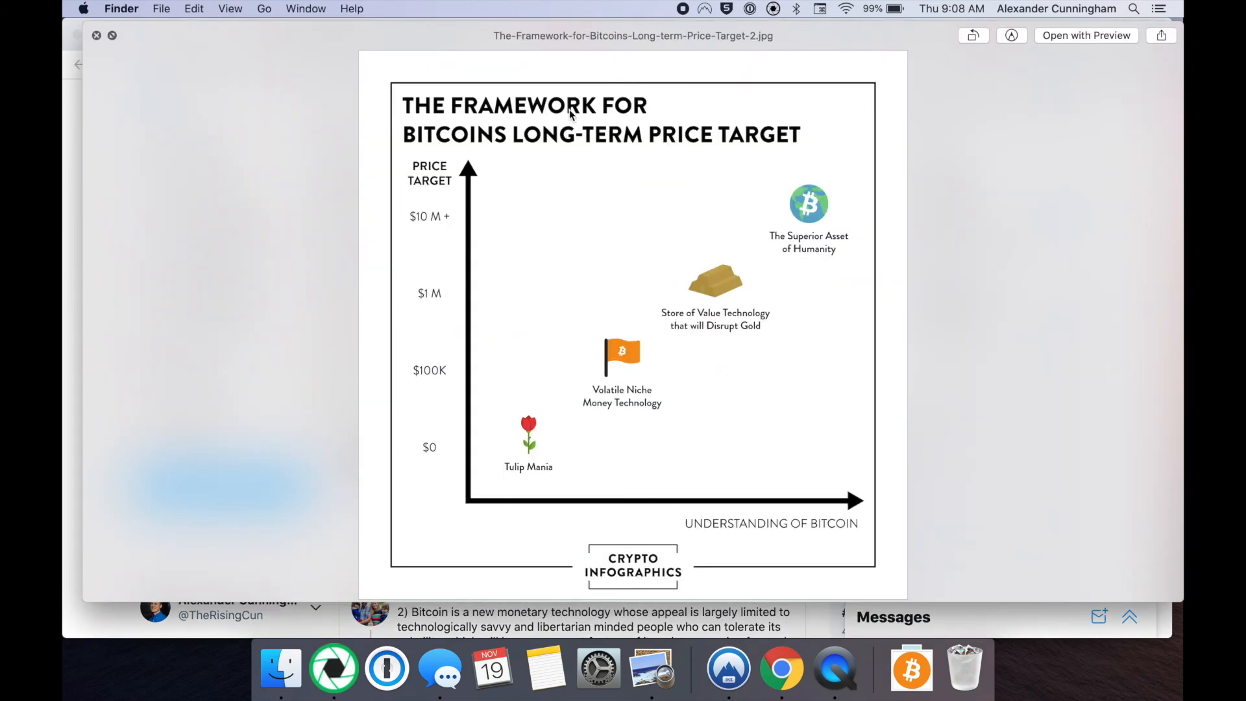
mouse_move(520, 130)
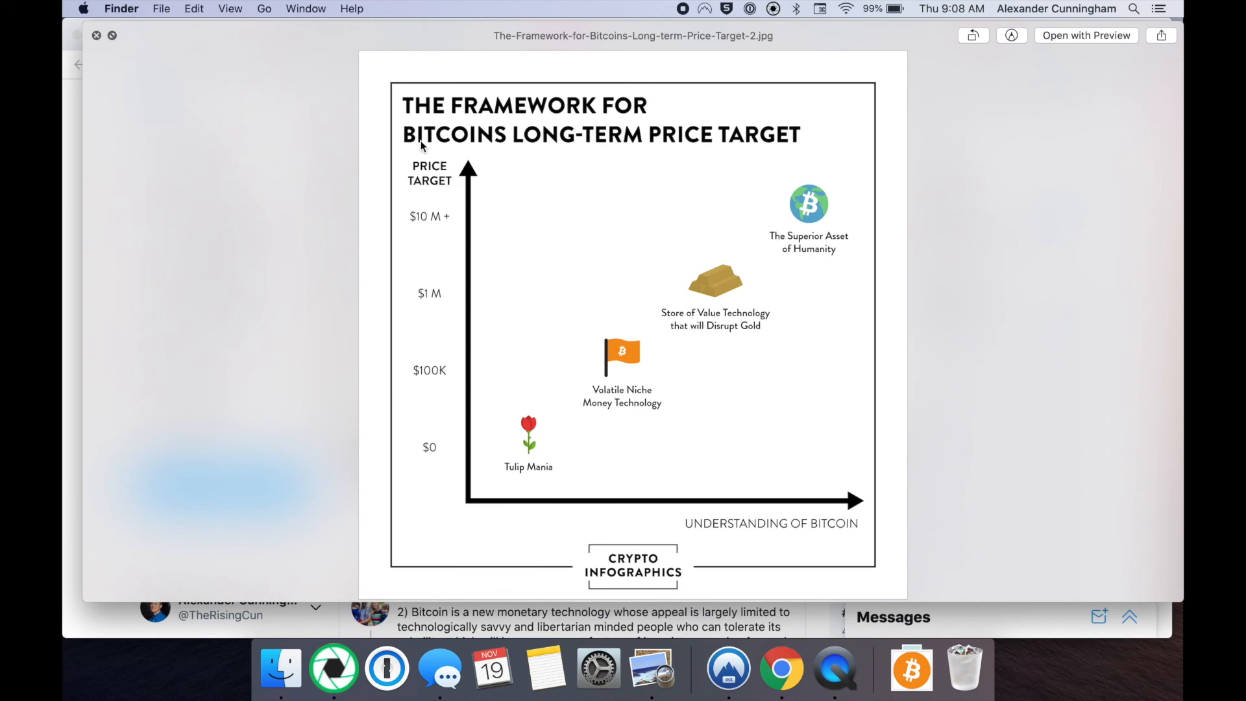
mouse_move(547, 153)
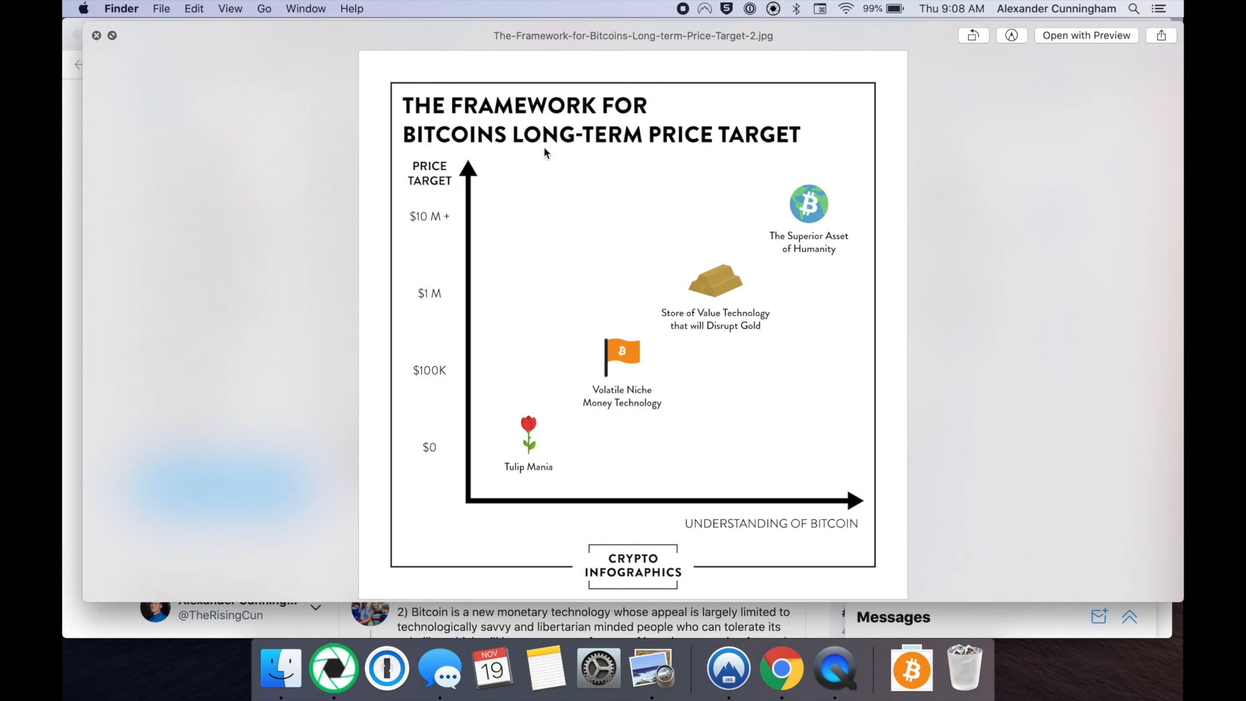
mouse_move(478, 366)
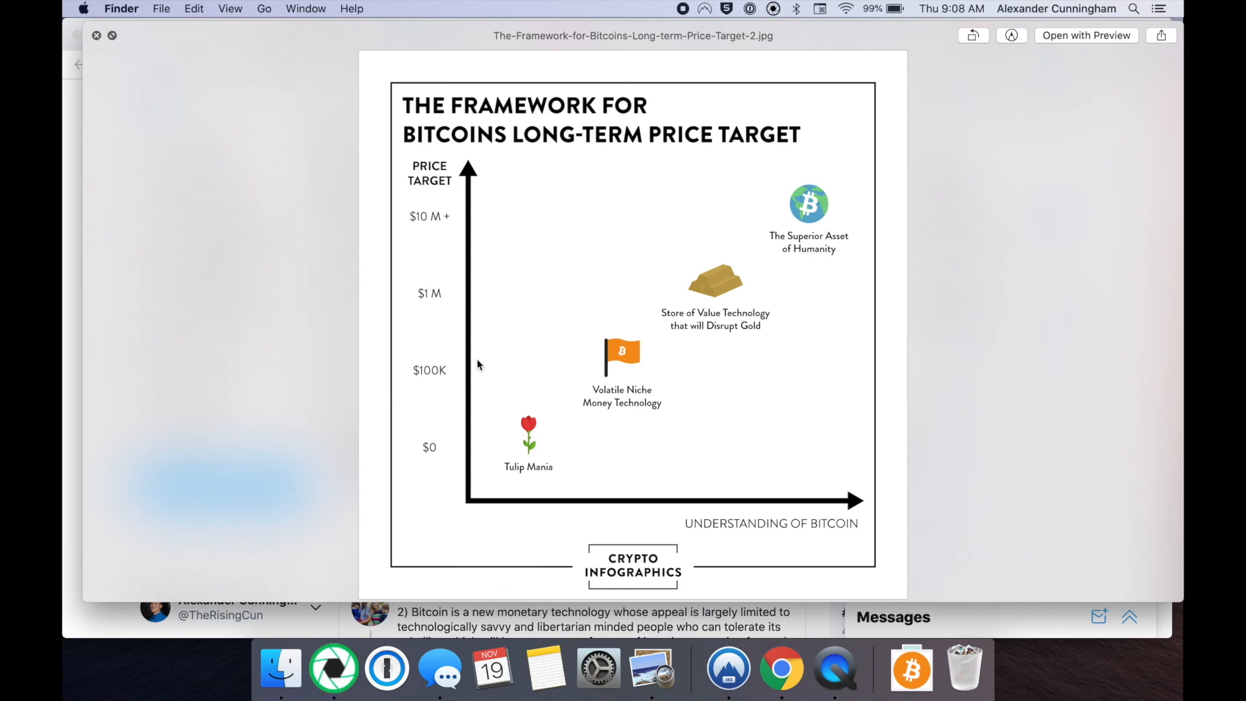
mouse_move(533, 436)
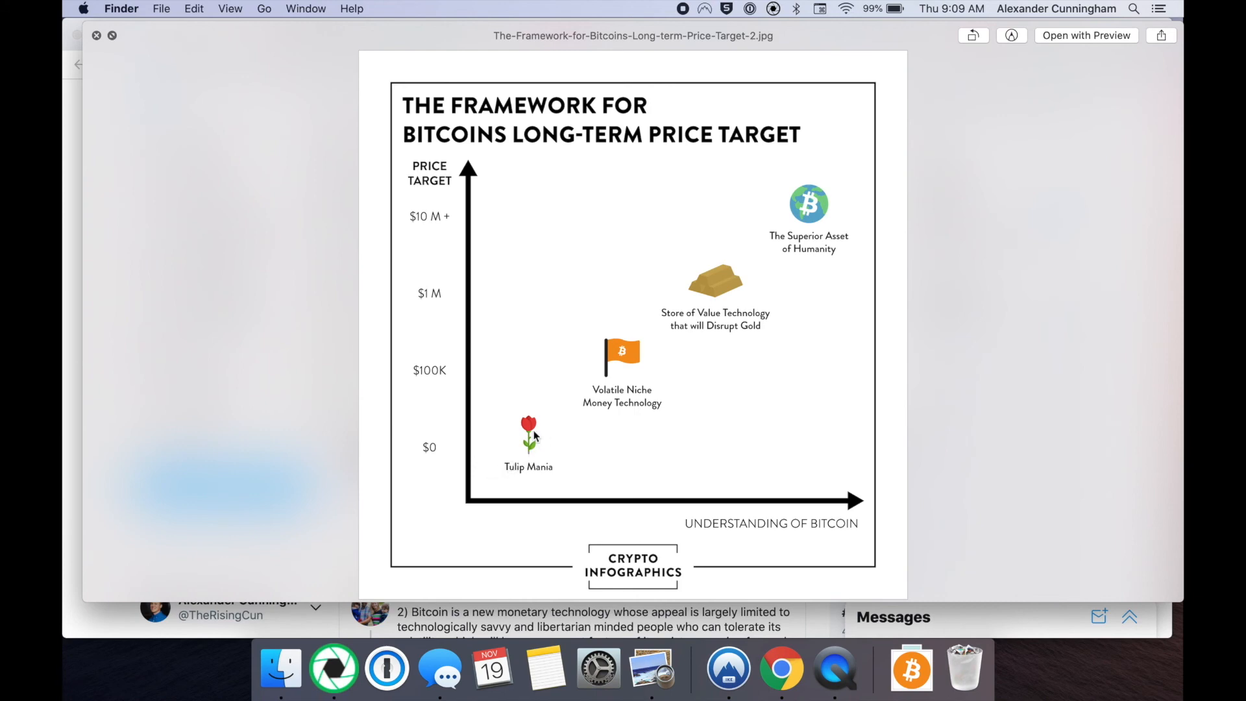
mouse_move(663, 343)
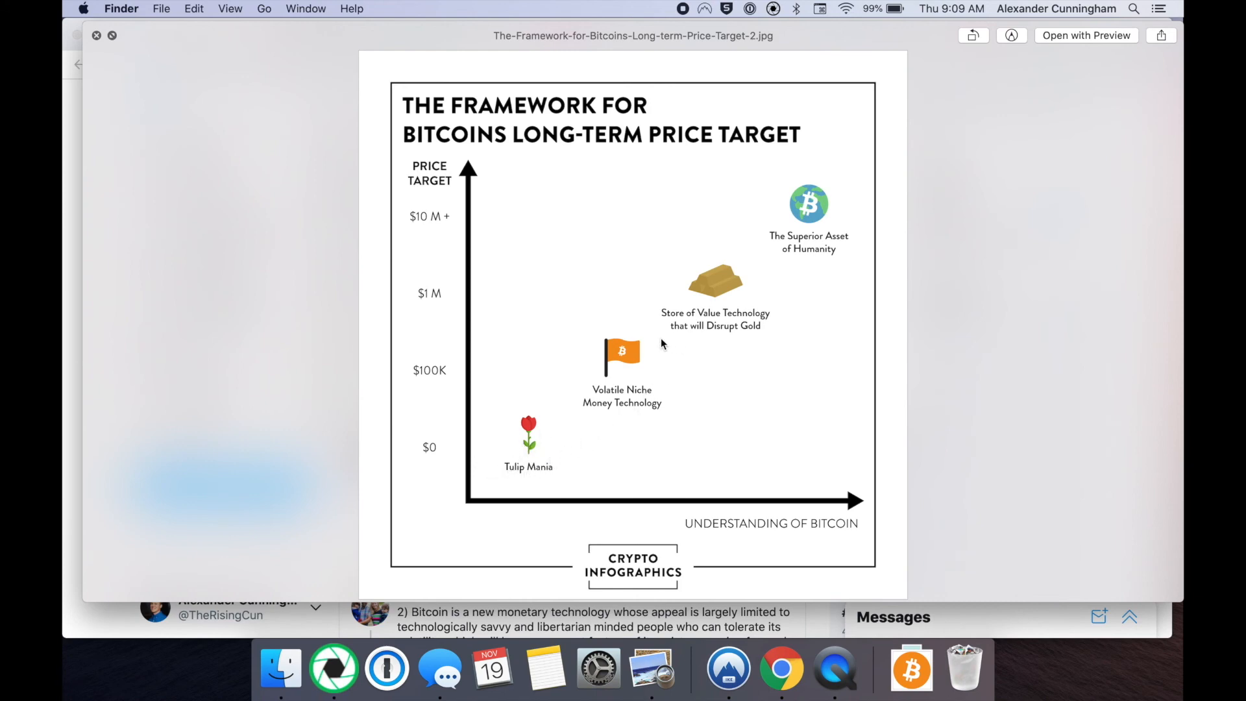
mouse_move(667, 394)
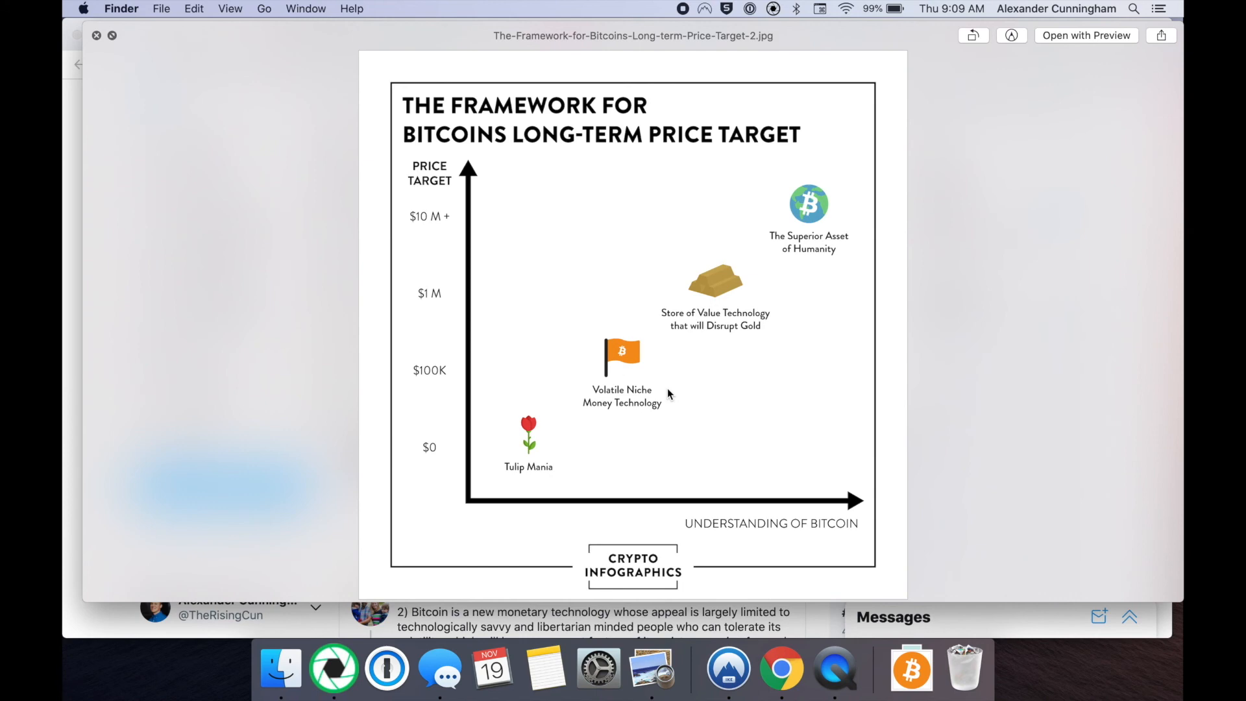
mouse_move(751, 318)
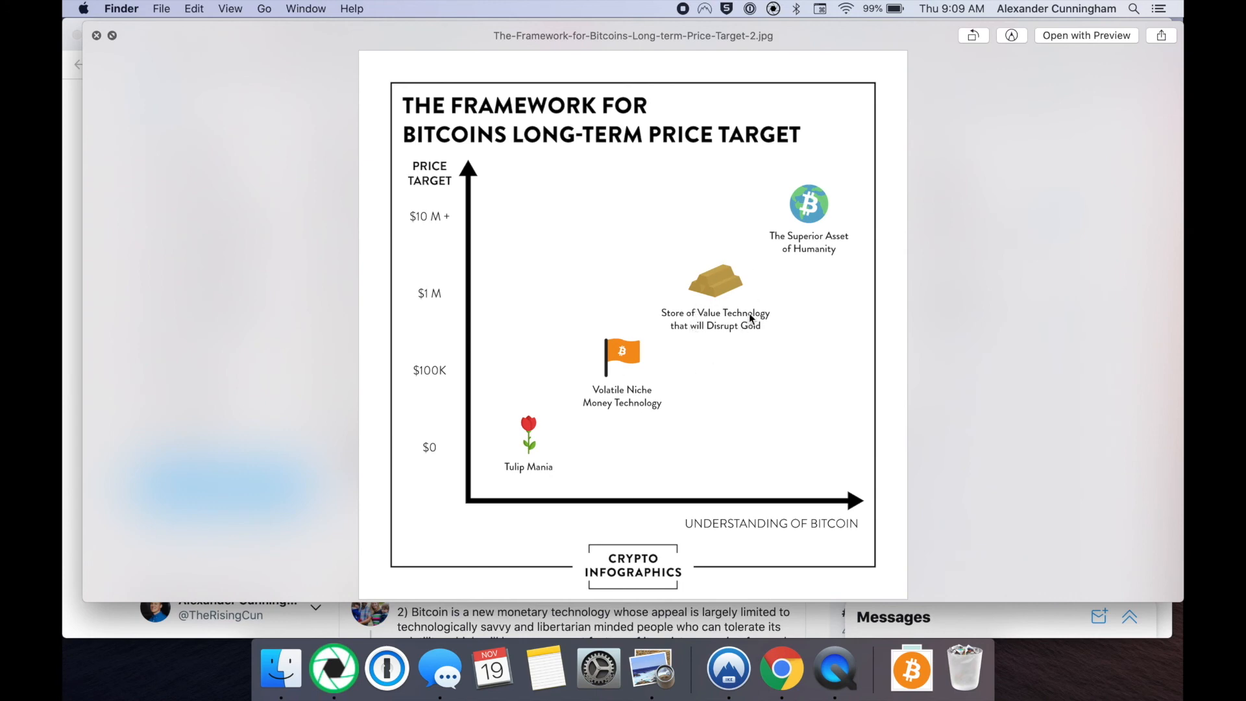
mouse_move(823, 256)
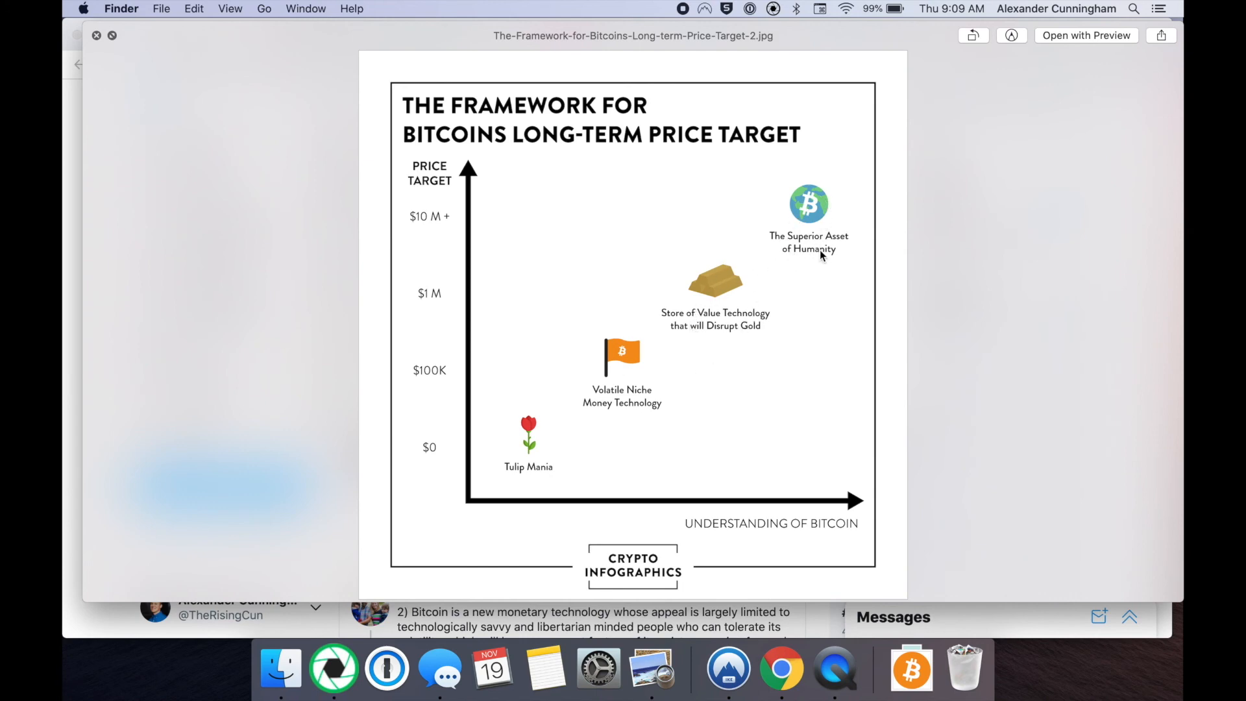
mouse_move(801, 231)
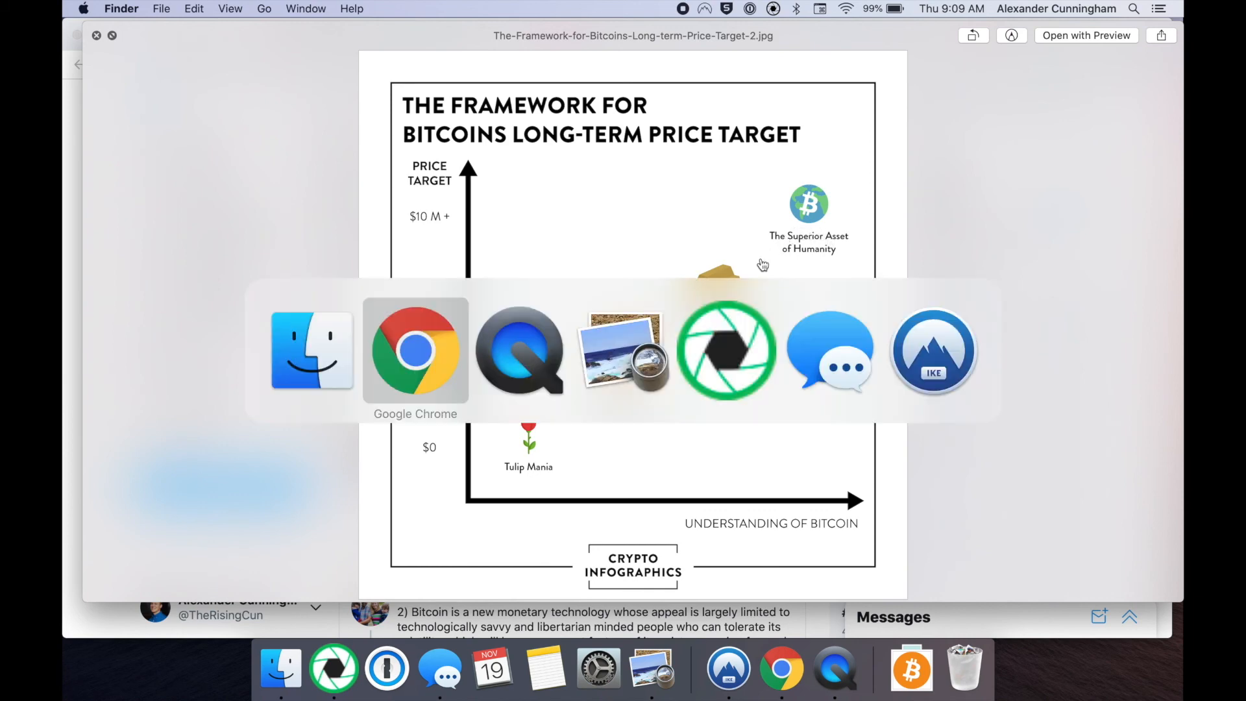
Highlight Boyapati's opening tweet and scroll to the first two framework replies with target prices.
click(416, 349)
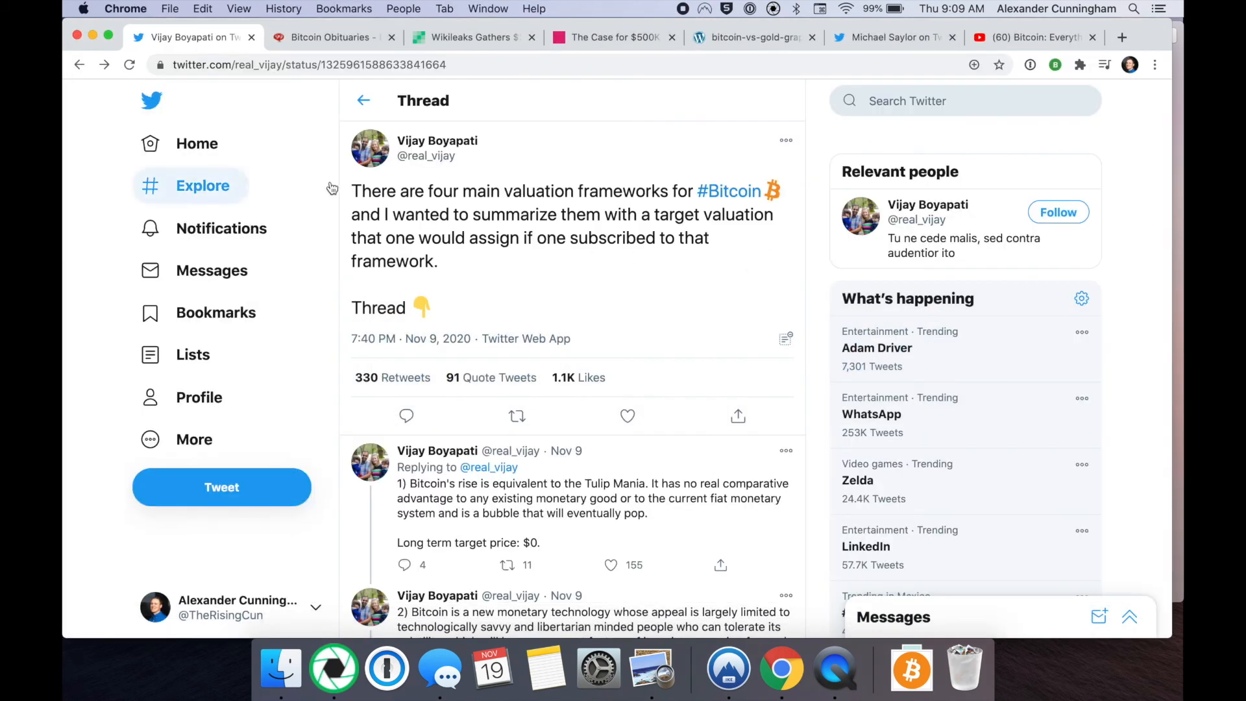
mouse_move(493, 192)
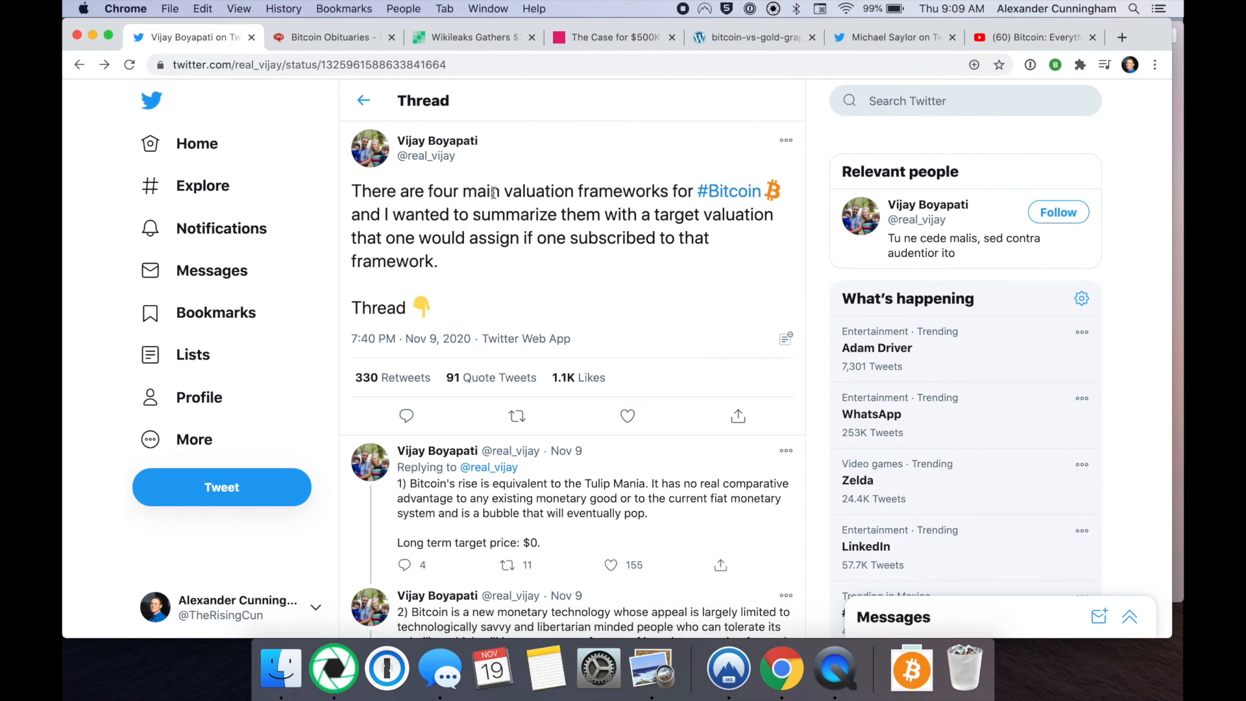
mouse_move(359, 190)
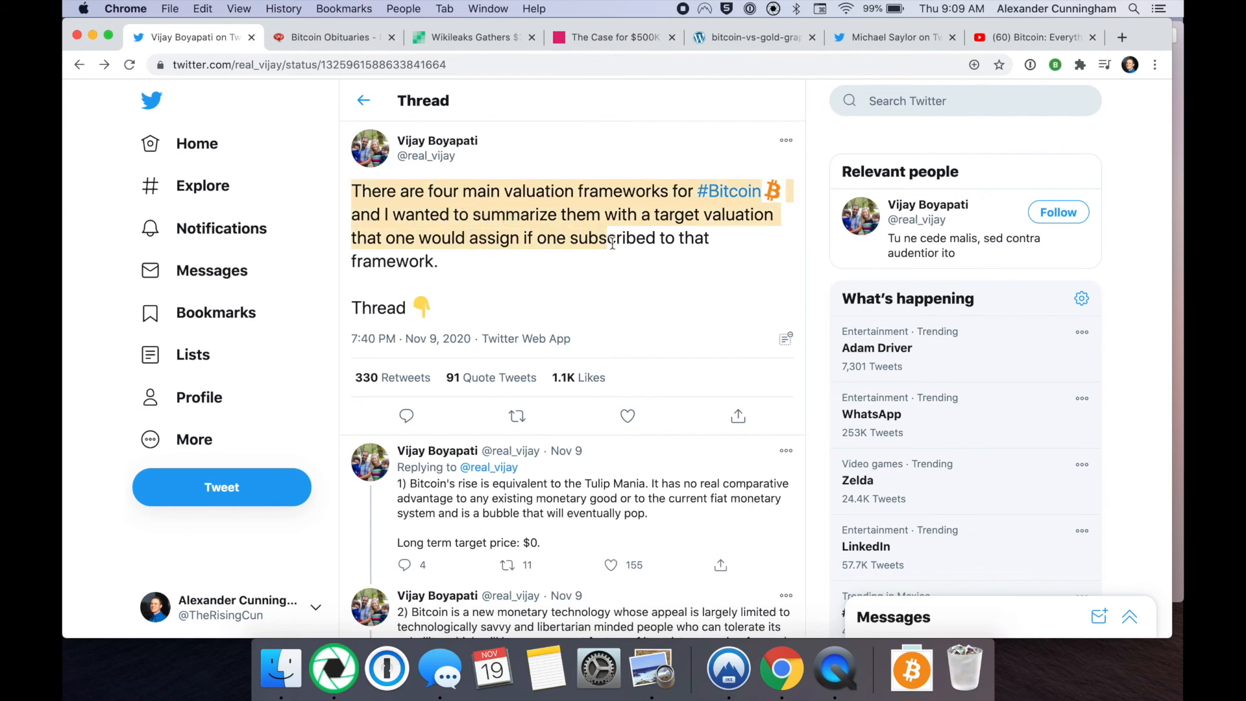
scroll(down, 3)
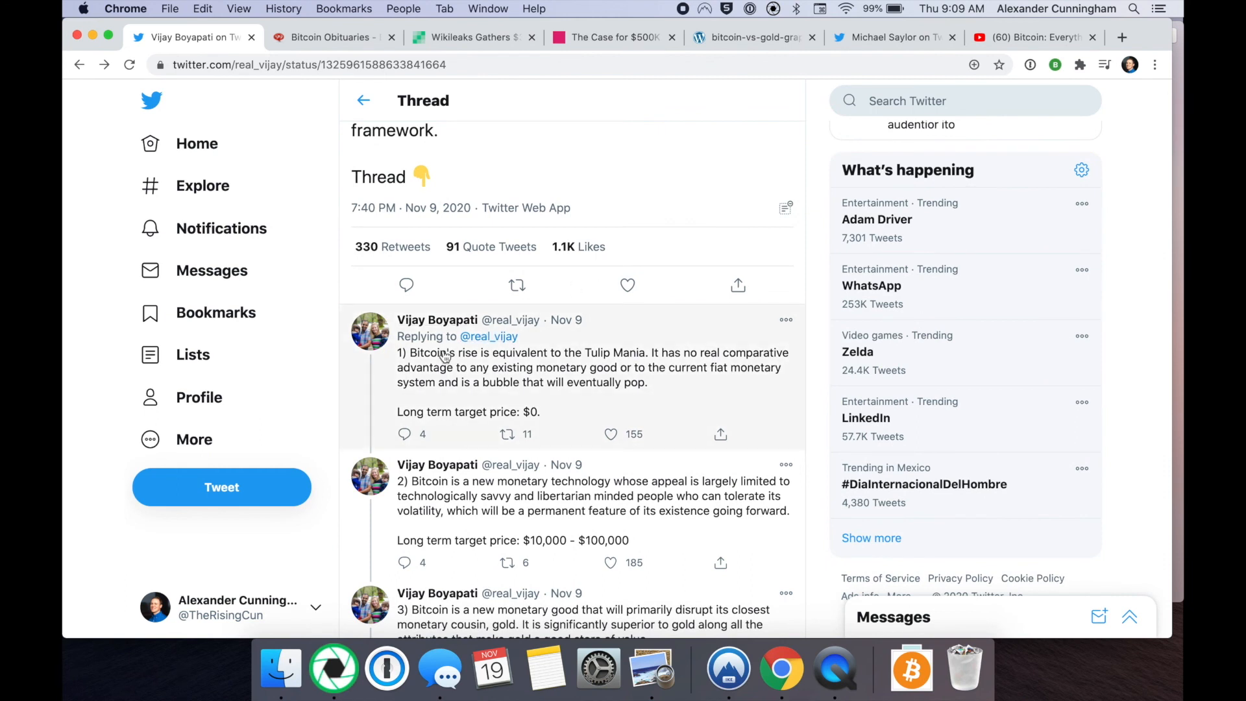
mouse_move(596, 359)
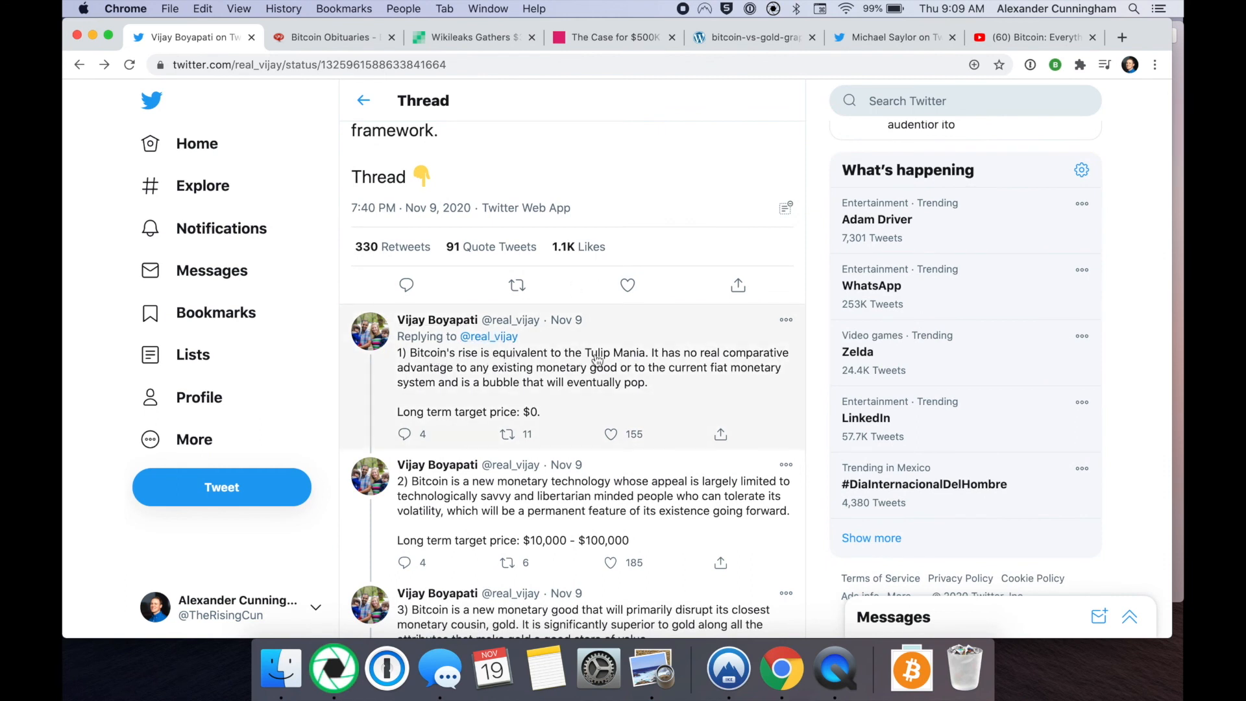
mouse_move(430, 374)
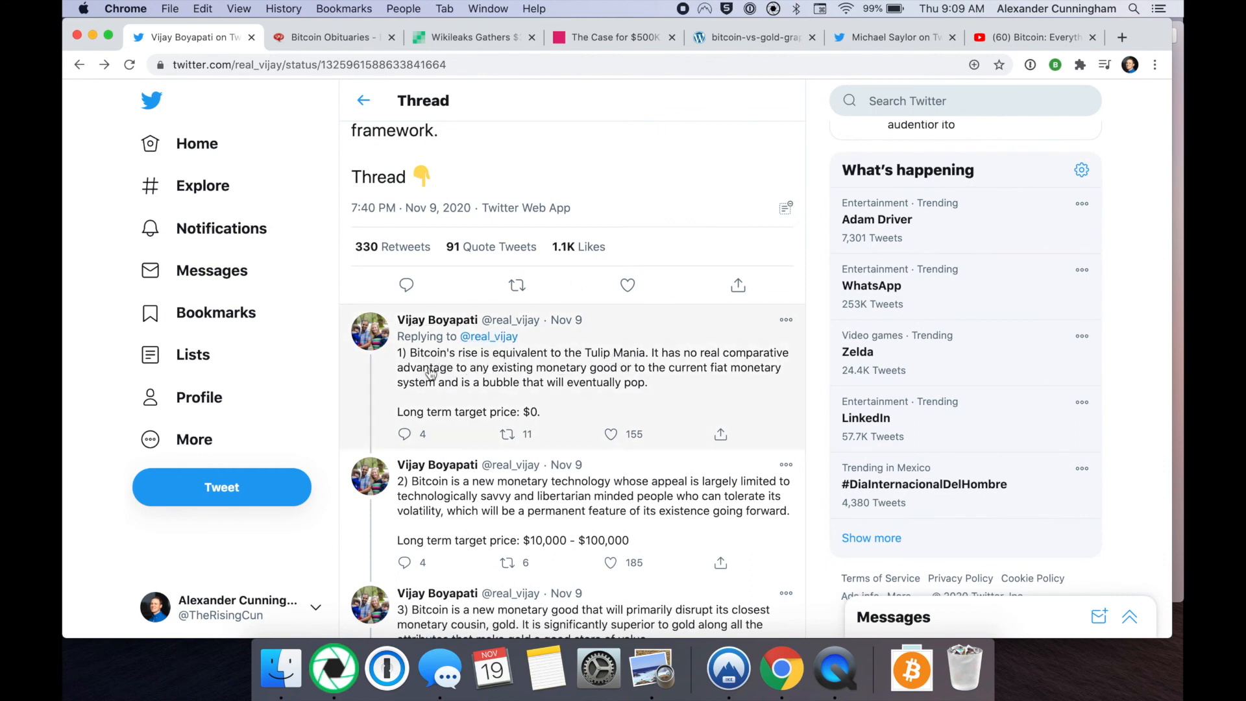
mouse_move(480, 417)
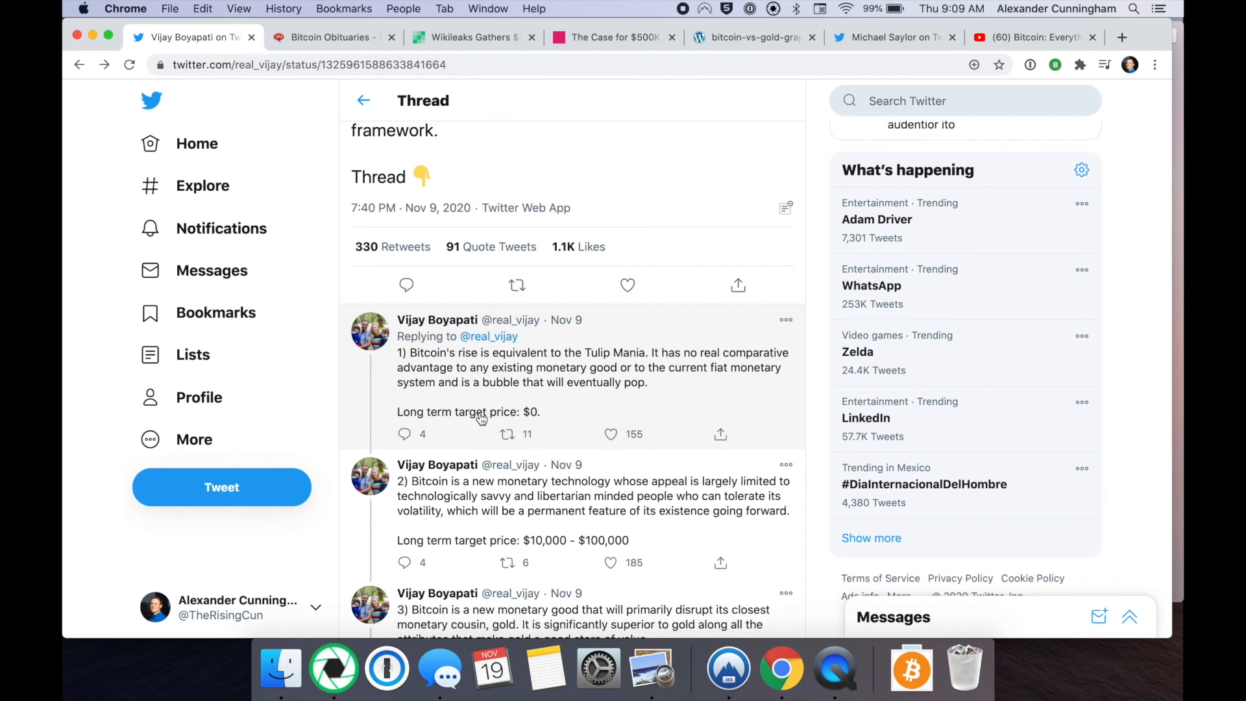
mouse_move(569, 413)
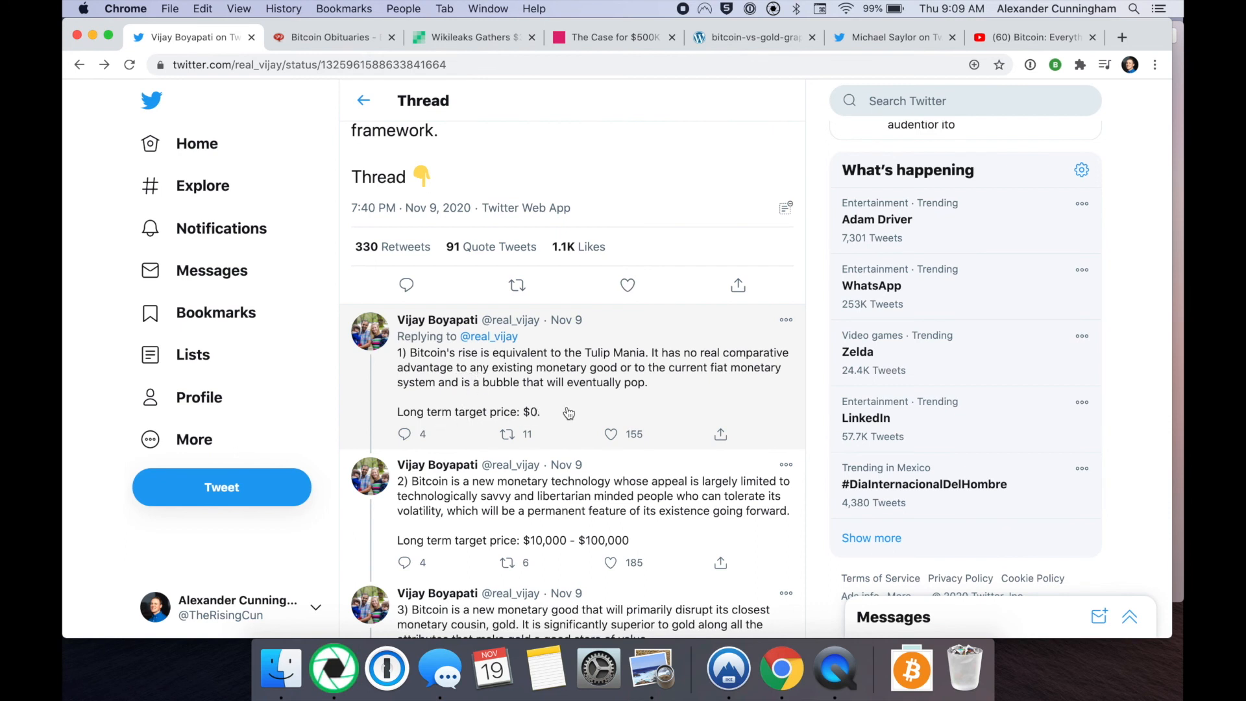
mouse_move(430, 232)
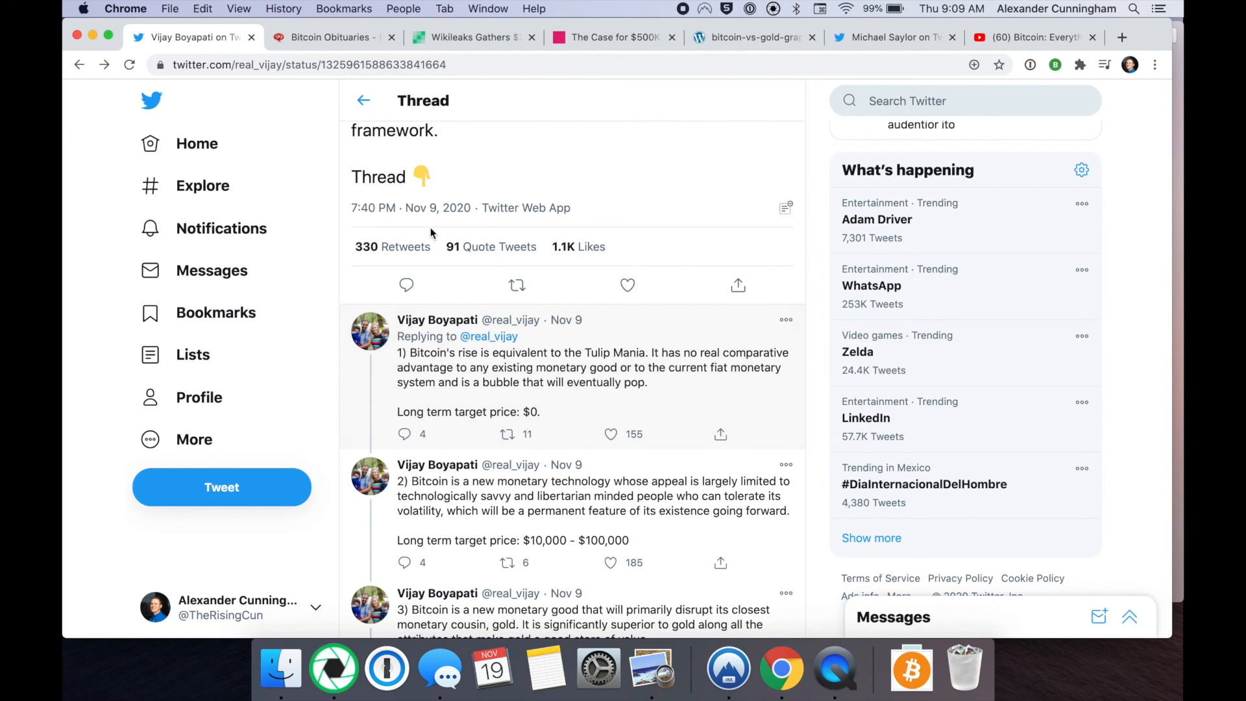
Review the Bitcoin Obituaries page showing 340 deaths, tombstone artwork and stats by year.
click(325, 36)
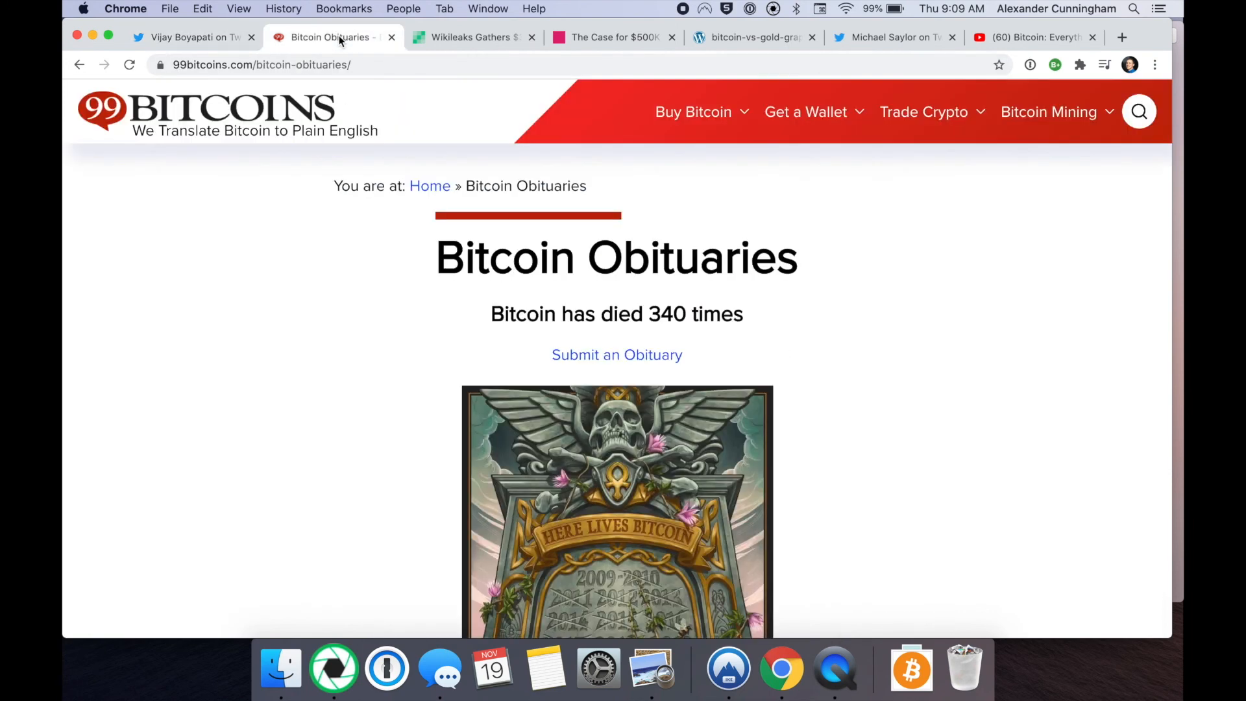
mouse_move(815, 354)
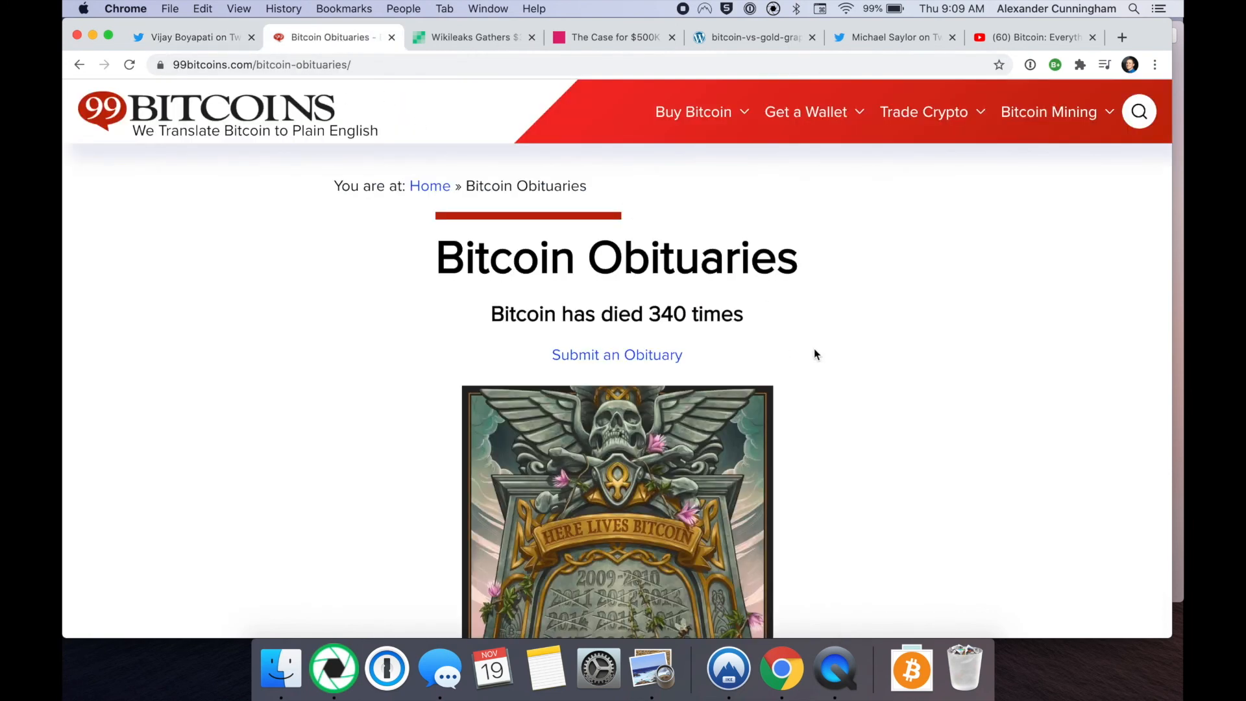
mouse_move(845, 388)
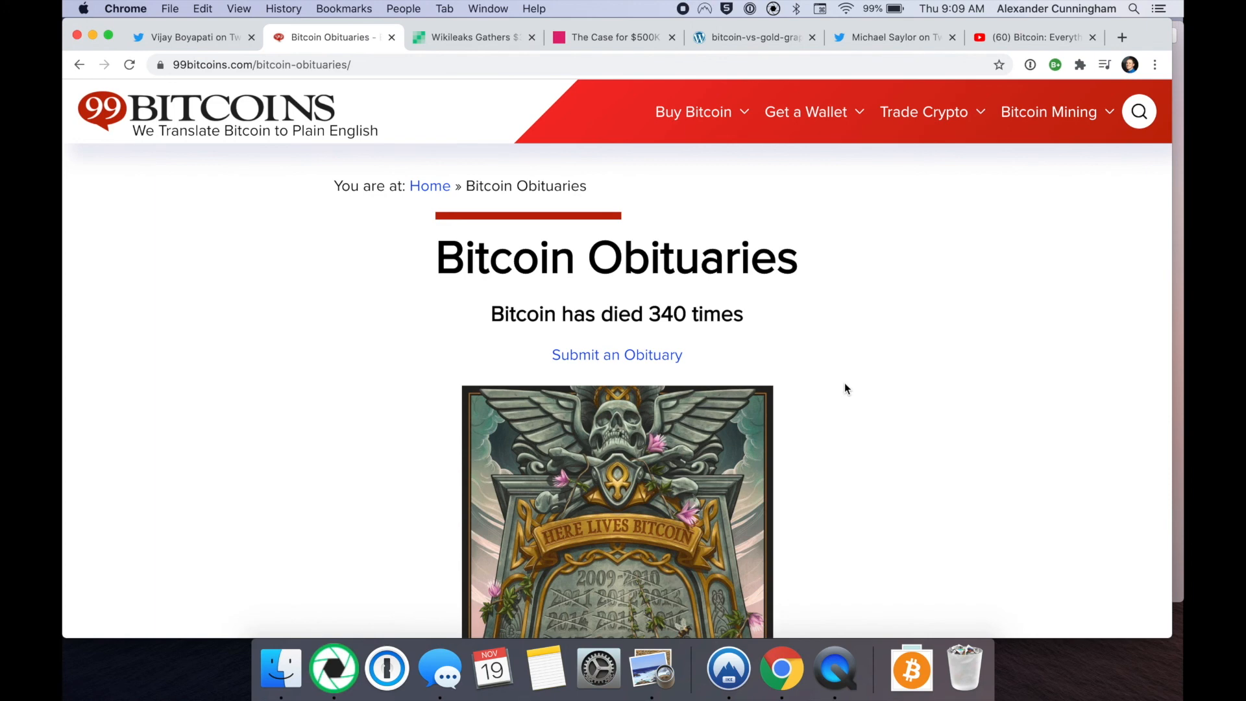
scroll(down, 3)
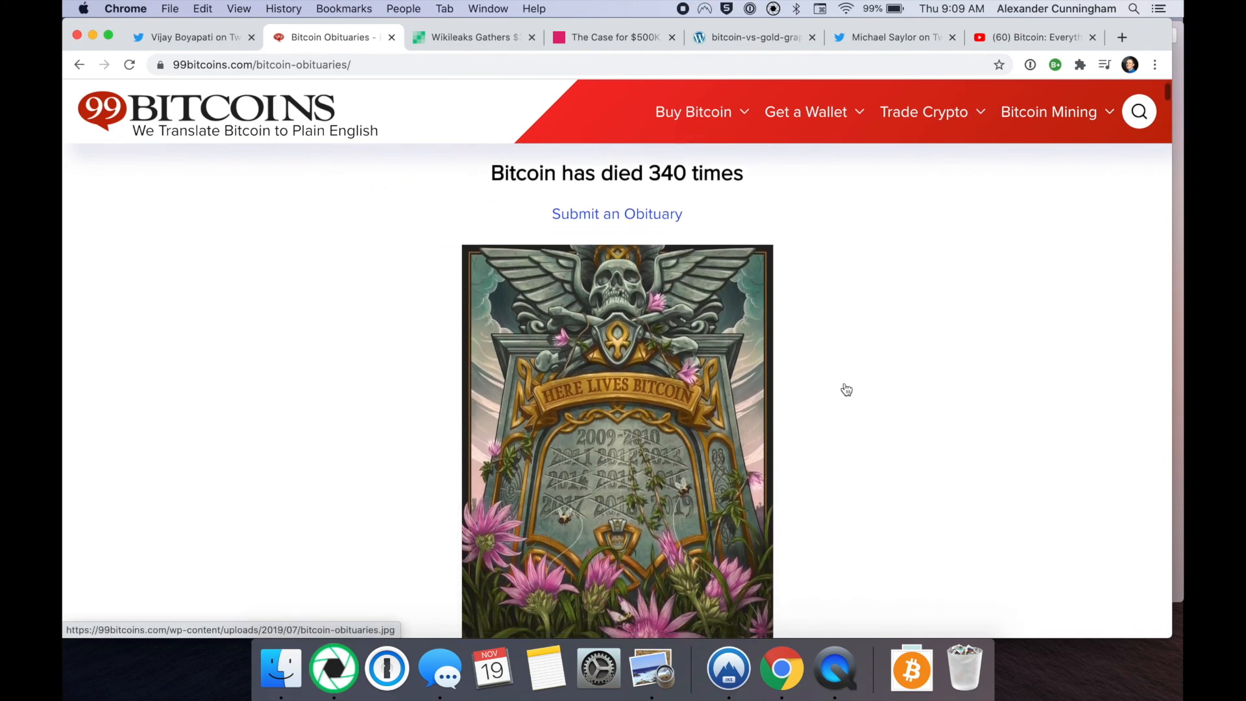
scroll(down, 3)
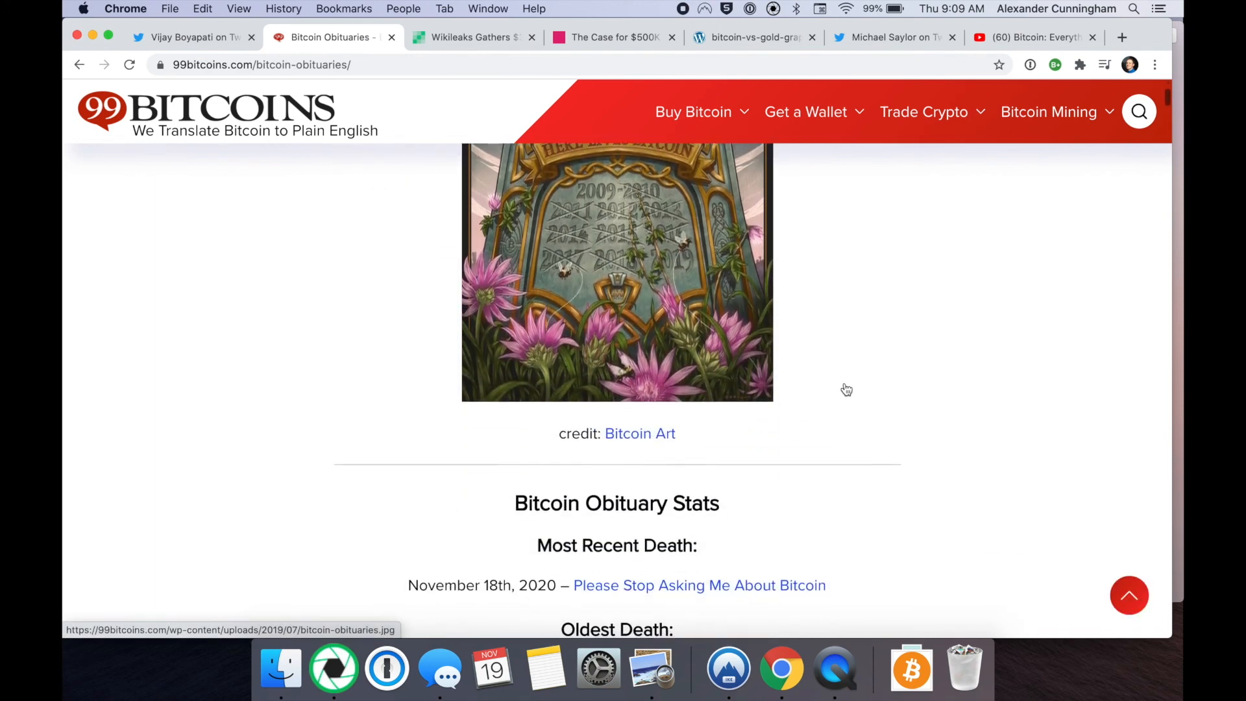
scroll(down, 3)
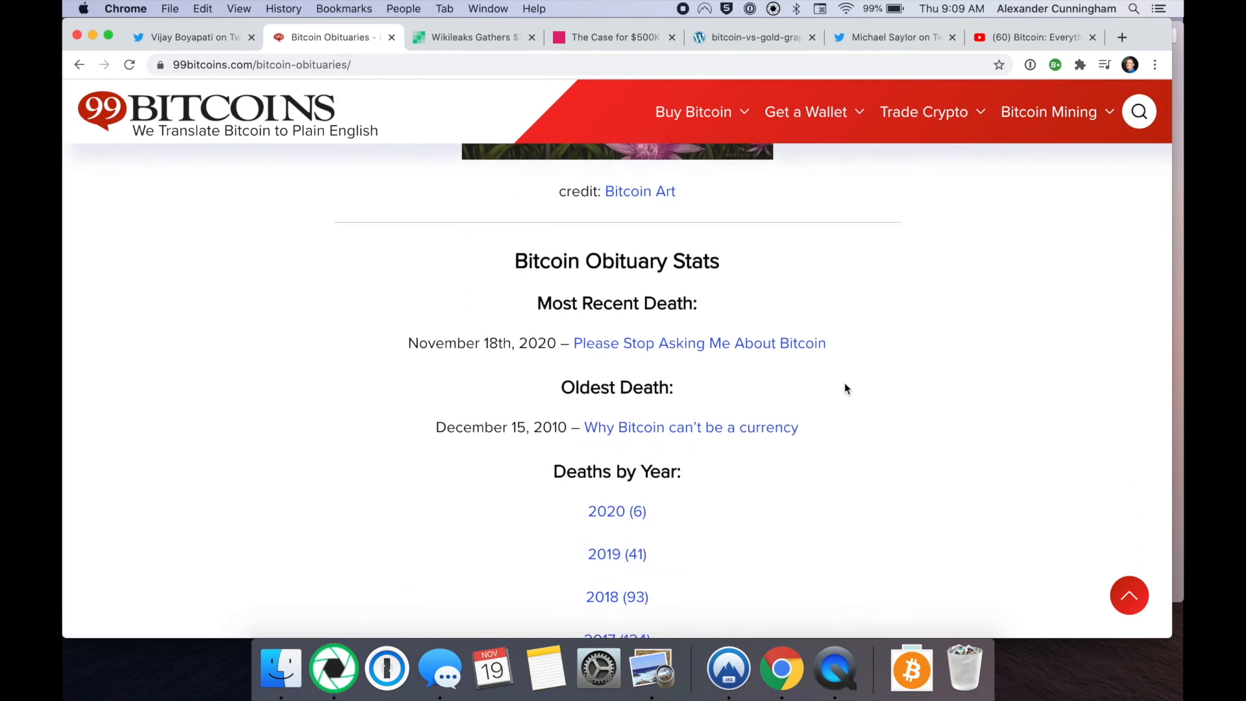
scroll(up, 3)
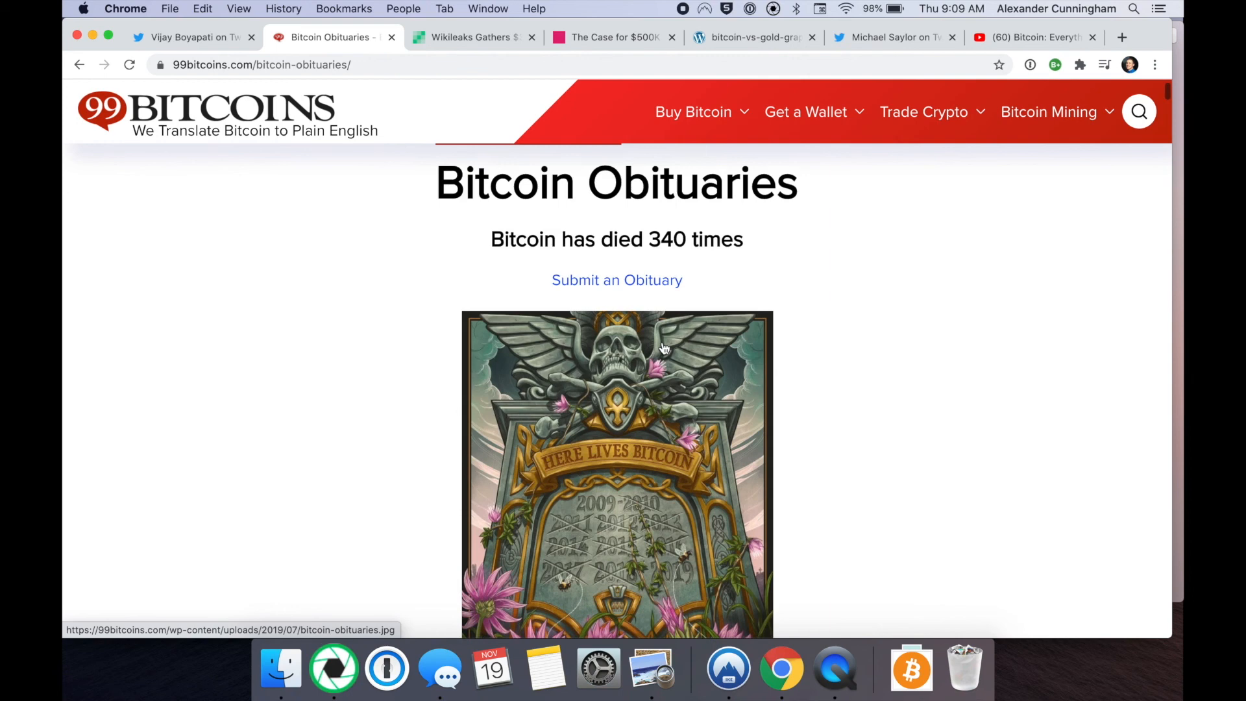
Revisit Boyapati's thread of price targets, then show the Bitcoin.com Wikileaks $37M BTC article.
click(183, 37)
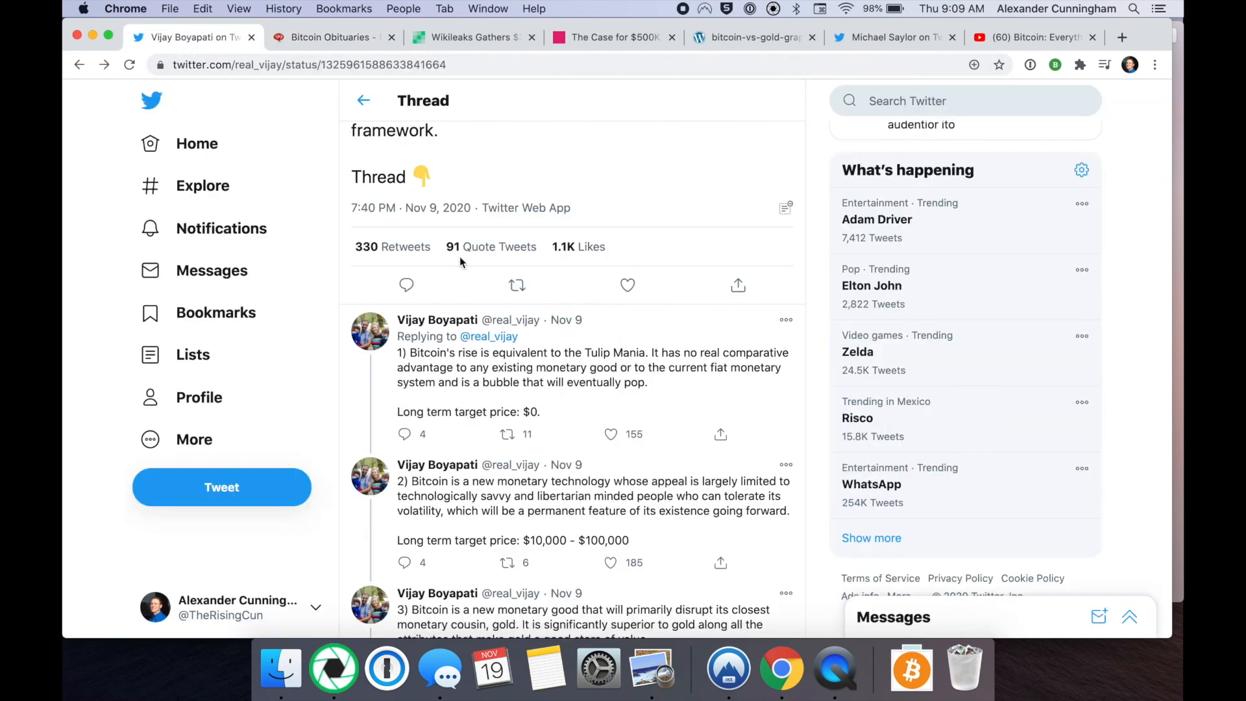
scroll(down, 3)
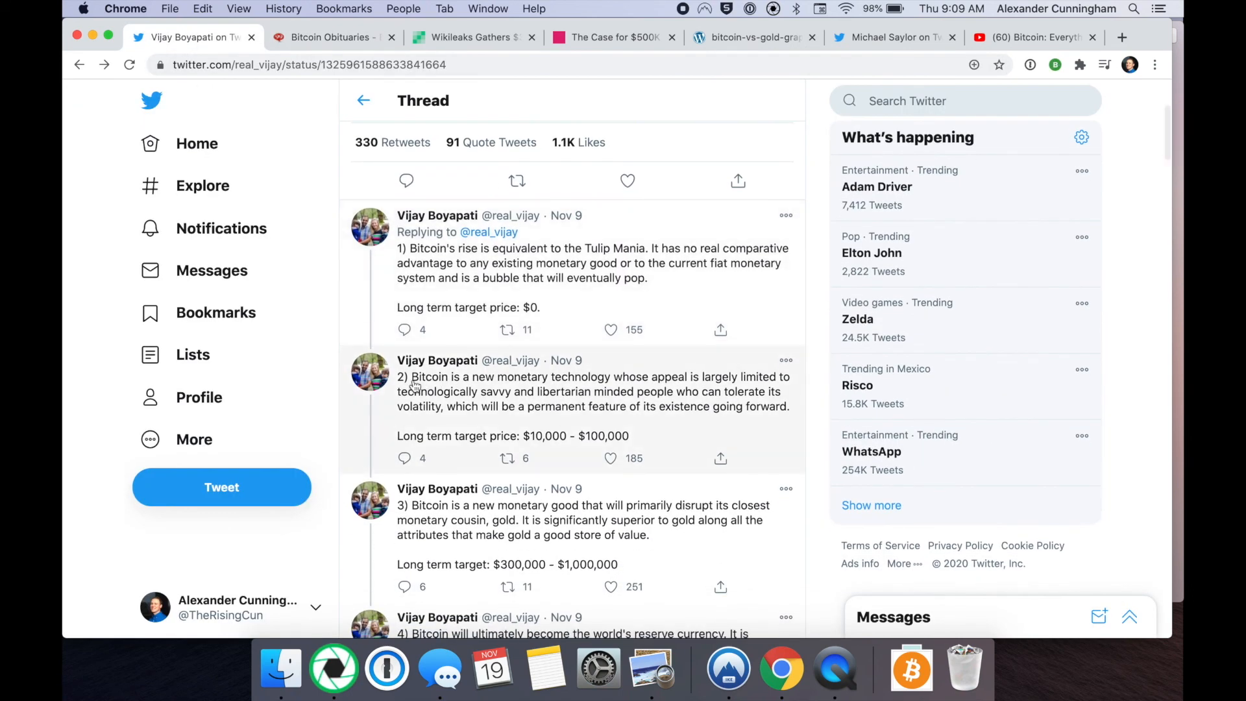
mouse_move(465, 384)
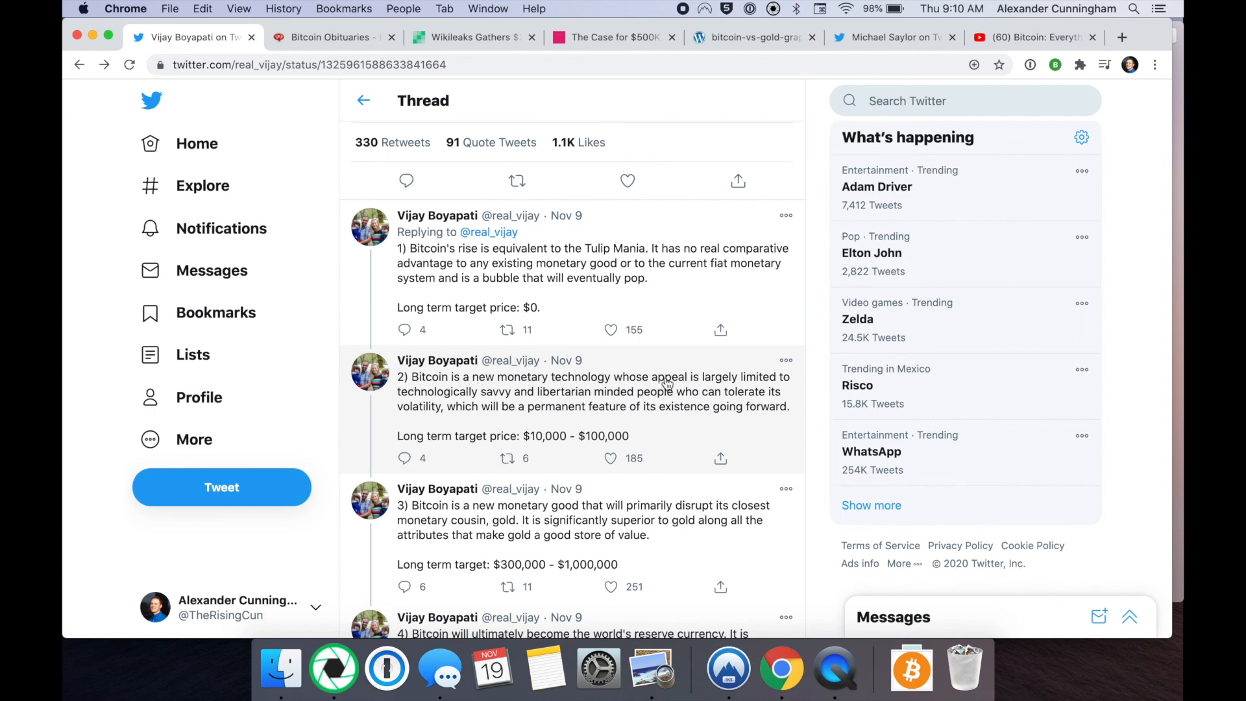
mouse_move(459, 399)
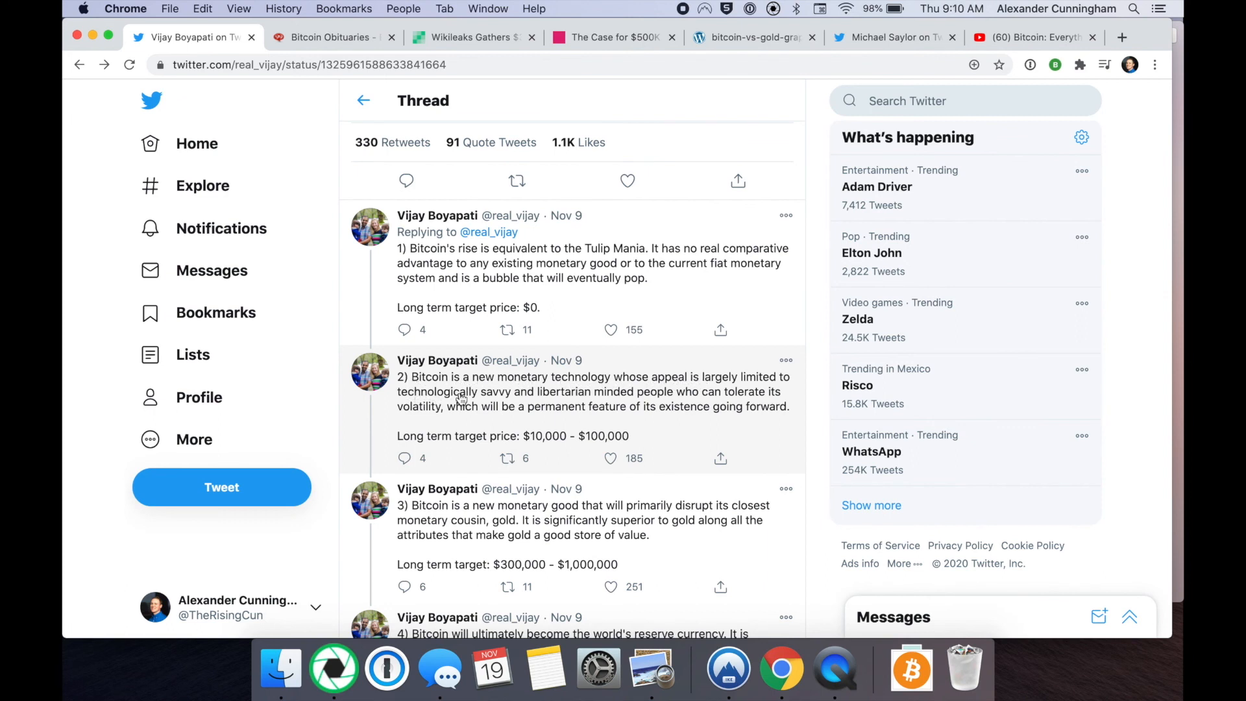
mouse_move(545, 401)
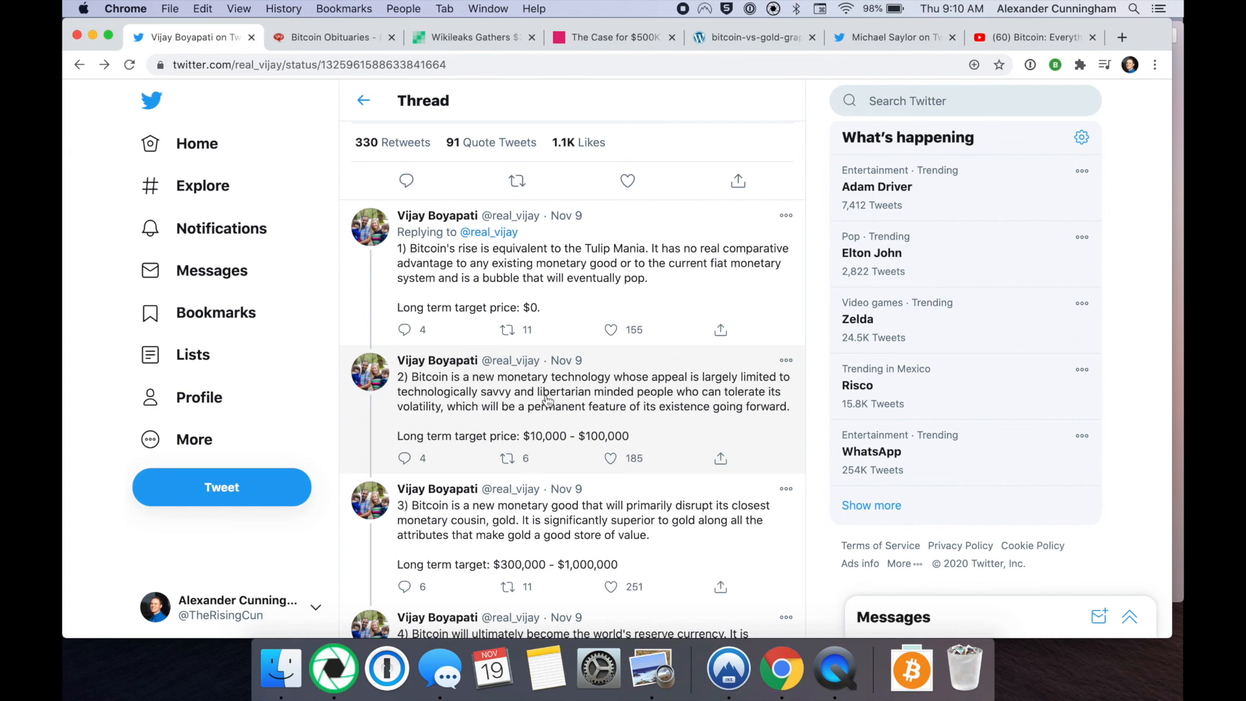
mouse_move(460, 394)
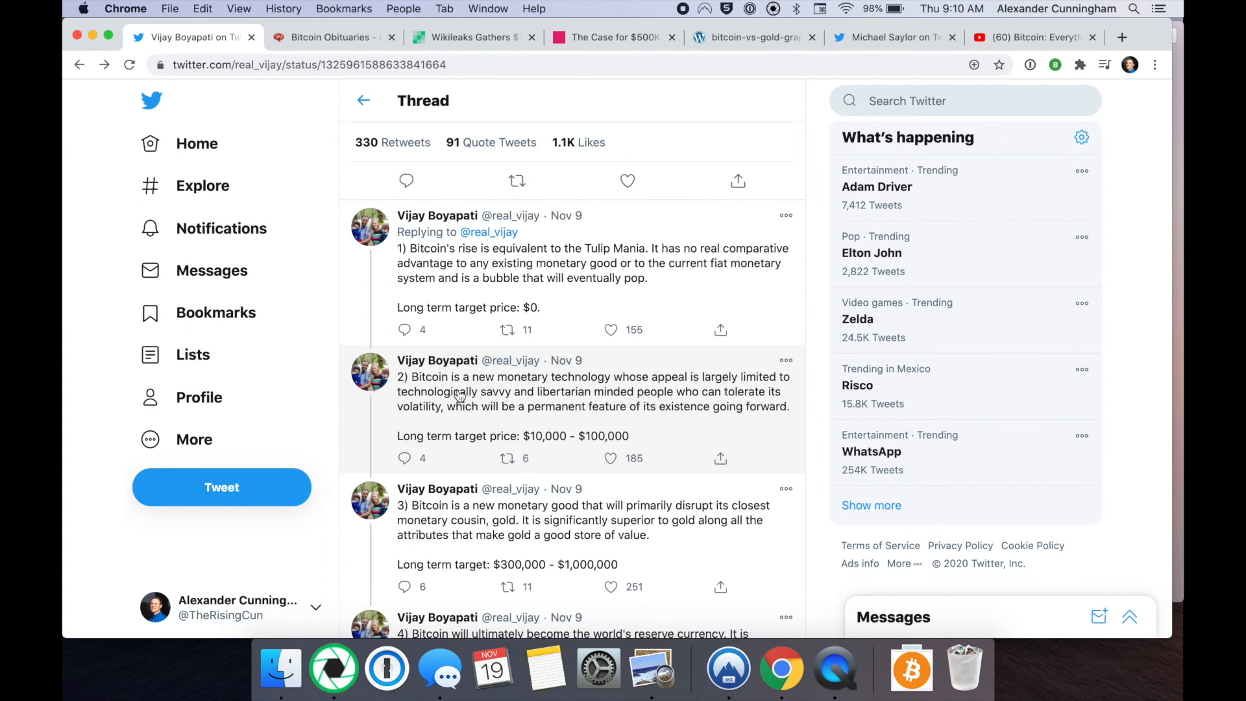
mouse_move(606, 436)
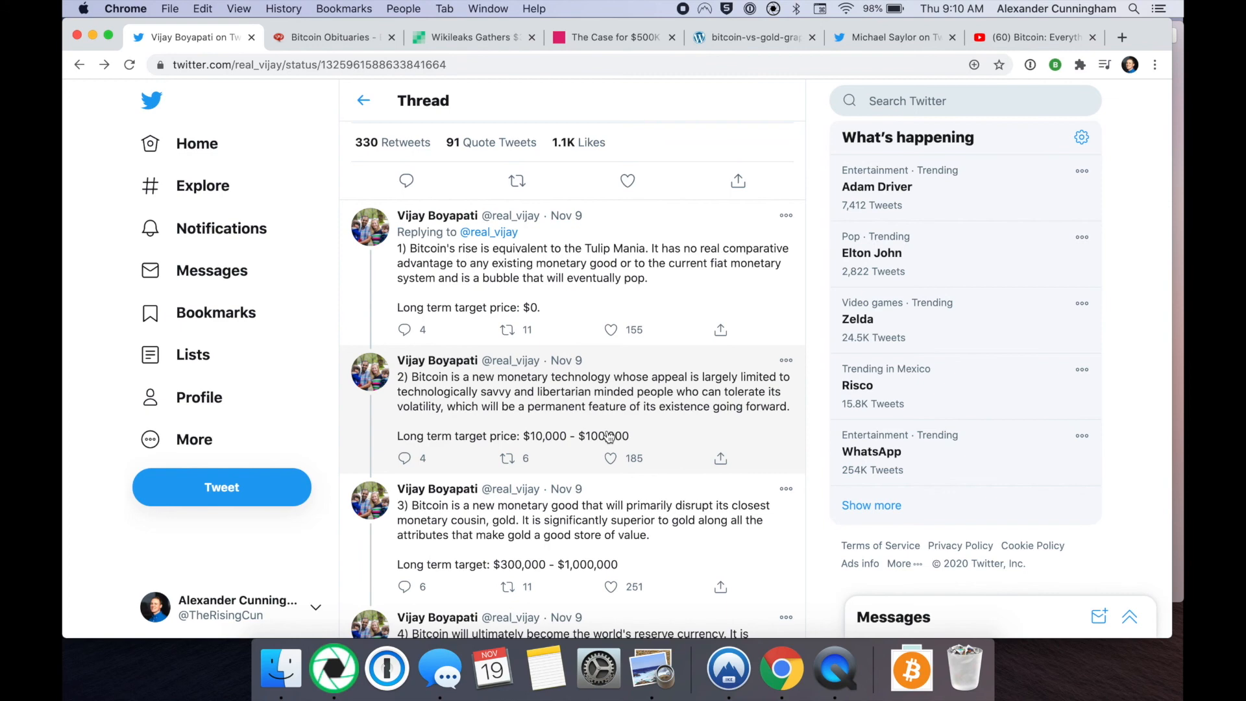
mouse_move(698, 430)
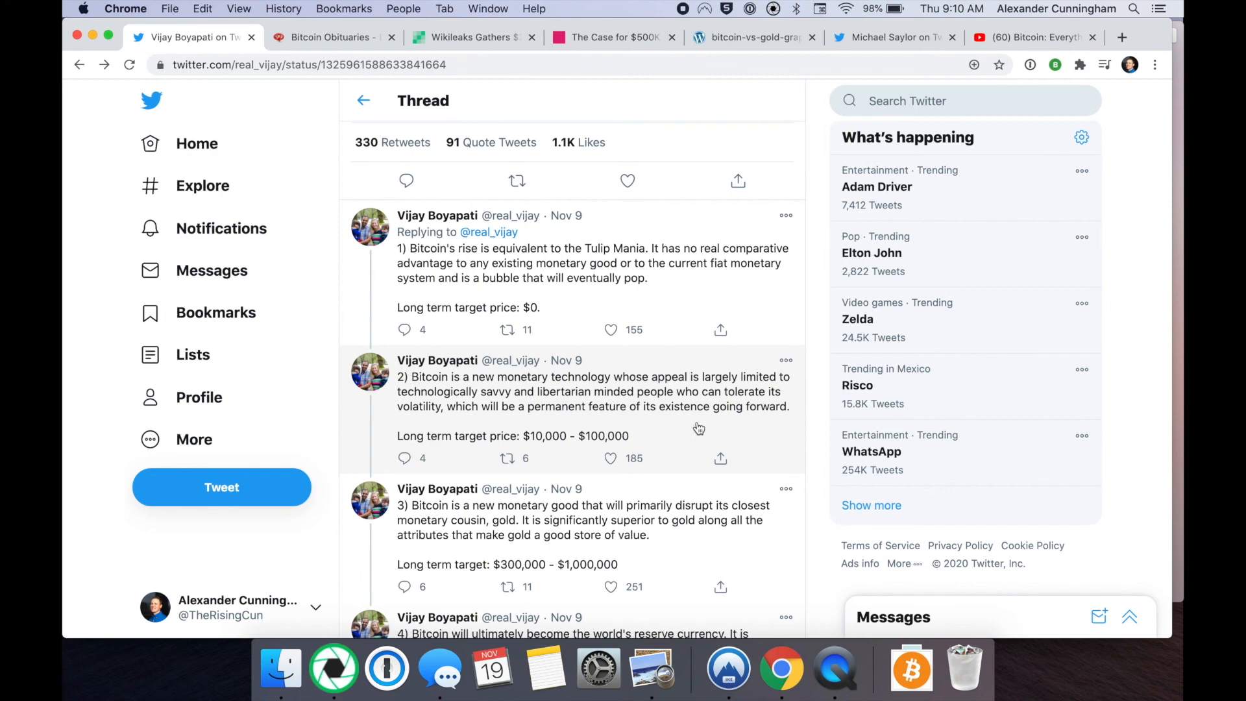
mouse_move(642, 434)
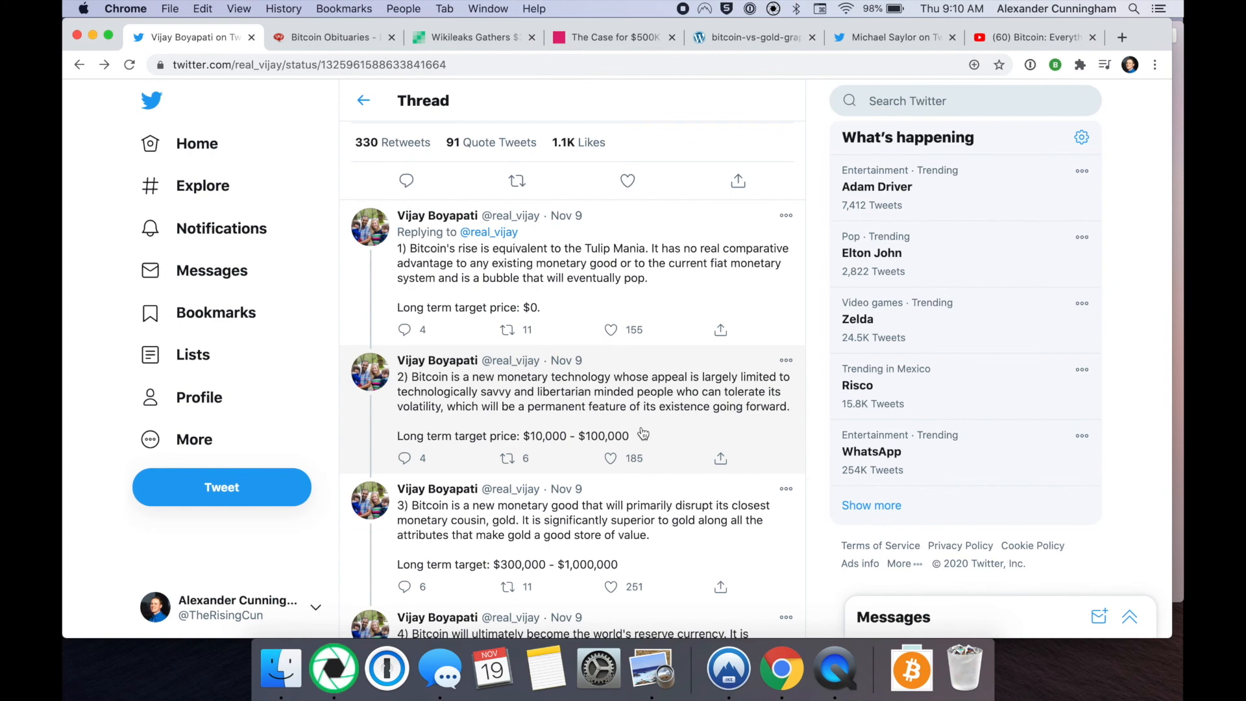
mouse_move(590, 286)
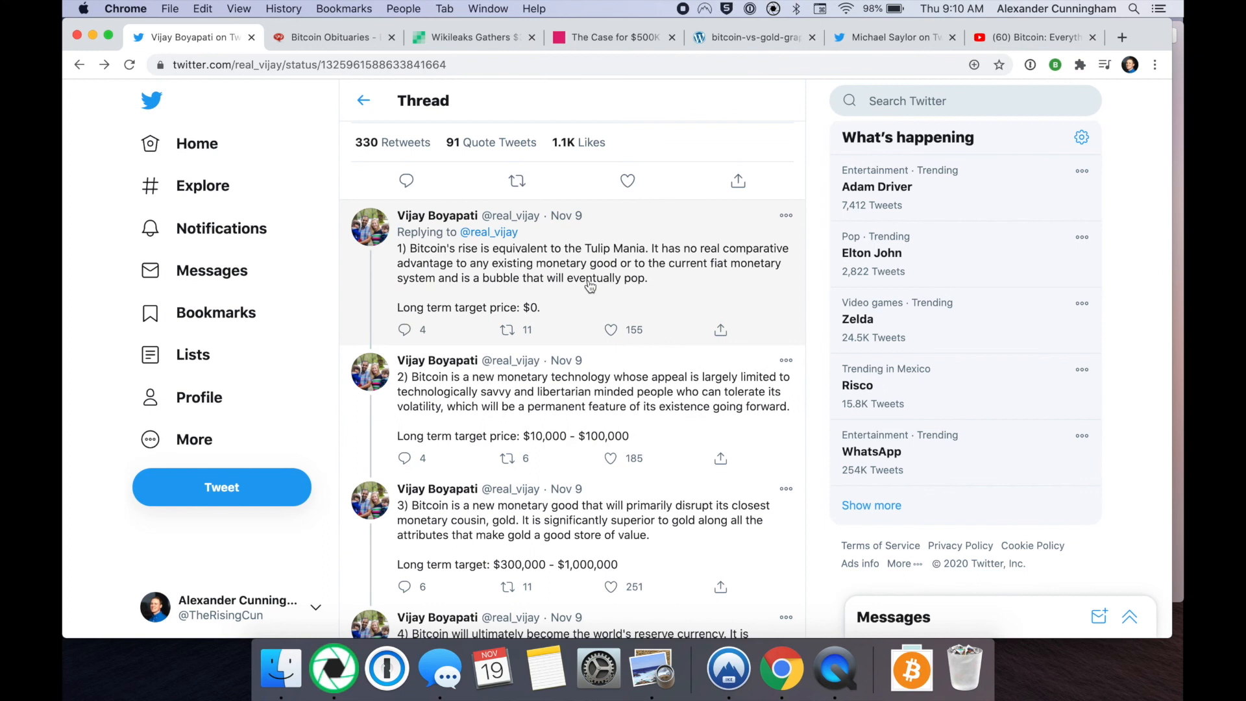
mouse_move(566, 376)
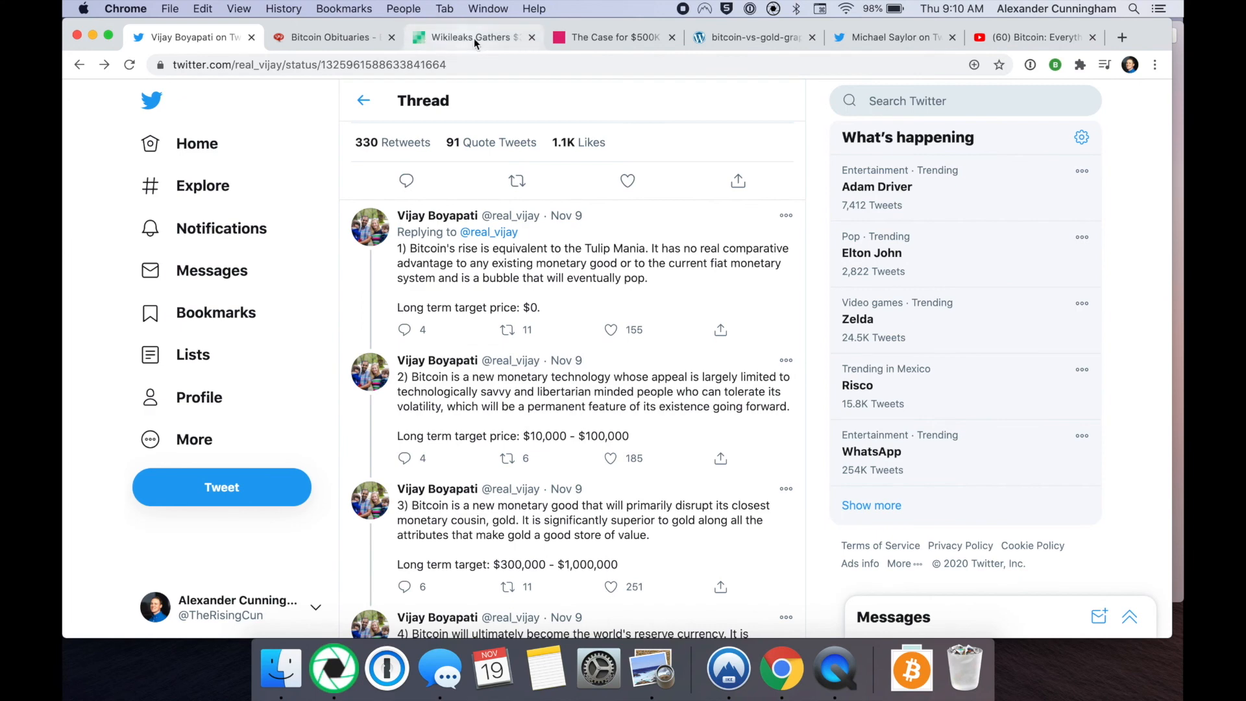
mouse_move(472, 37)
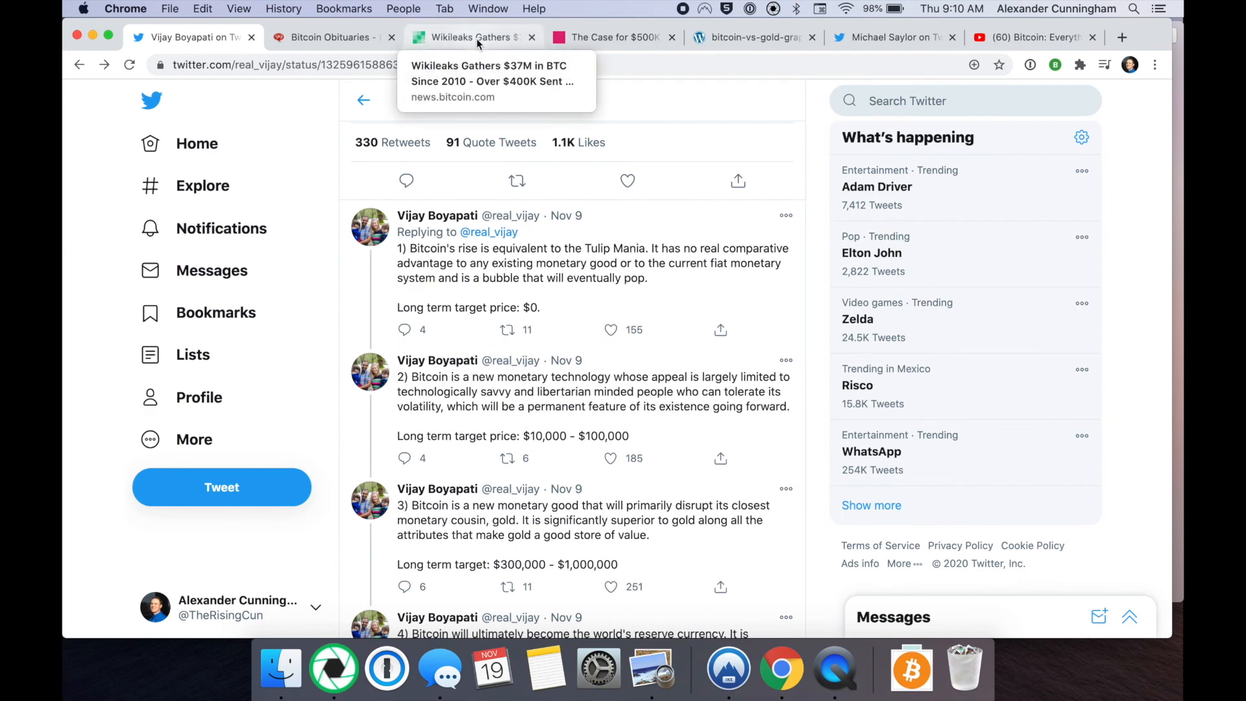
click(468, 37)
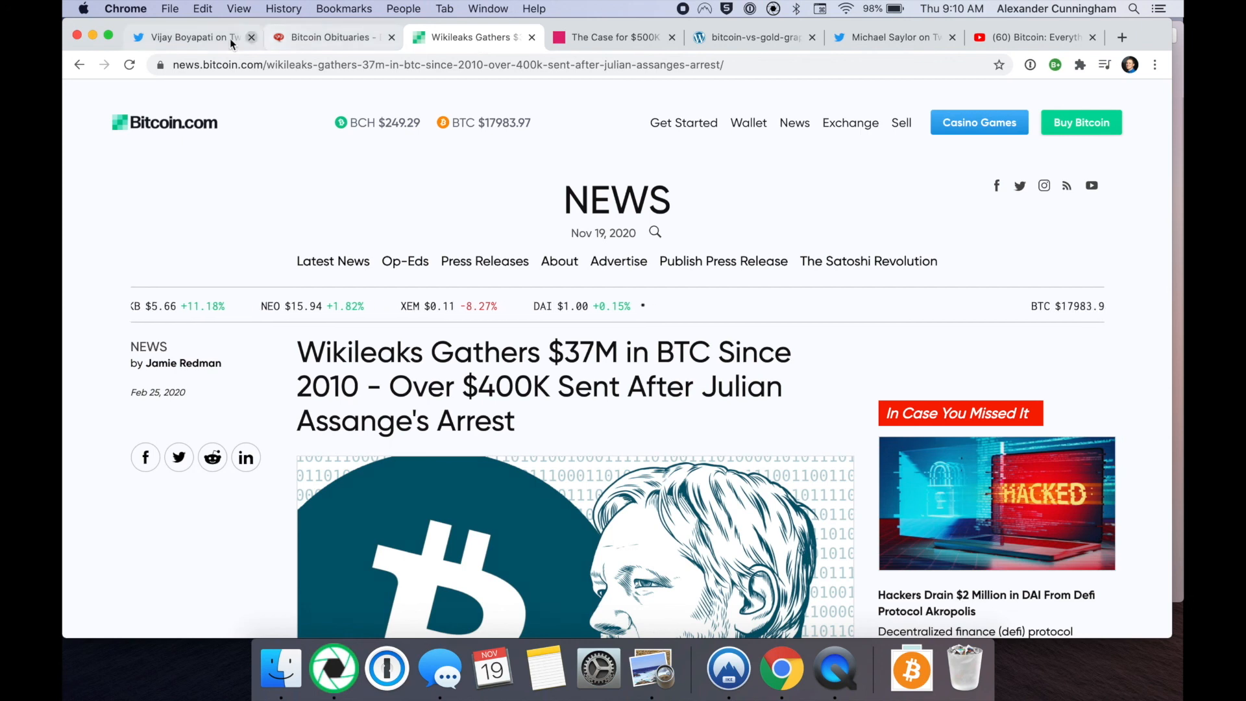
mouse_move(187, 36)
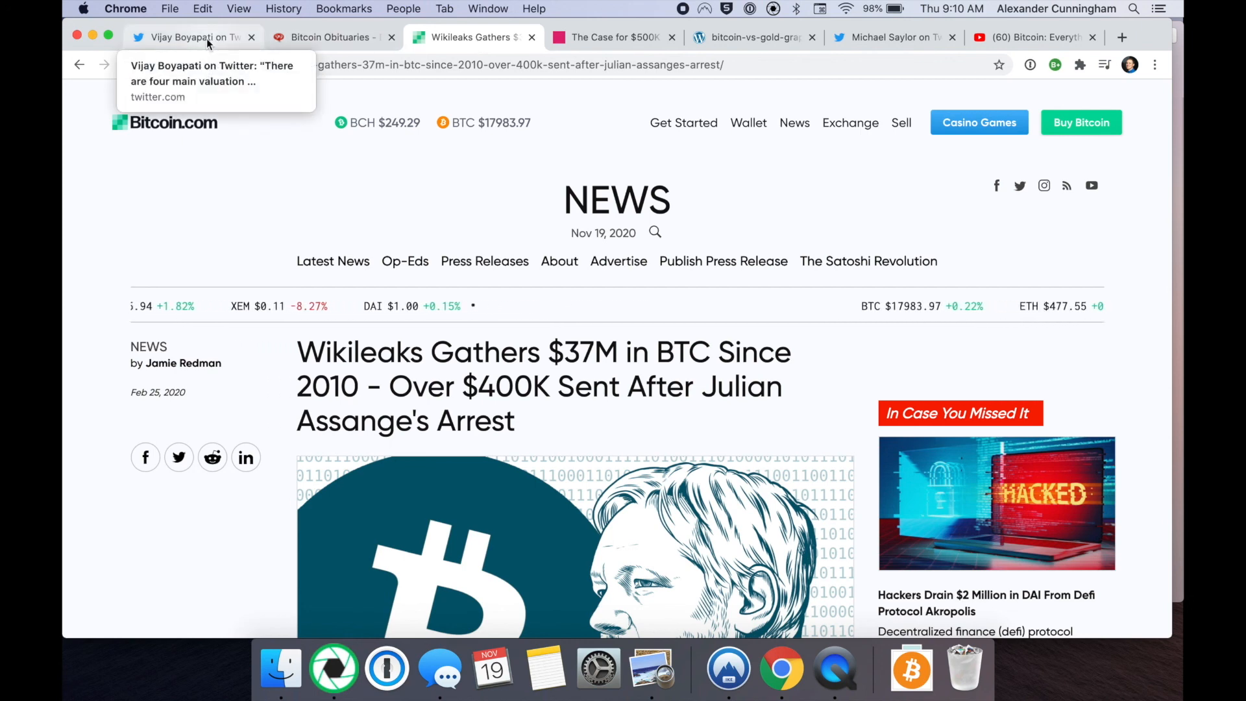
Show the fourth framework, world's reserve currency, with its $10,000,000+ long-term target.
click(191, 36)
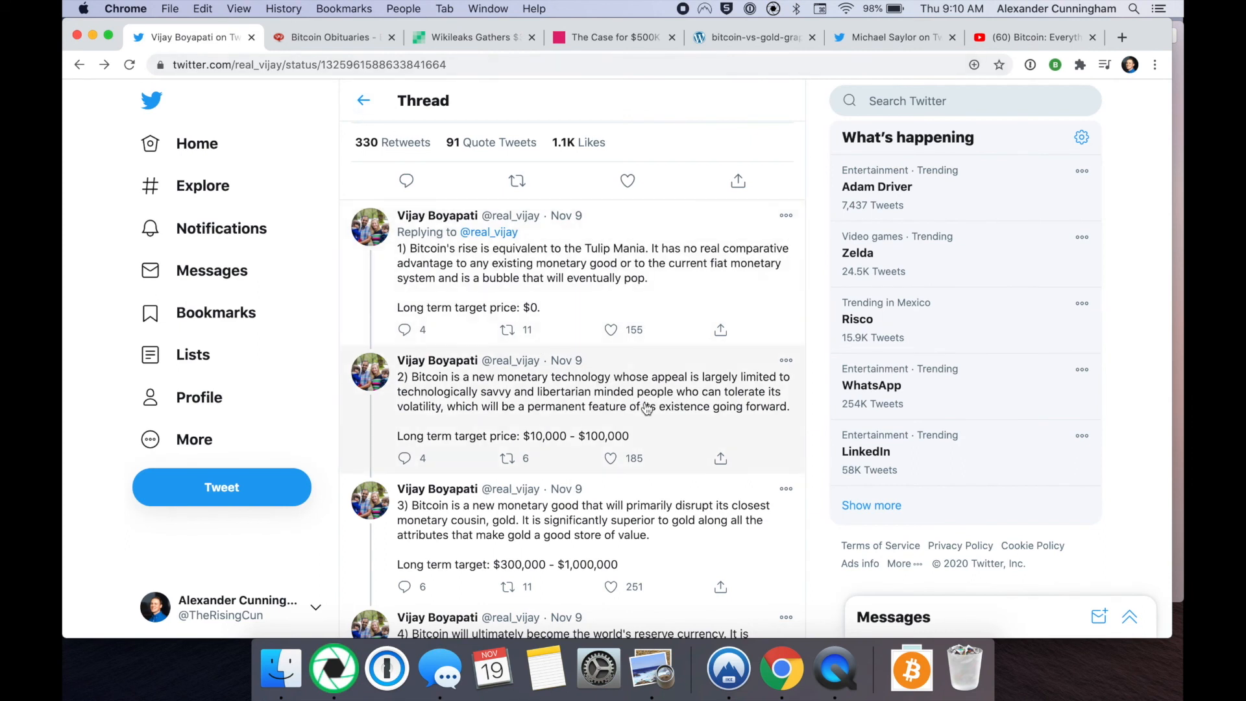
scroll(down, 3)
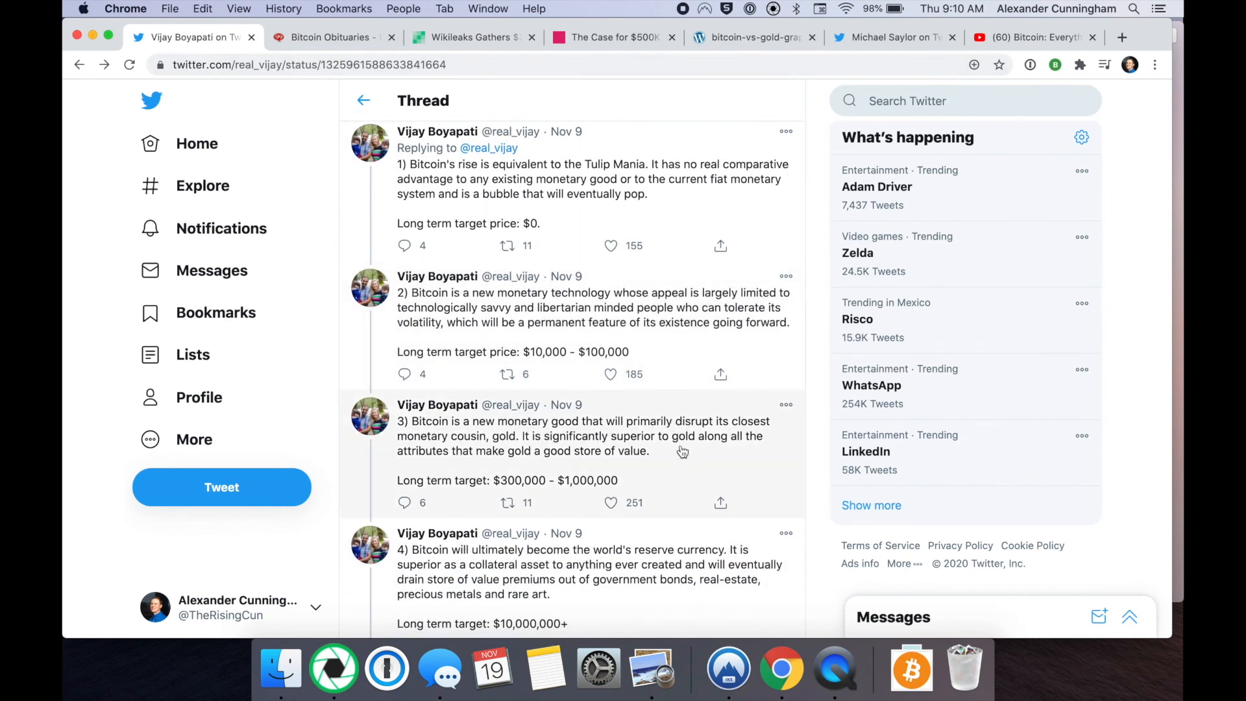
mouse_move(643, 486)
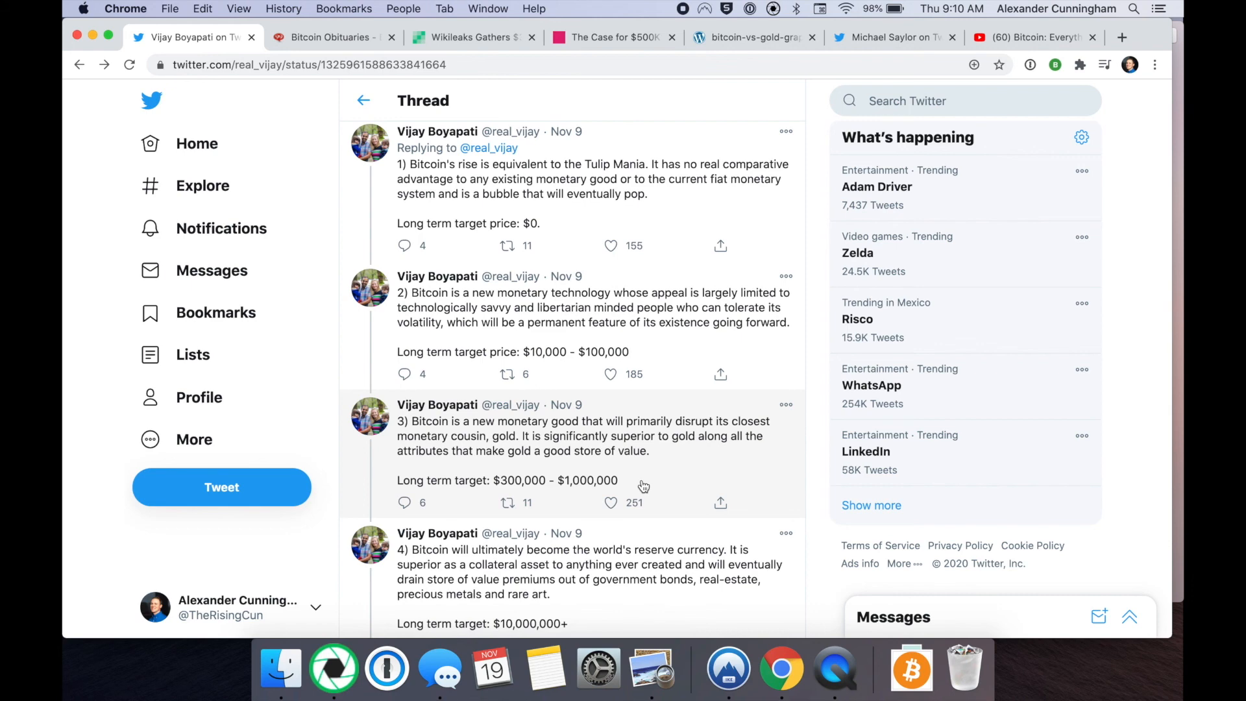
mouse_move(417, 427)
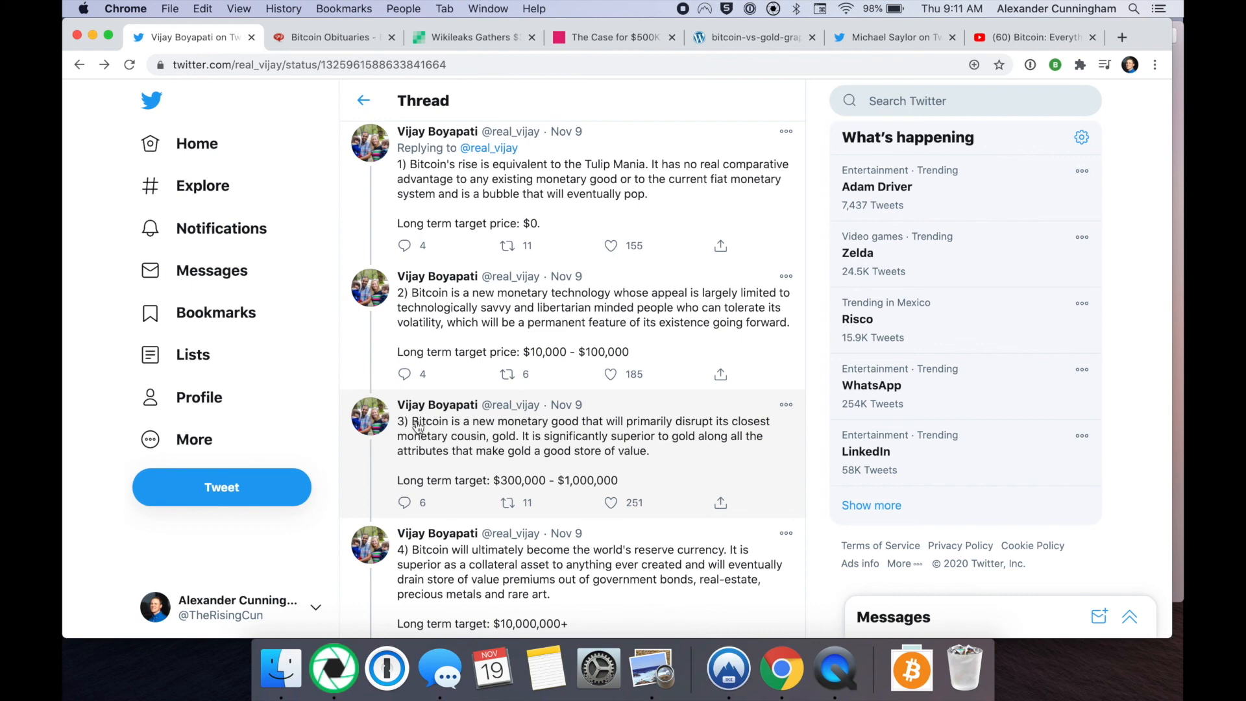
mouse_move(414, 440)
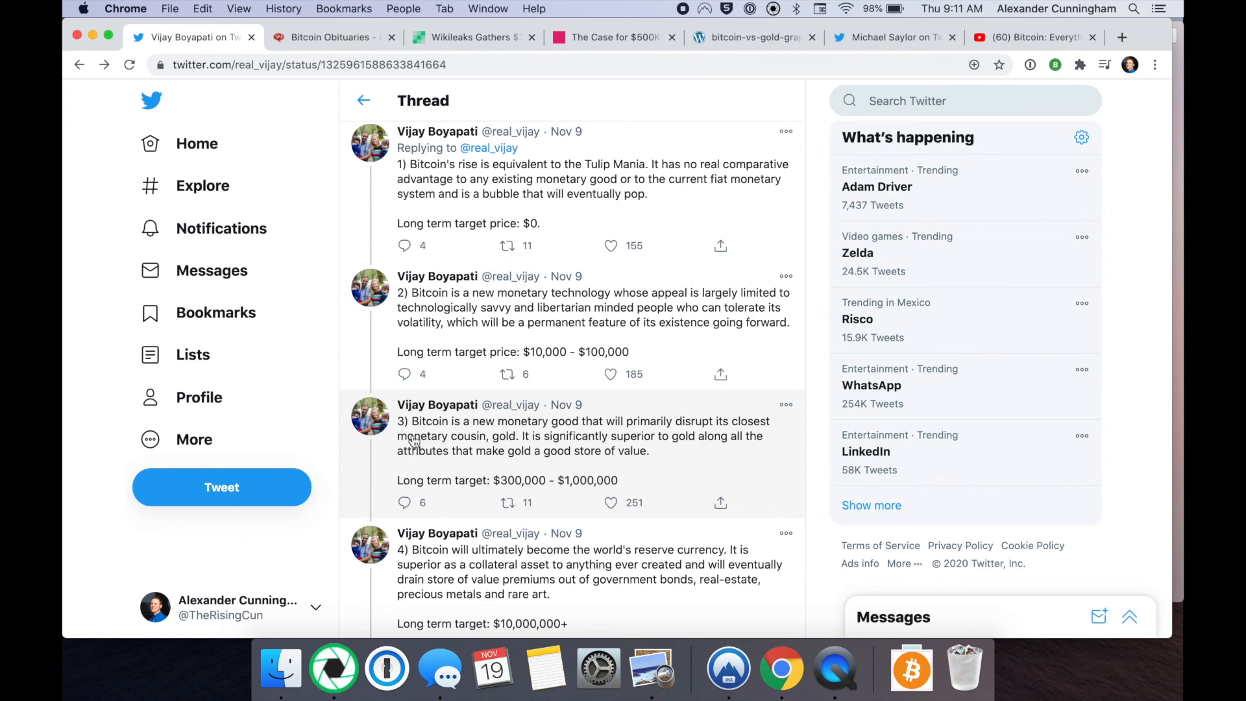
mouse_move(463, 445)
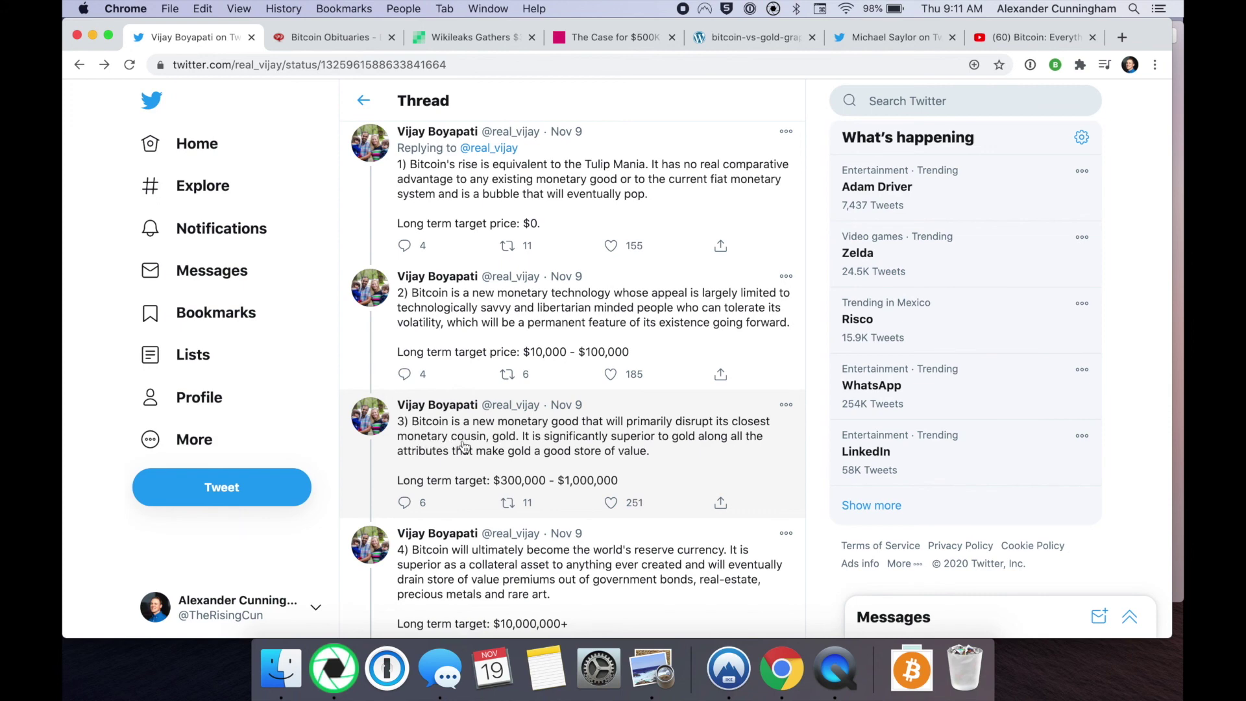
mouse_move(622, 444)
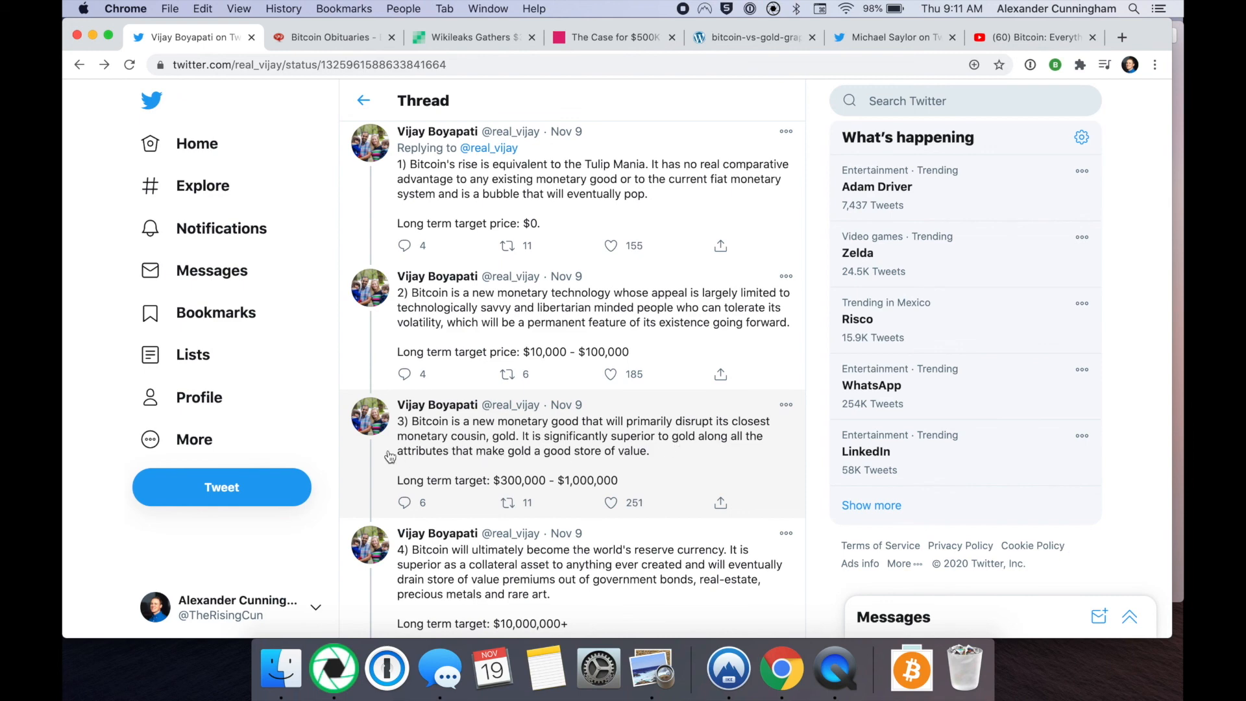
mouse_move(582, 459)
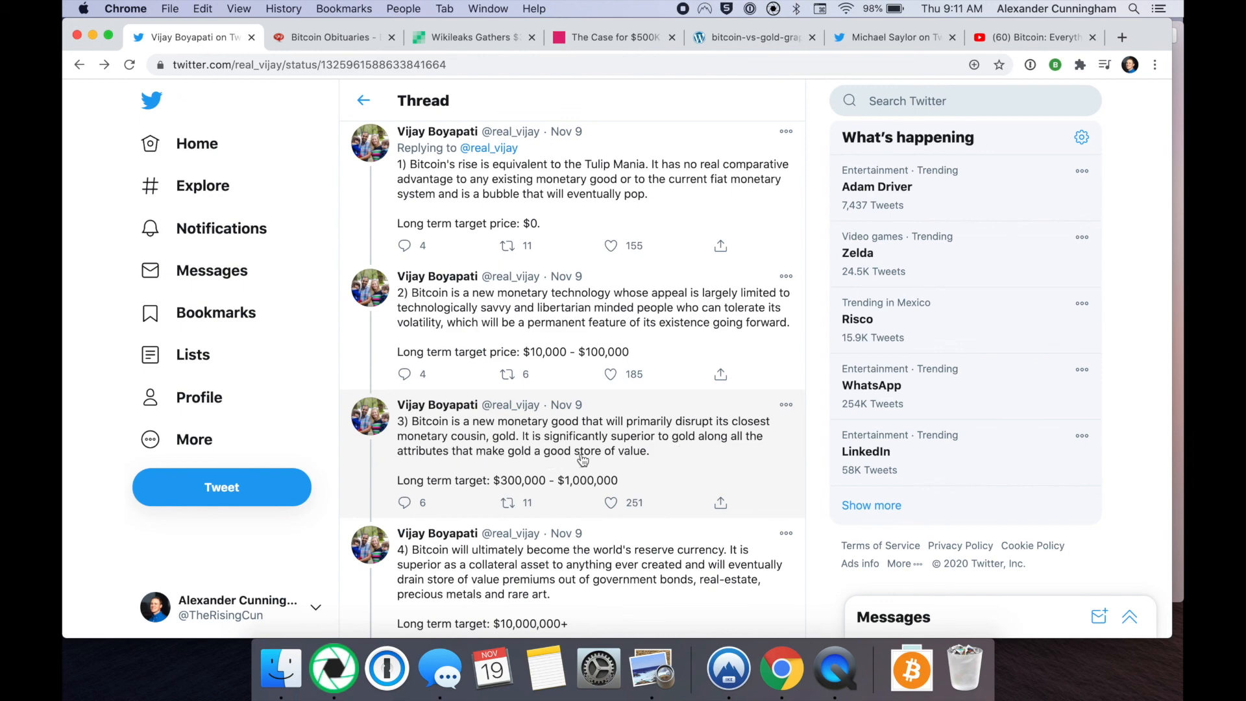
mouse_move(614, 490)
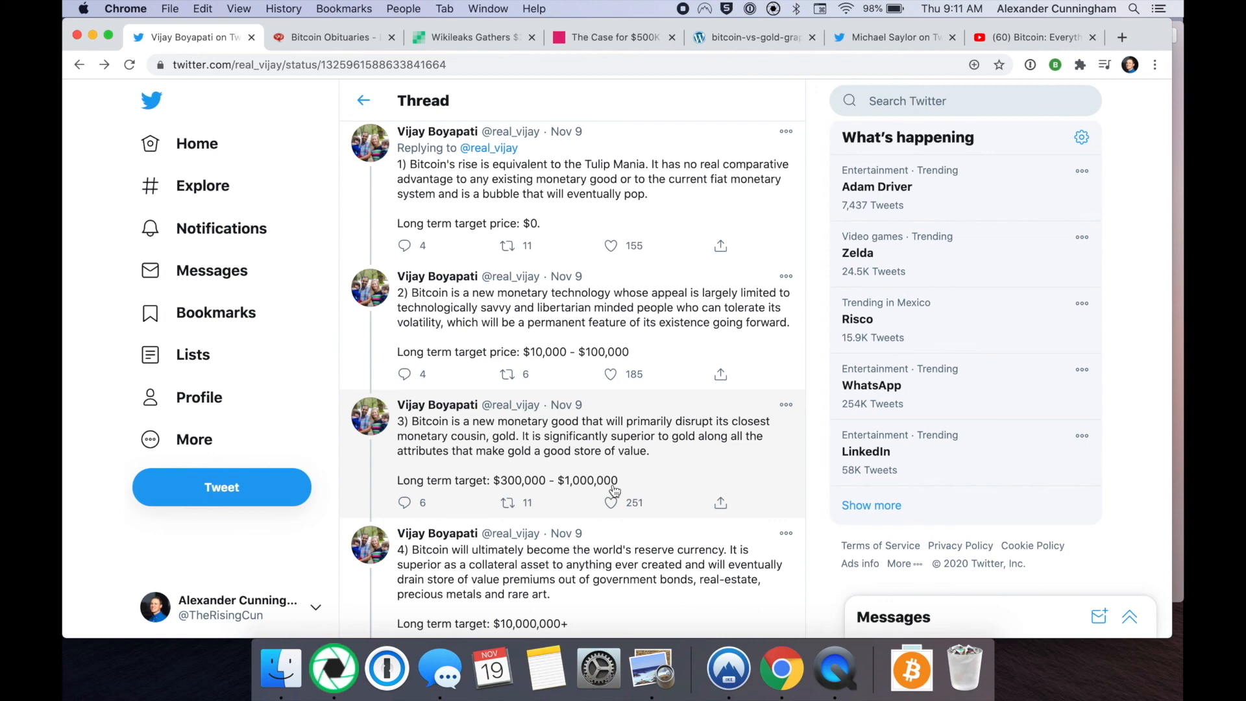
mouse_move(689, 467)
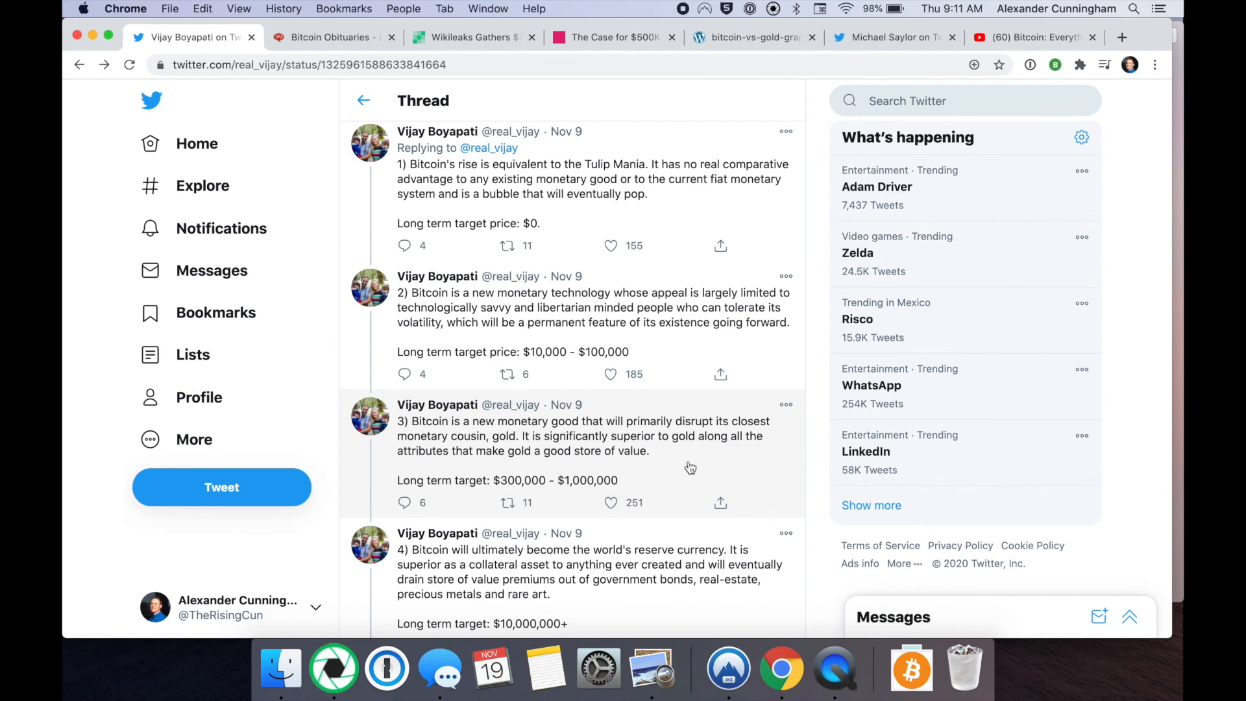
mouse_move(592, 487)
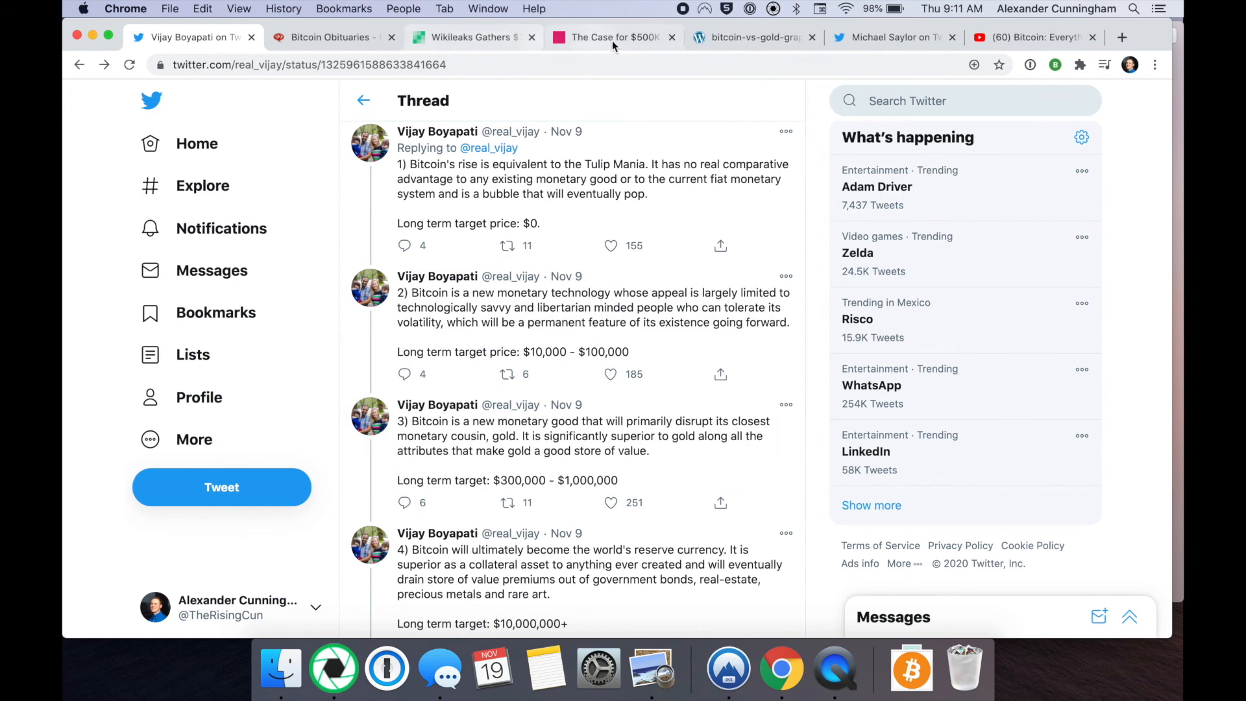
Show Winklevoss Capital's 'The Case for $500K Bitcoin' at 'The Problem with Gold' section.
click(611, 36)
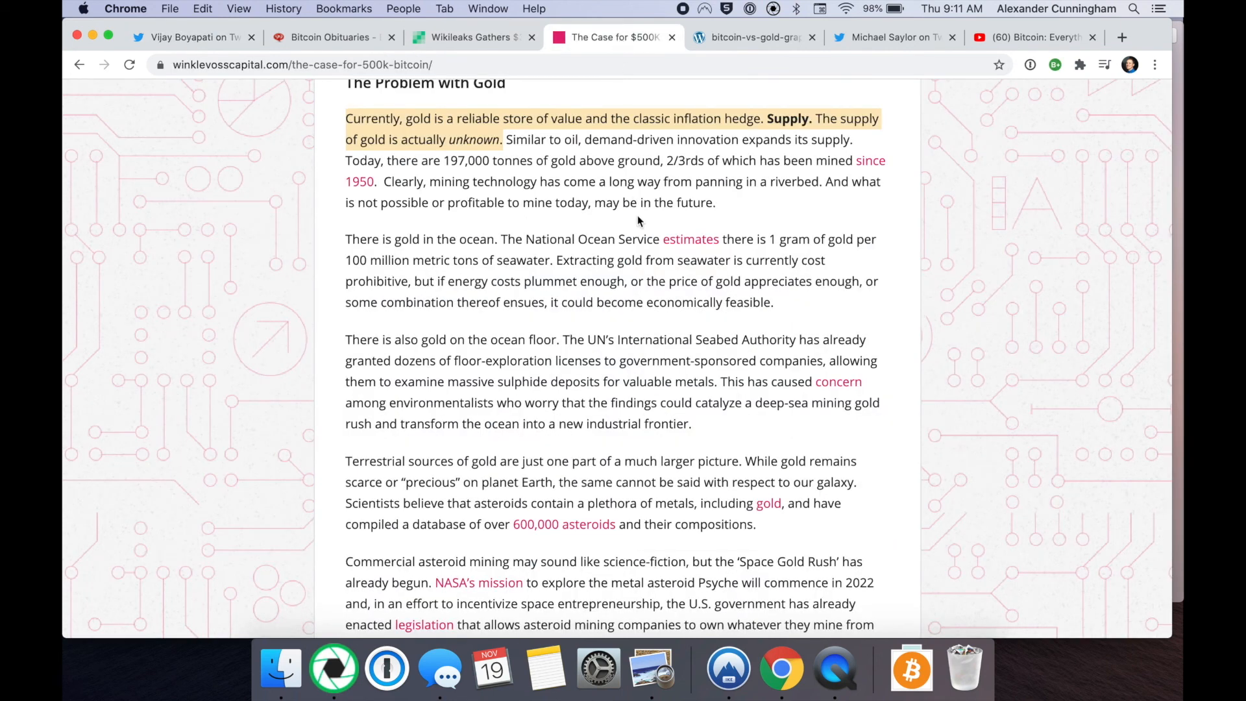
mouse_move(655, 285)
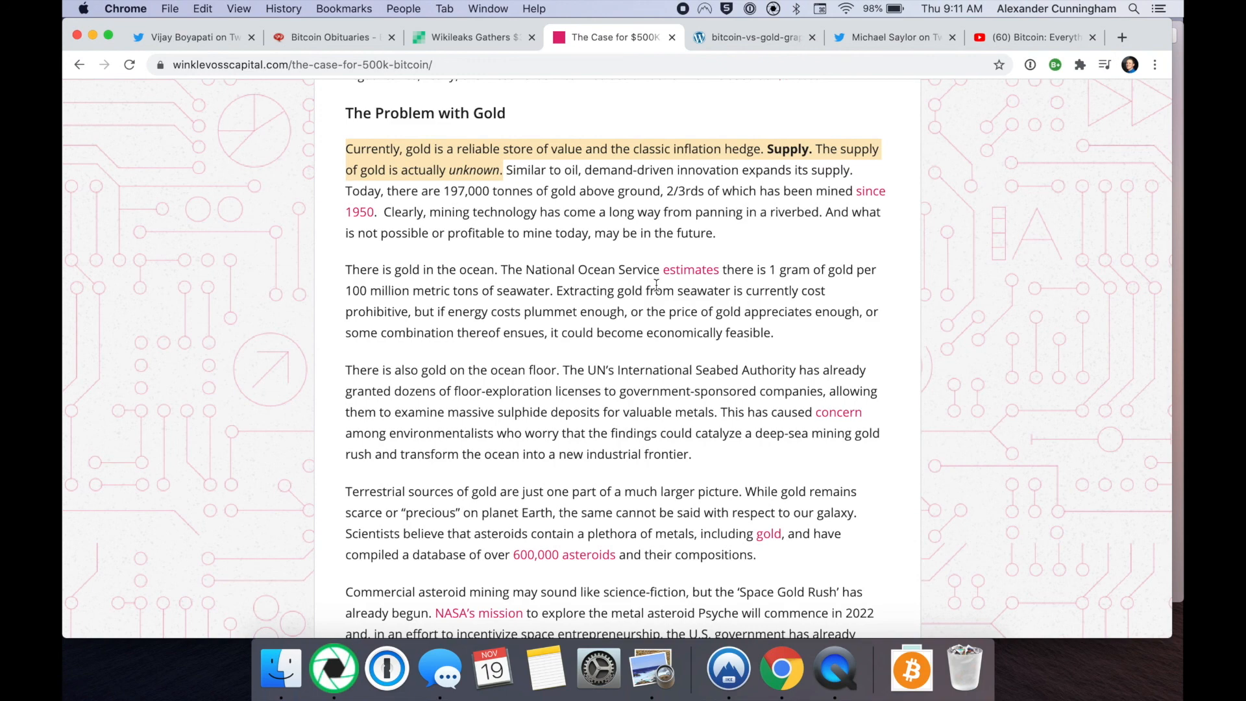
mouse_move(664, 265)
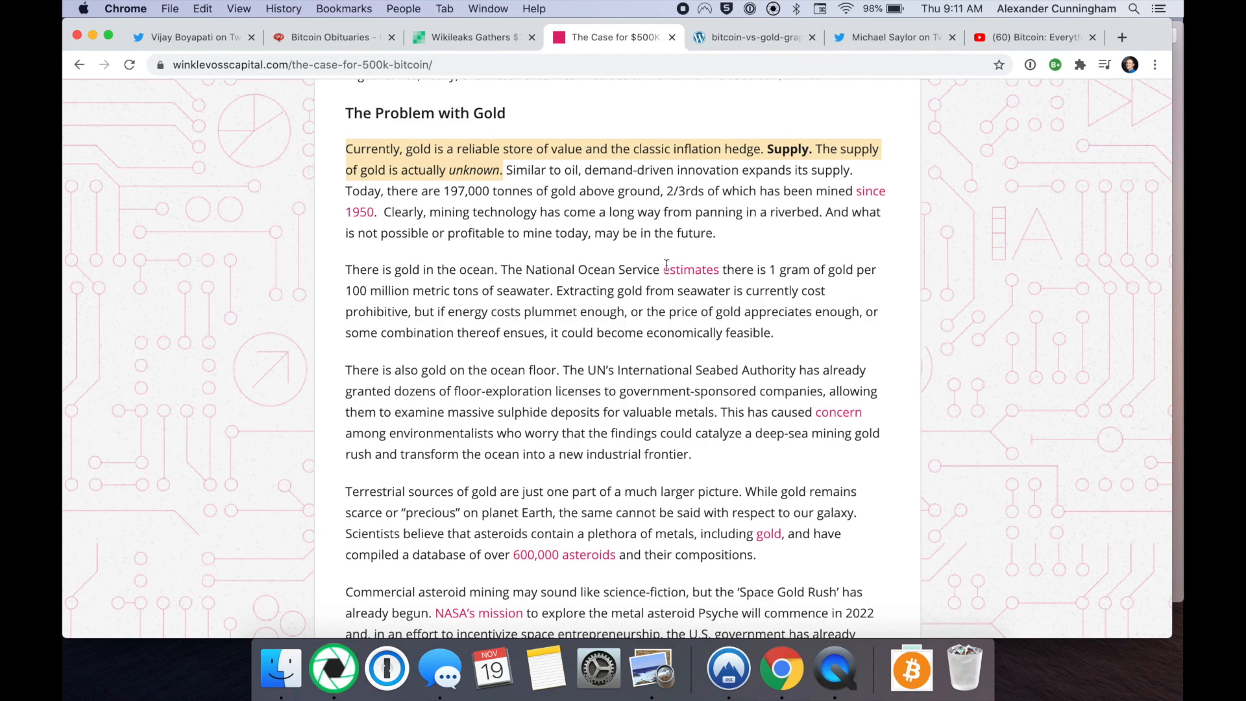
Show the Bitcoin vs Gold chart contrasting scarcity, durability, portability, divisibility, storage and adoption.
click(751, 37)
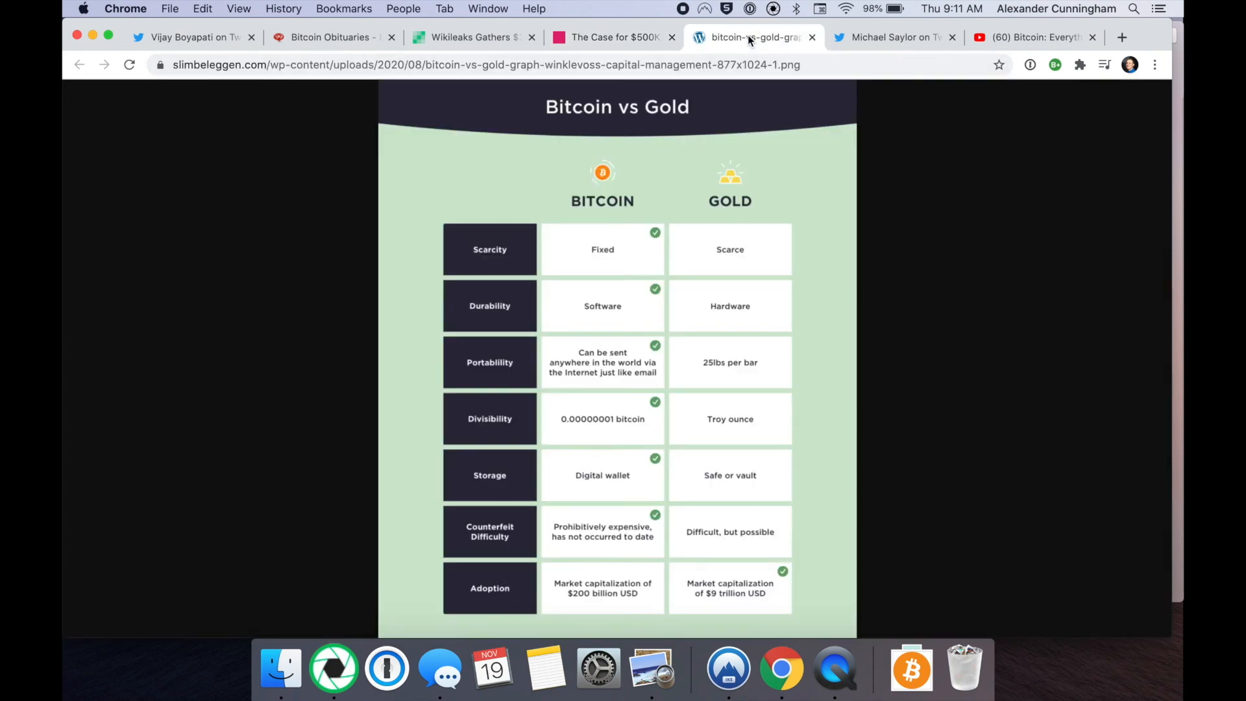
mouse_move(702, 265)
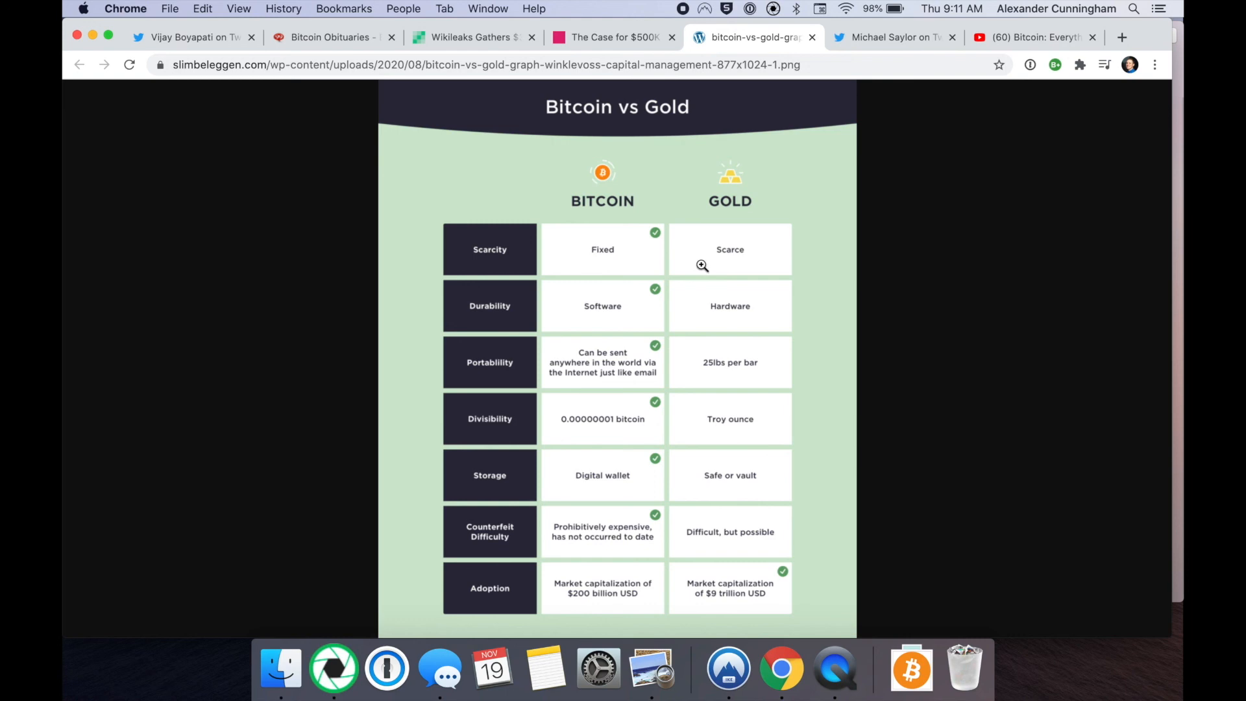
mouse_move(656, 275)
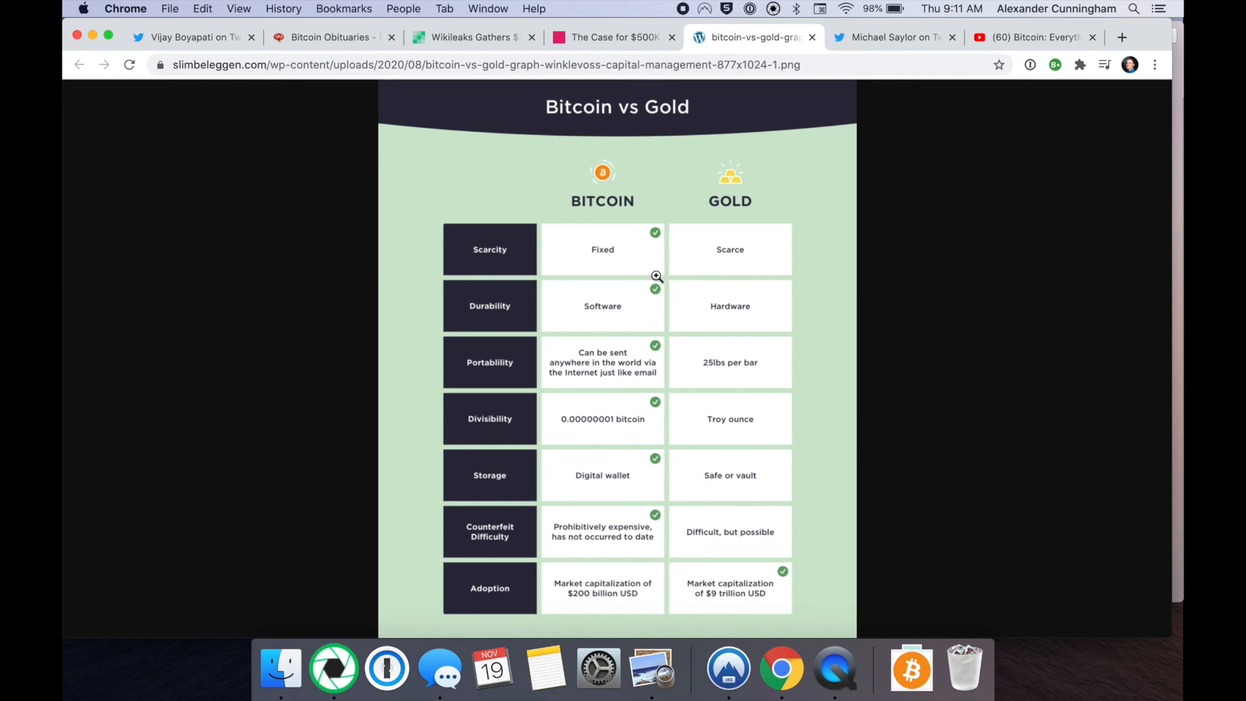
mouse_move(649, 319)
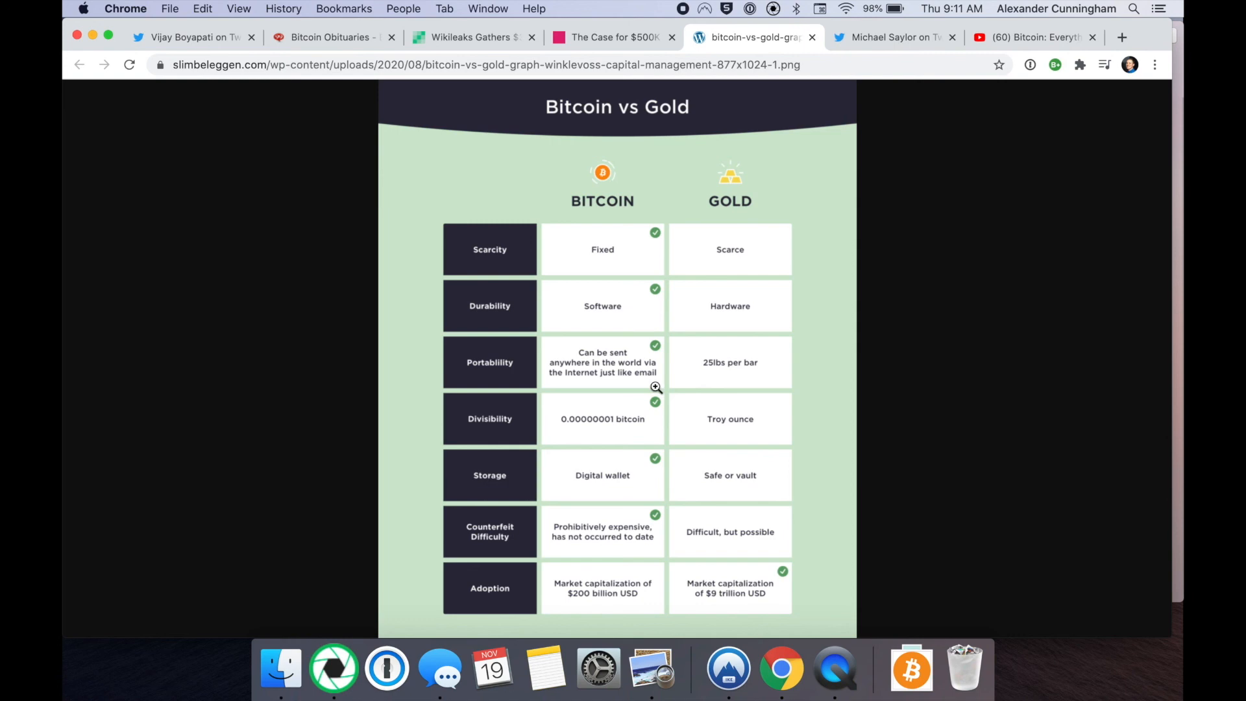
mouse_move(665, 444)
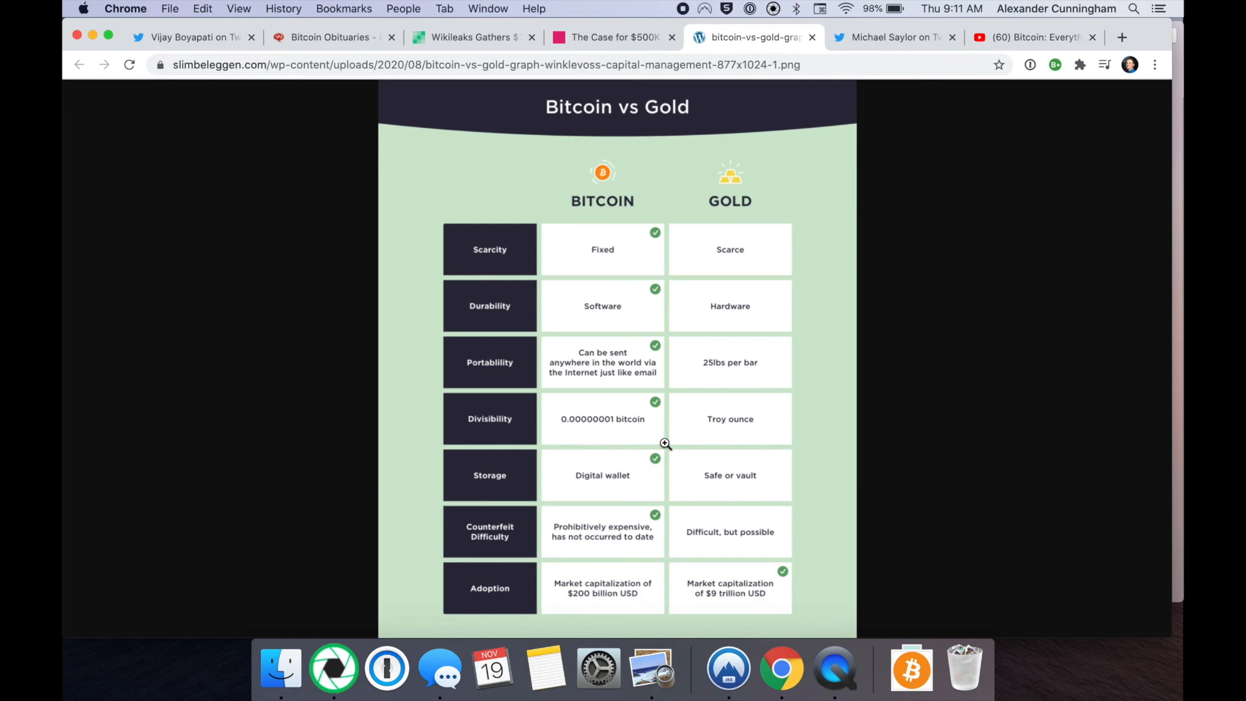
mouse_move(663, 494)
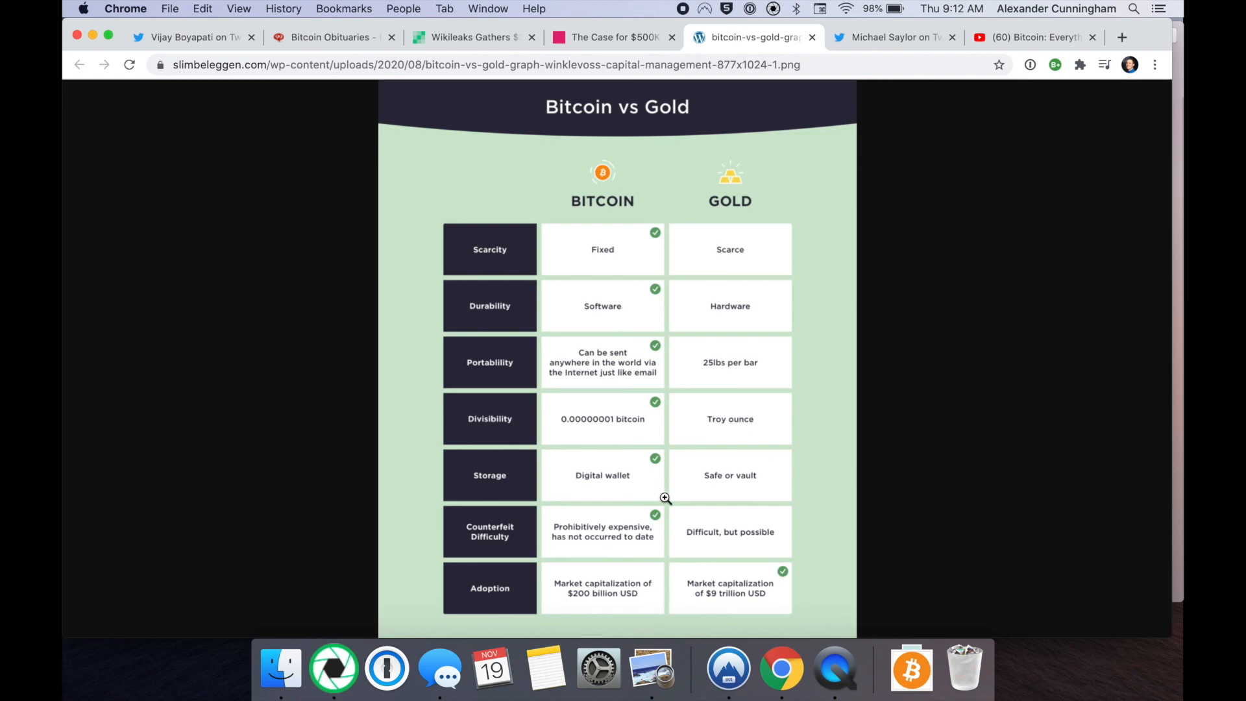
mouse_move(752, 490)
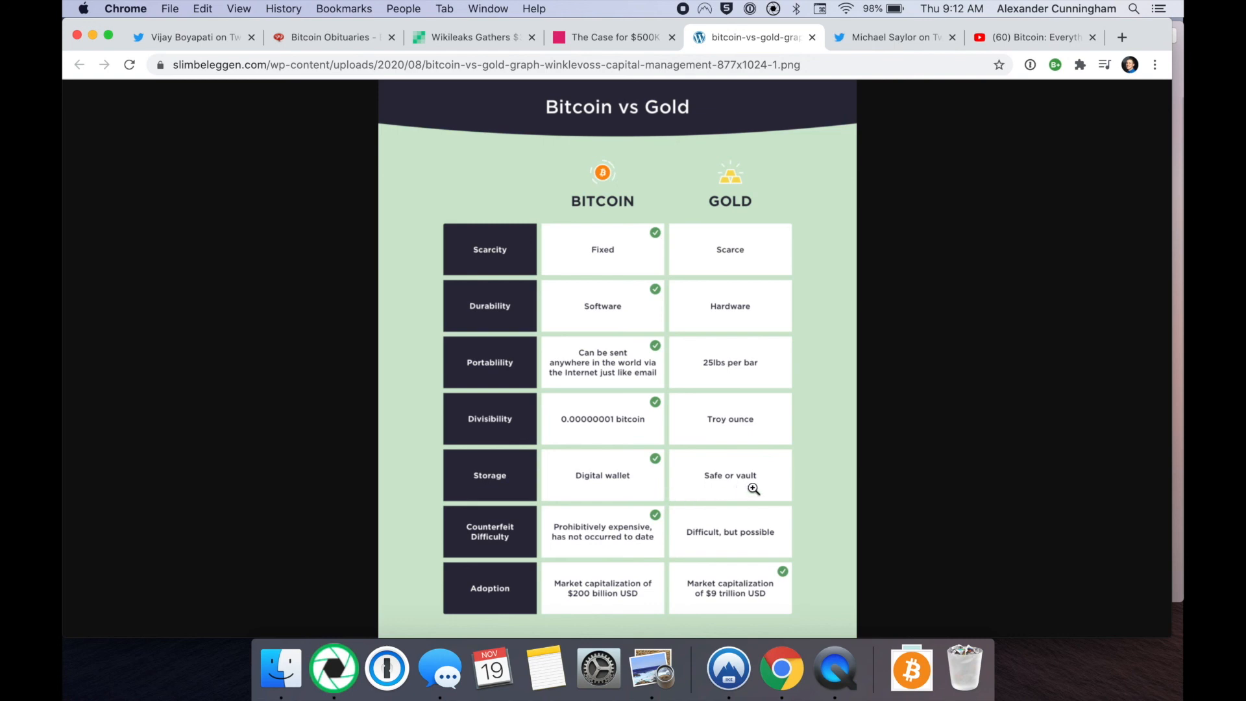
mouse_move(647, 490)
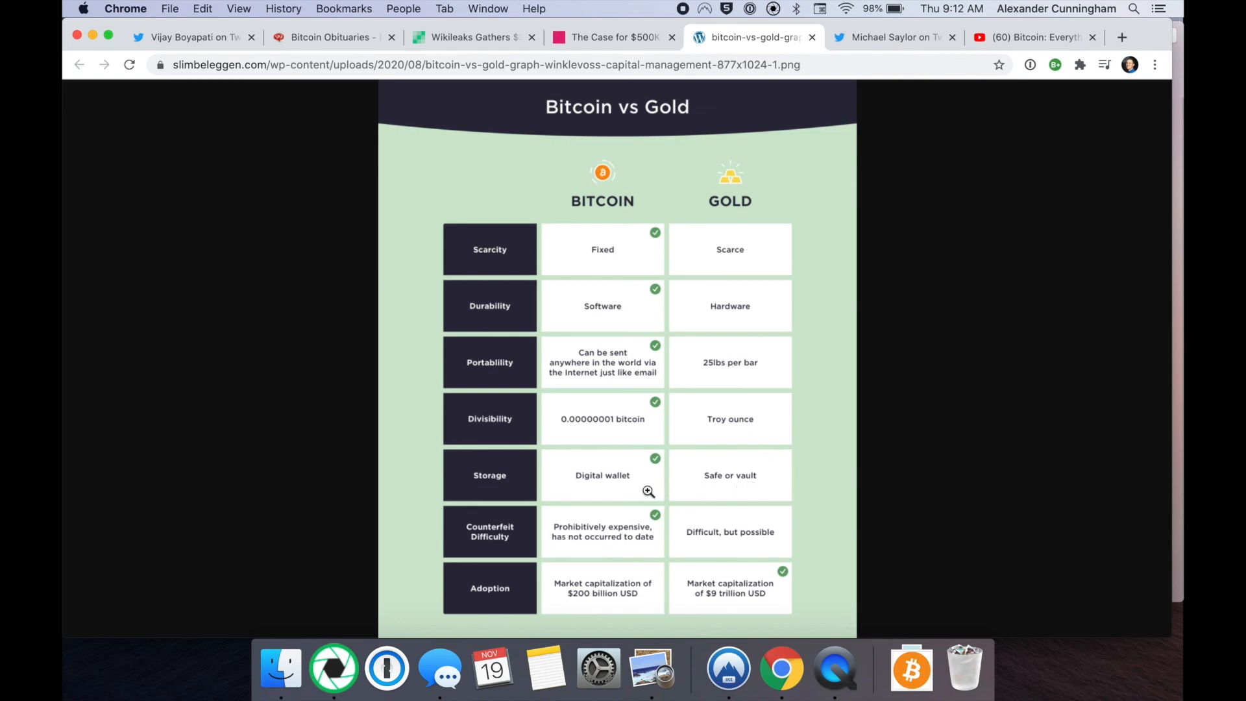
mouse_move(677, 552)
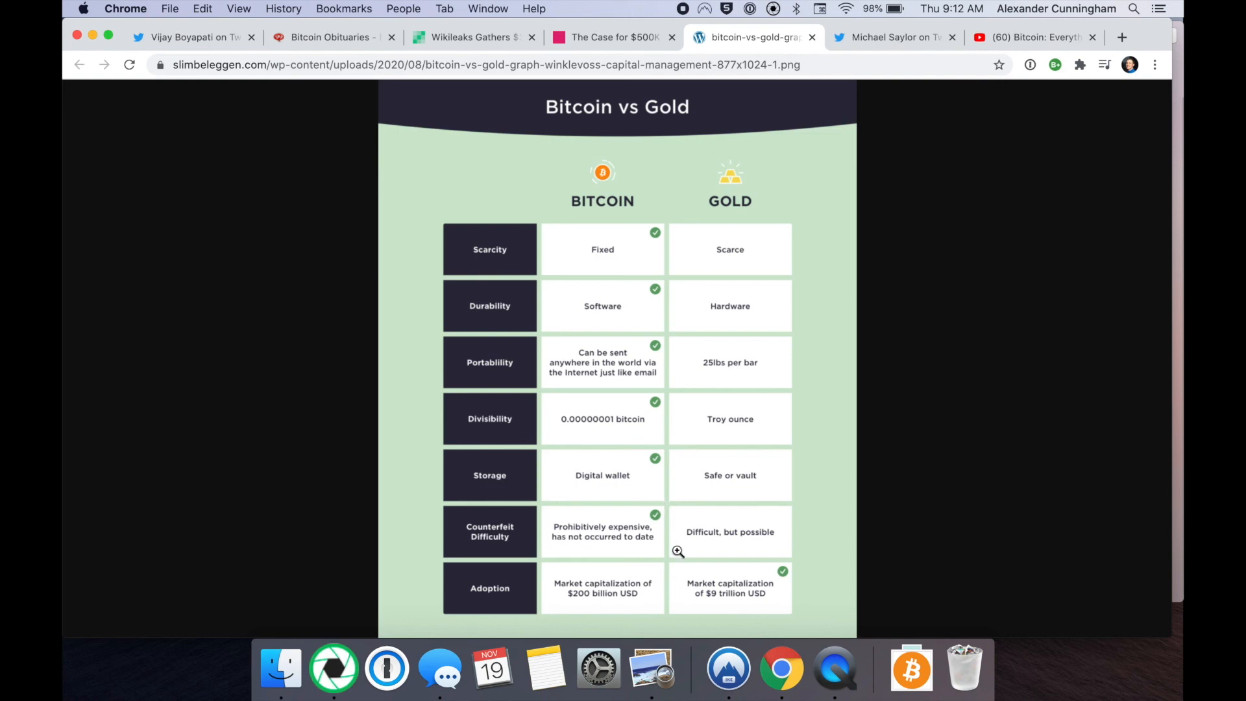
mouse_move(669, 555)
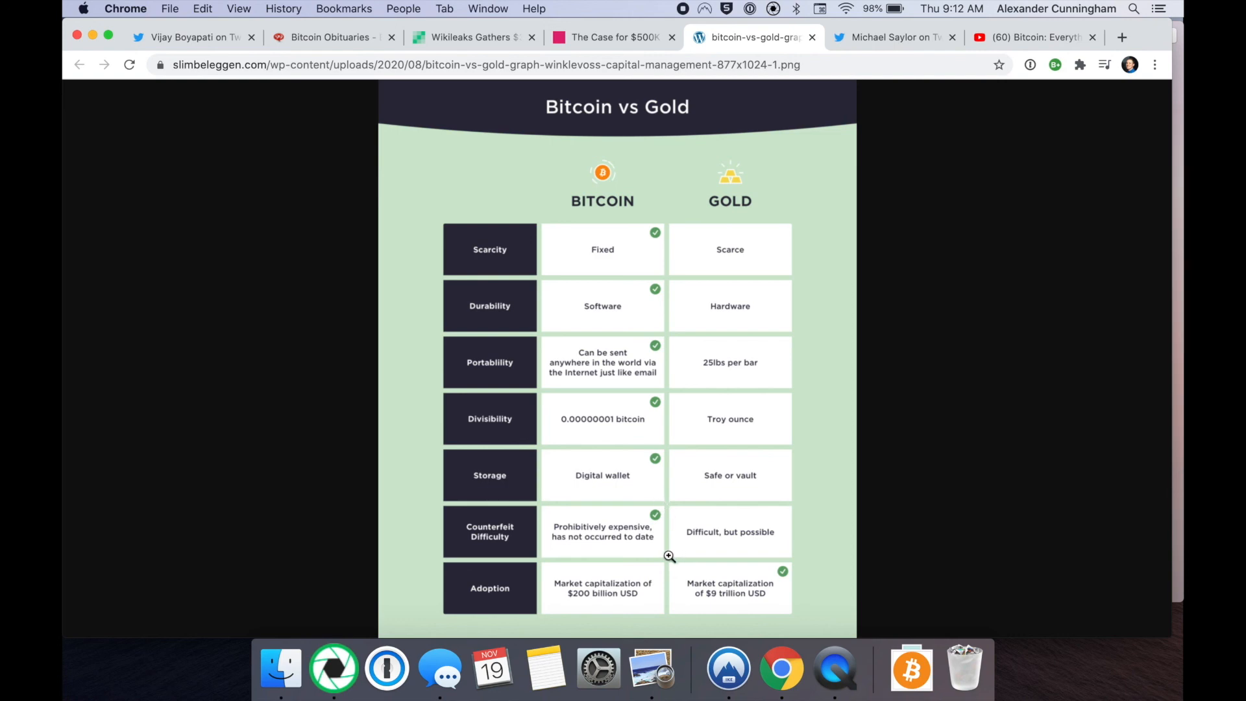
mouse_move(657, 552)
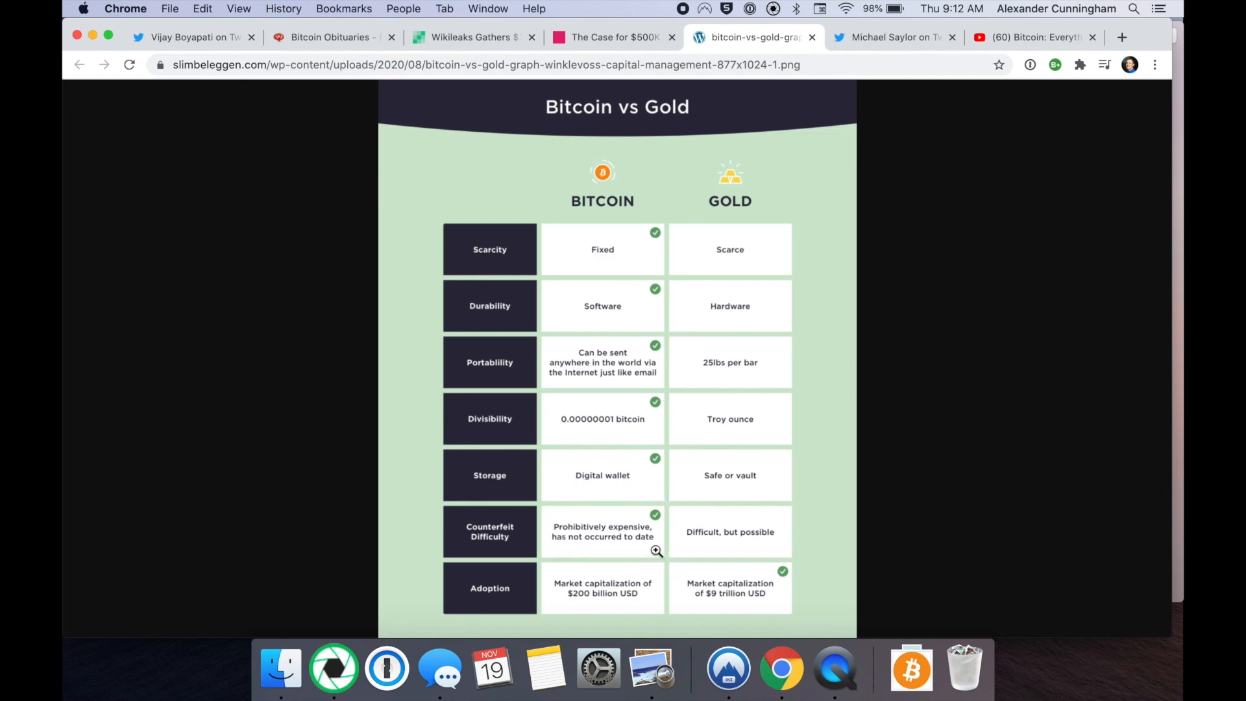
mouse_move(667, 557)
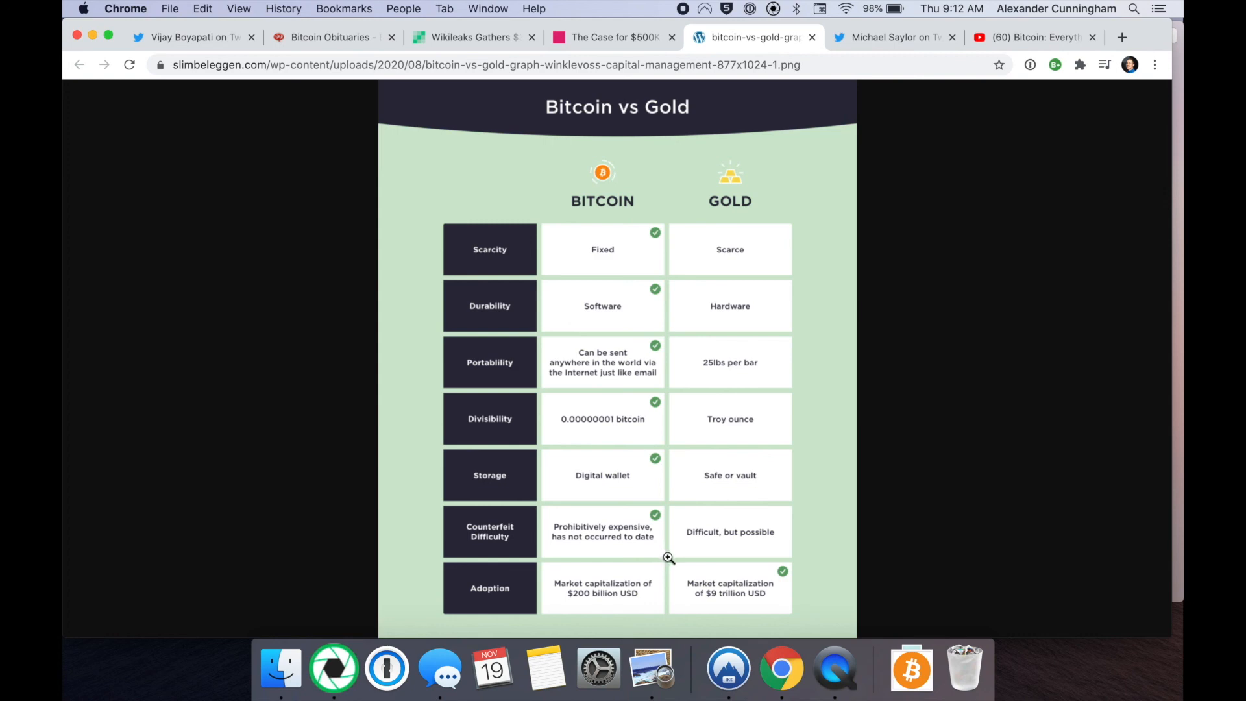
mouse_move(643, 611)
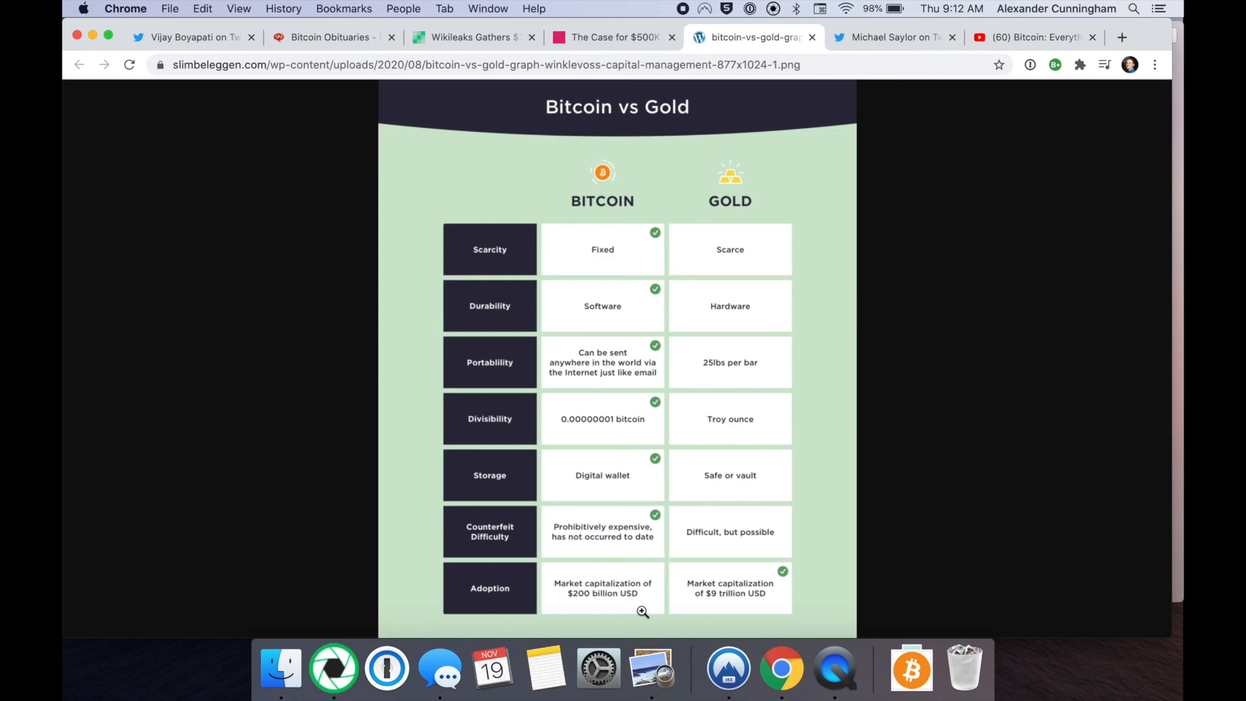
mouse_move(800, 552)
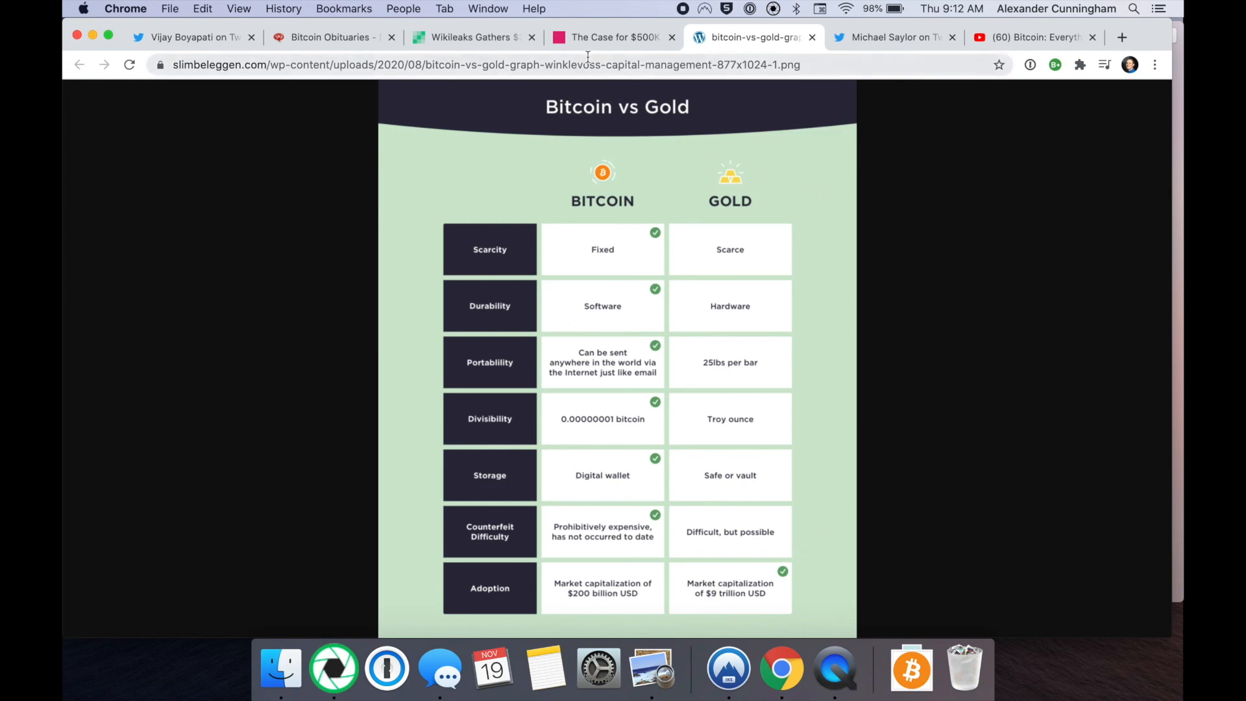
mouse_move(487, 273)
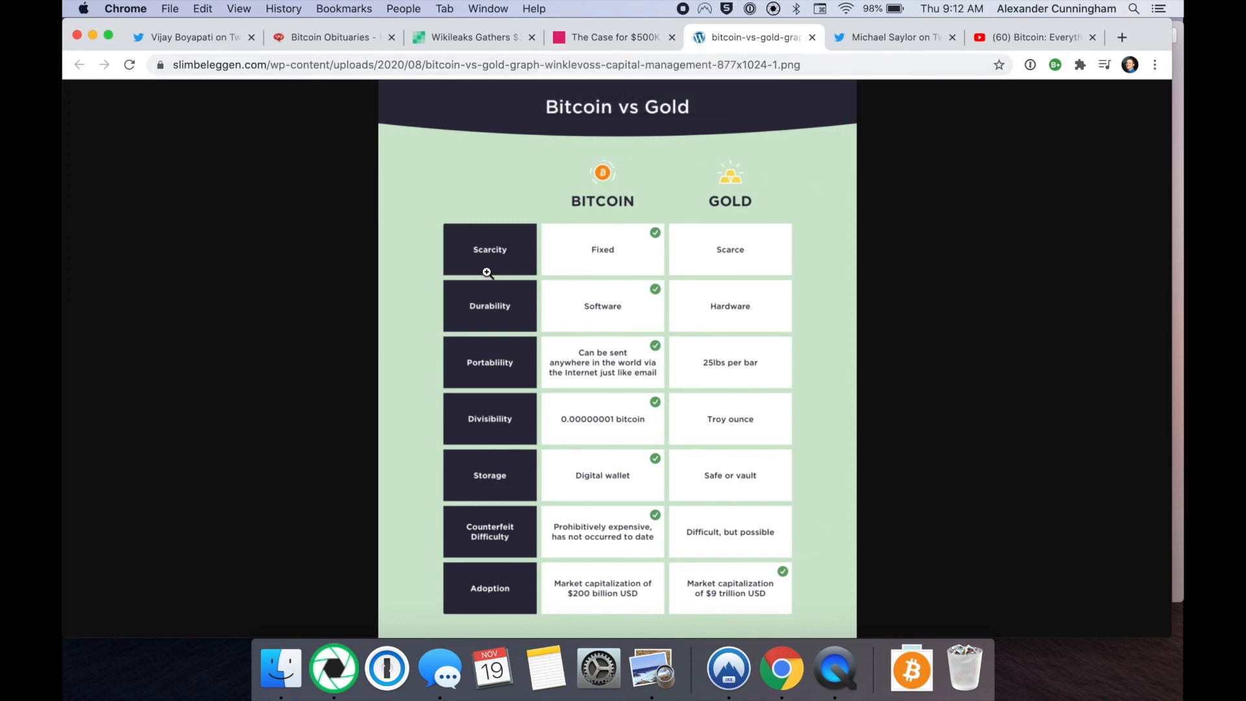
mouse_move(654, 253)
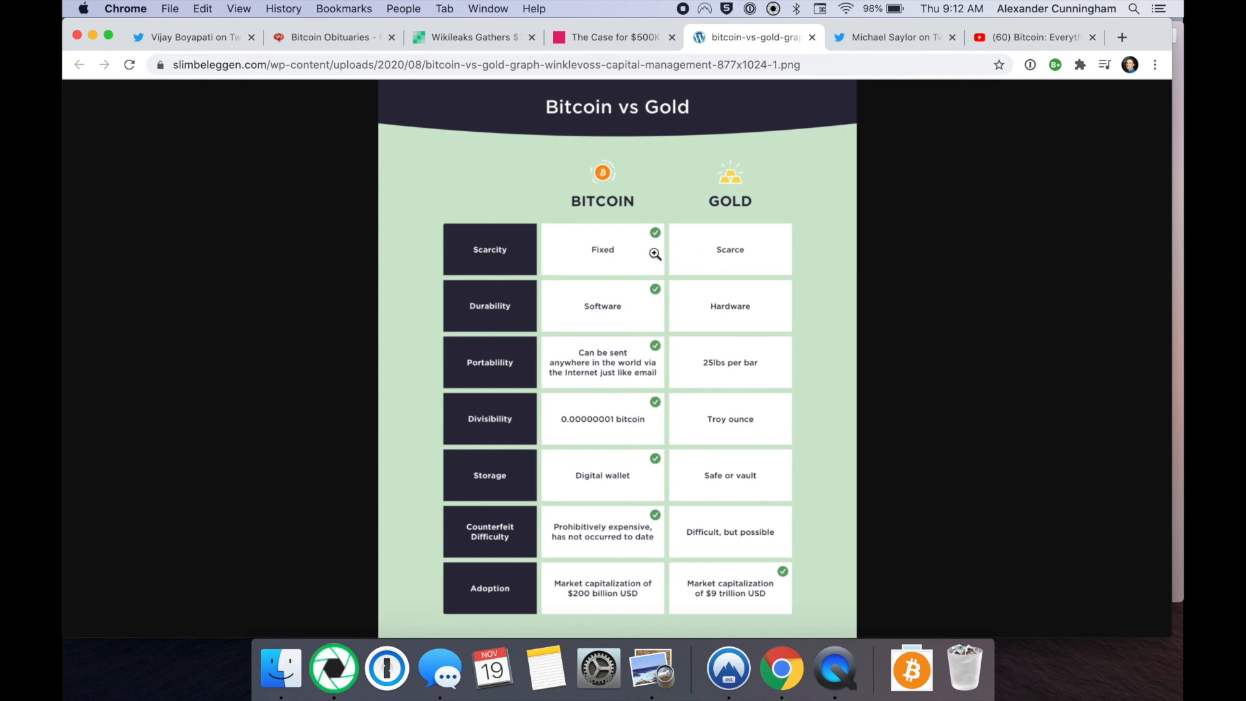
mouse_move(738, 250)
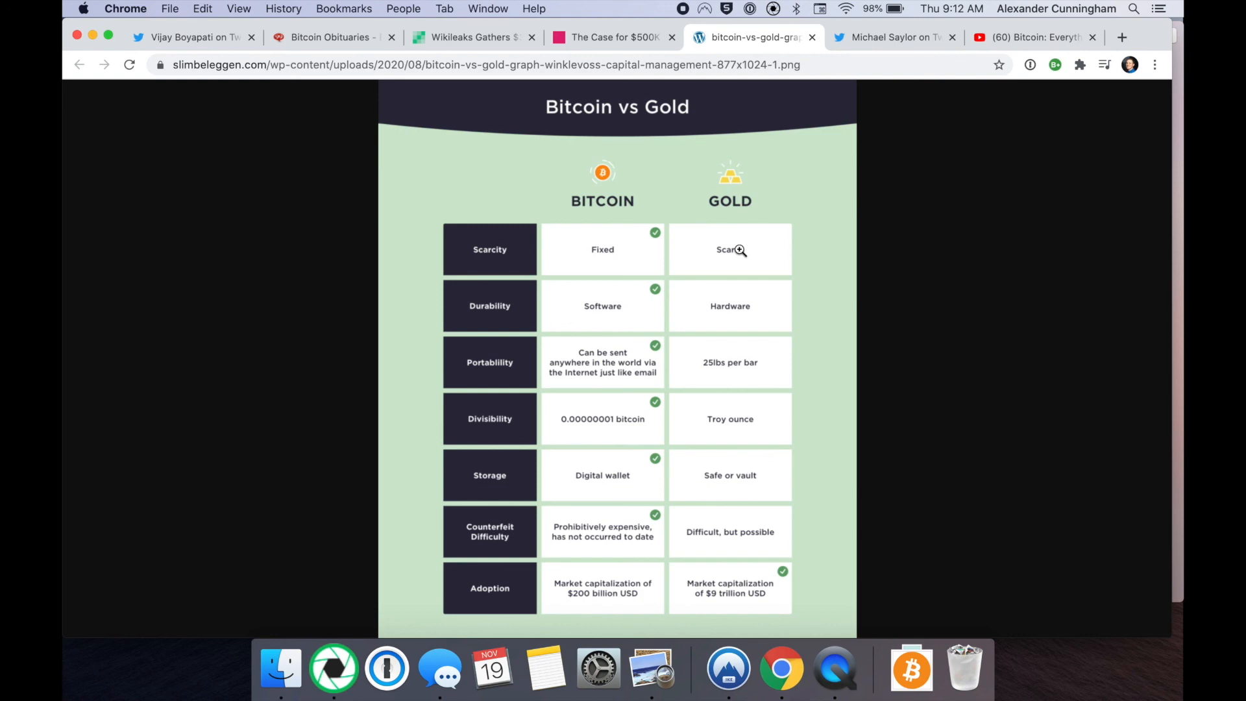
mouse_move(729, 10)
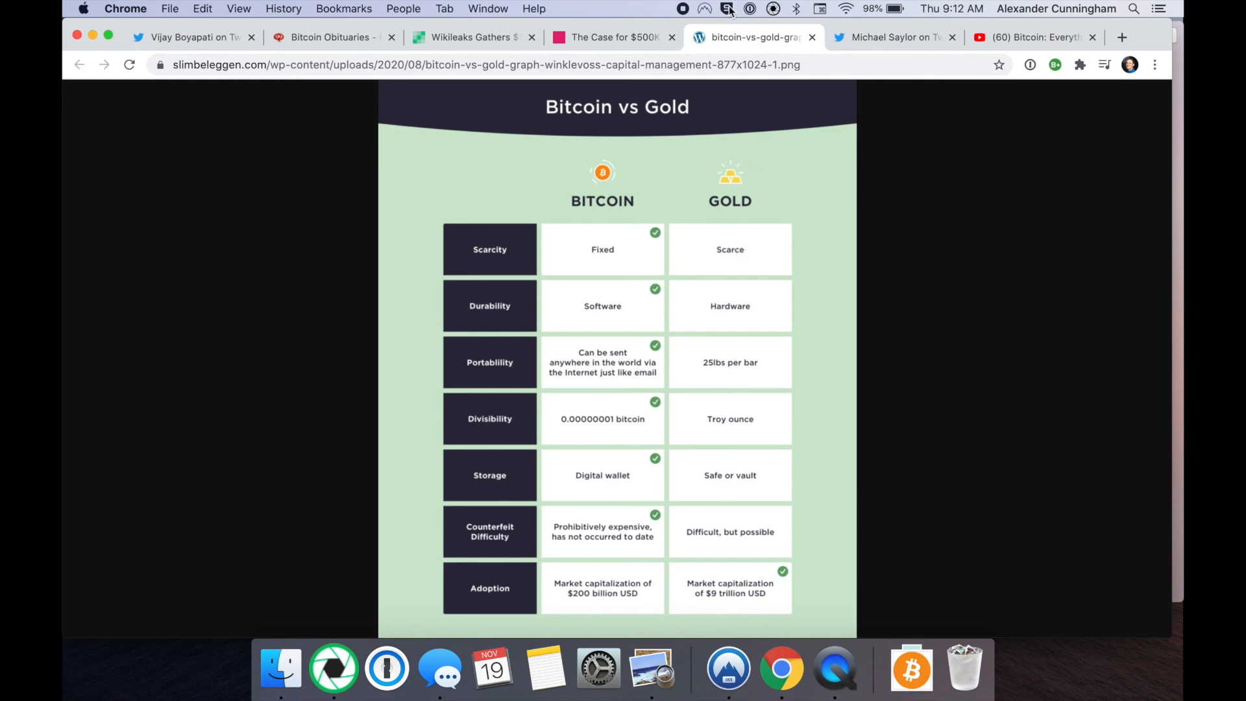
mouse_move(610, 36)
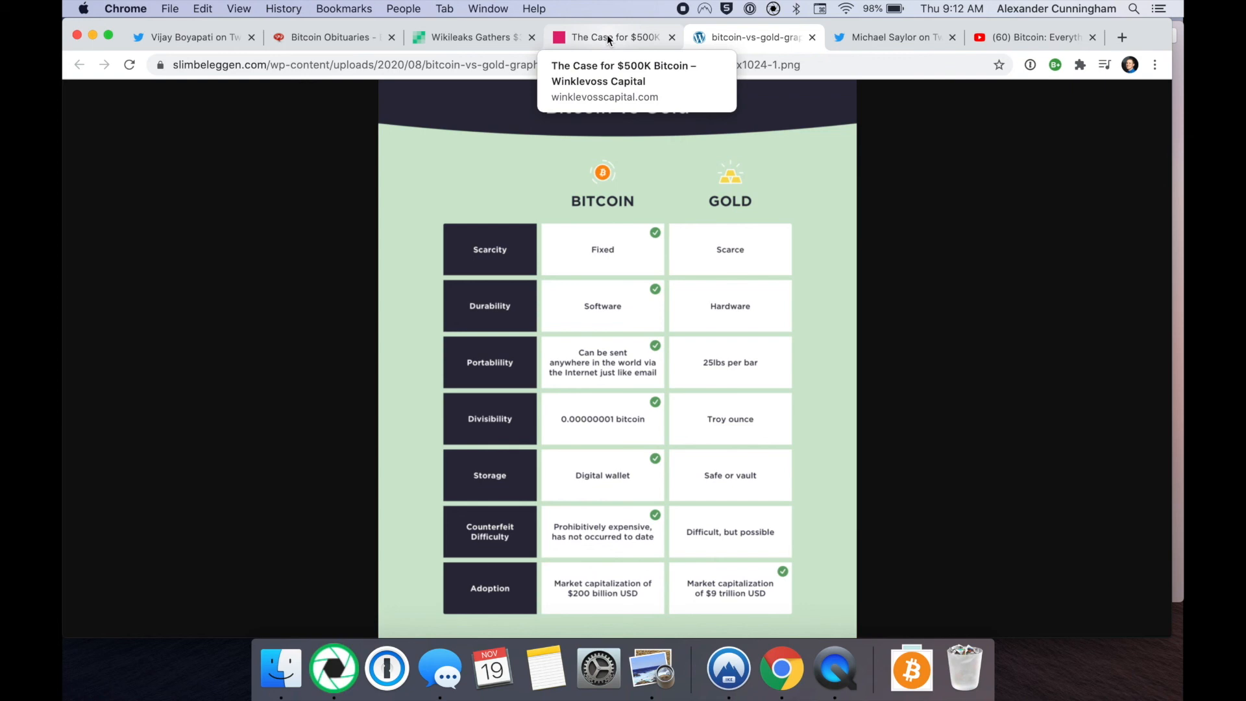
Return to 'The Case for $500K Bitcoin' with the gold-supply opening sentences highlighted.
click(611, 36)
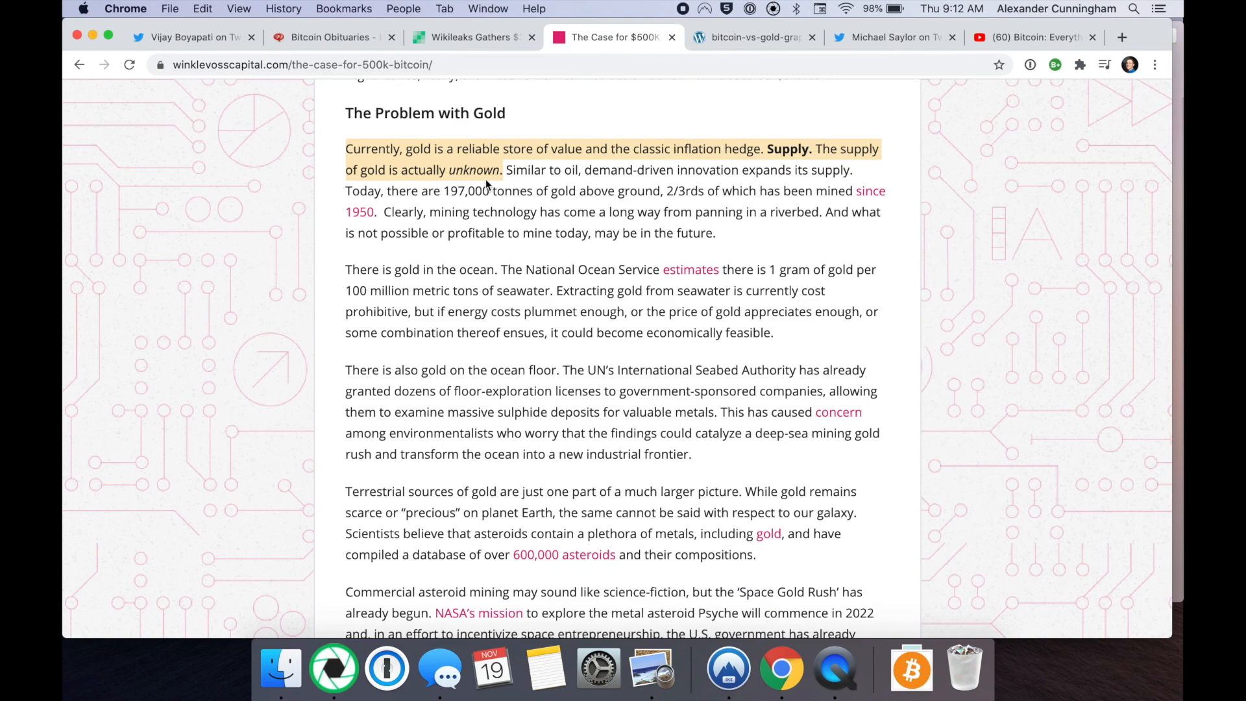
mouse_move(546, 369)
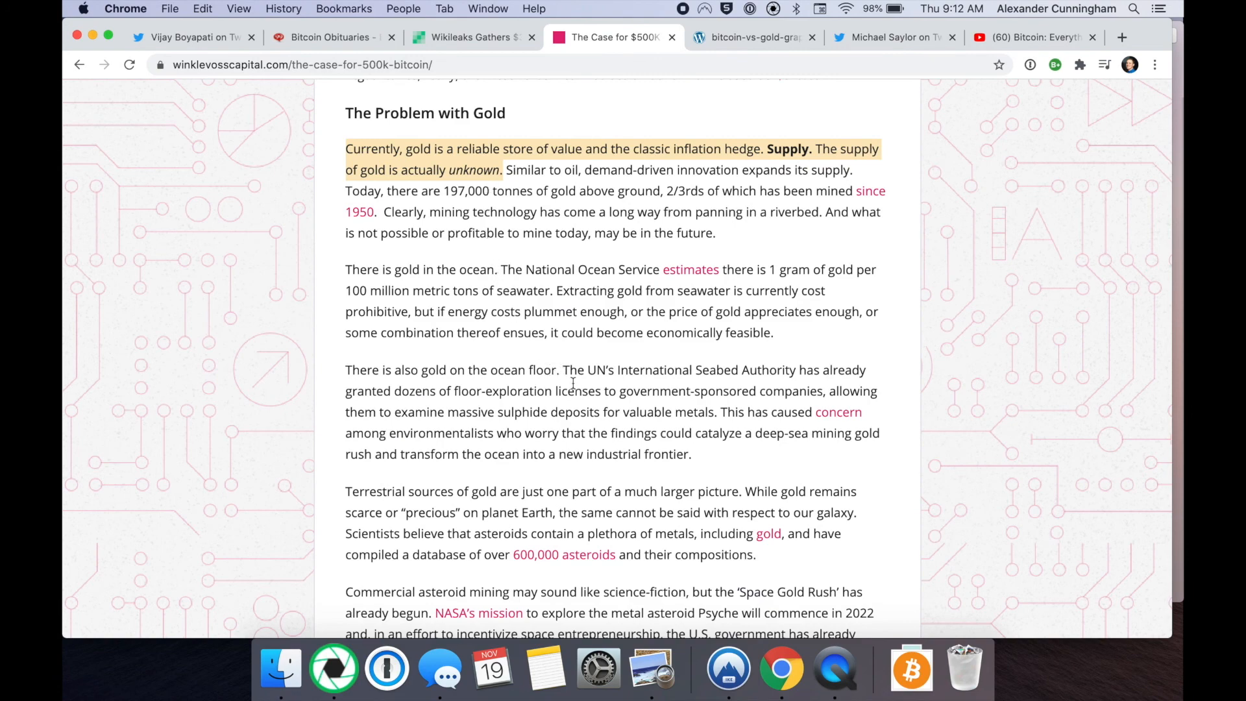
mouse_move(579, 373)
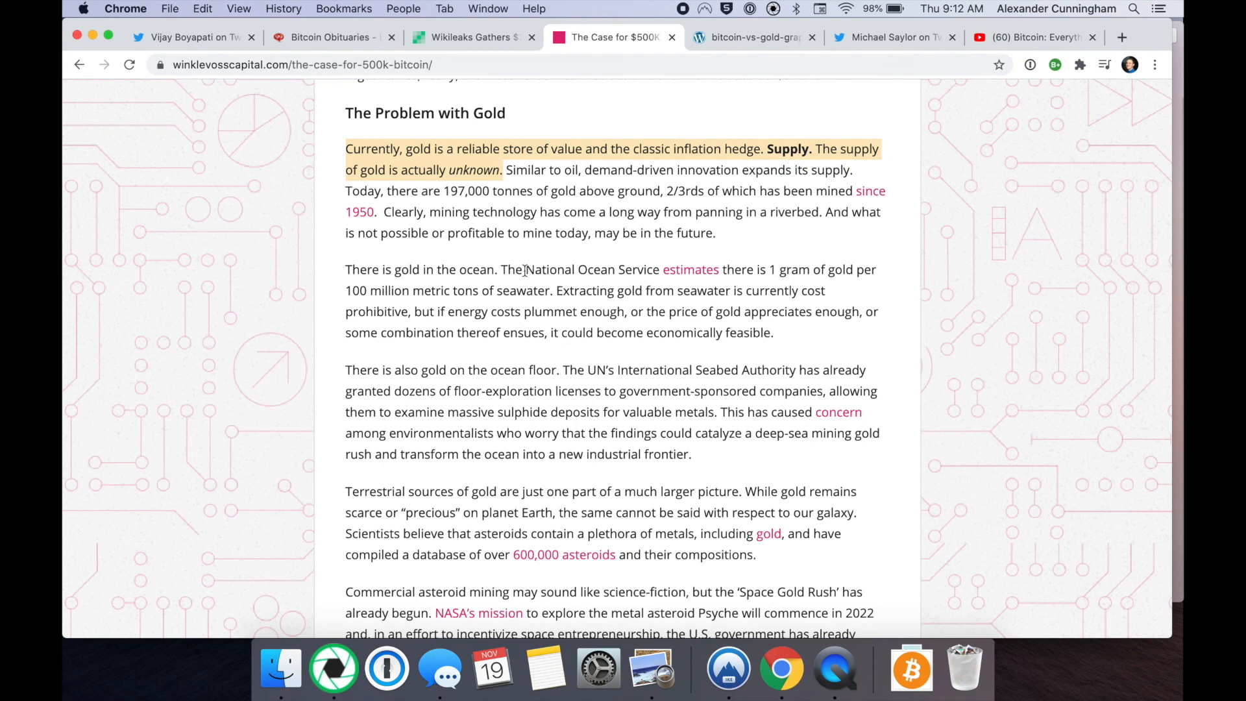
mouse_move(562, 211)
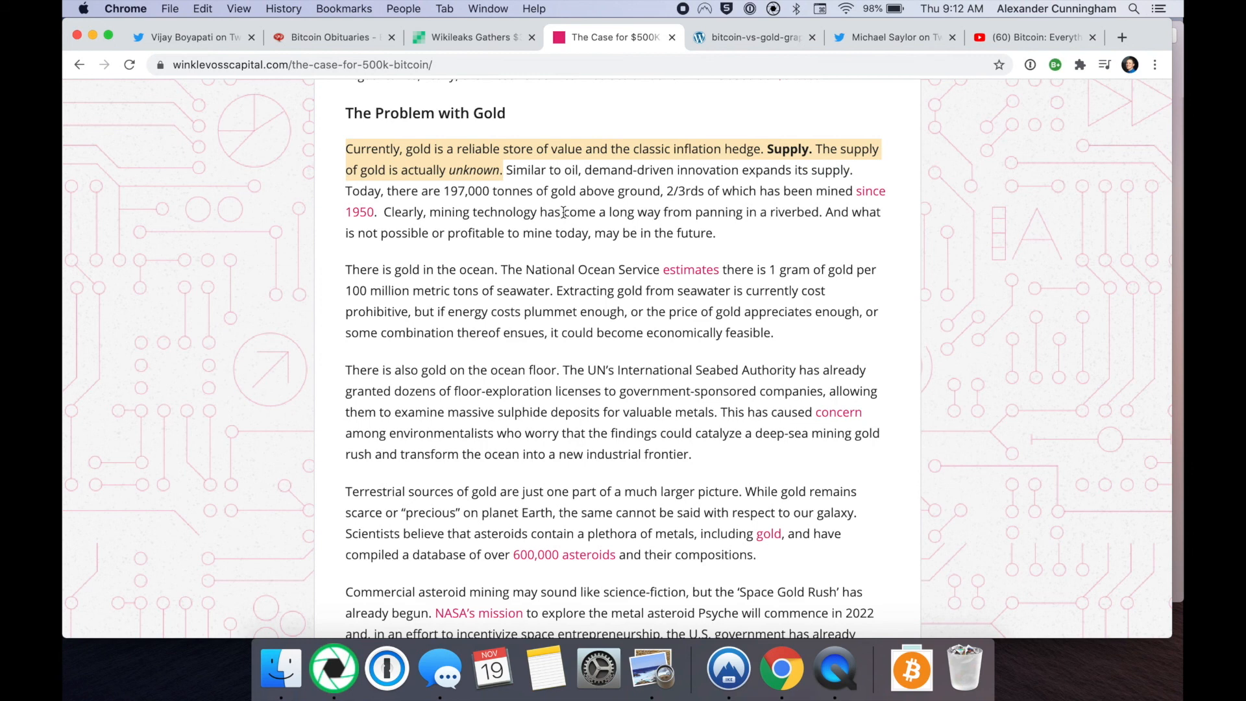
mouse_move(577, 196)
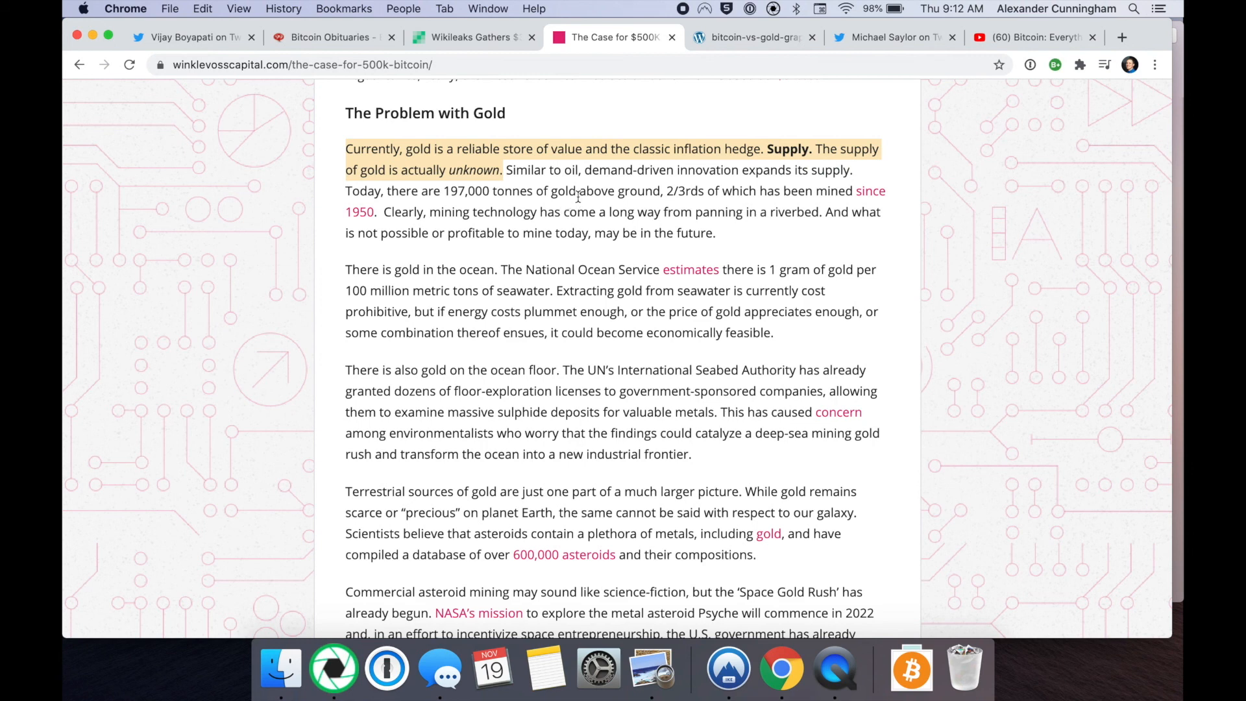
mouse_move(584, 190)
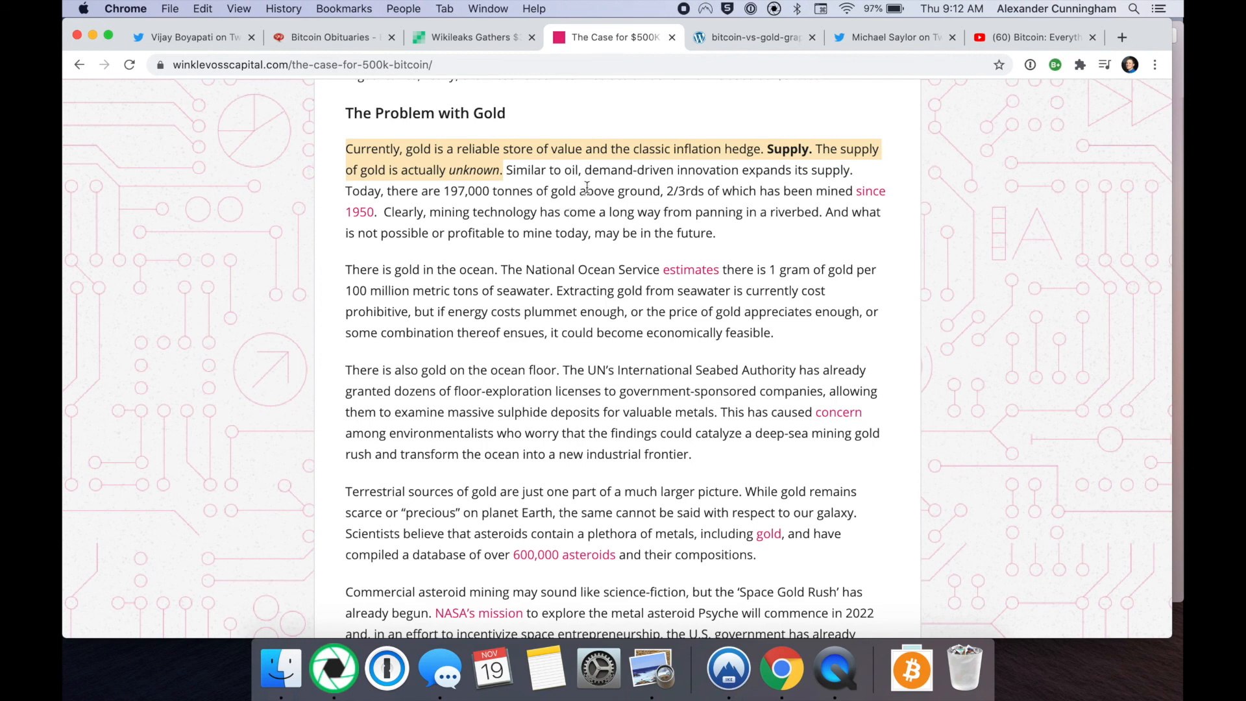
mouse_move(625, 173)
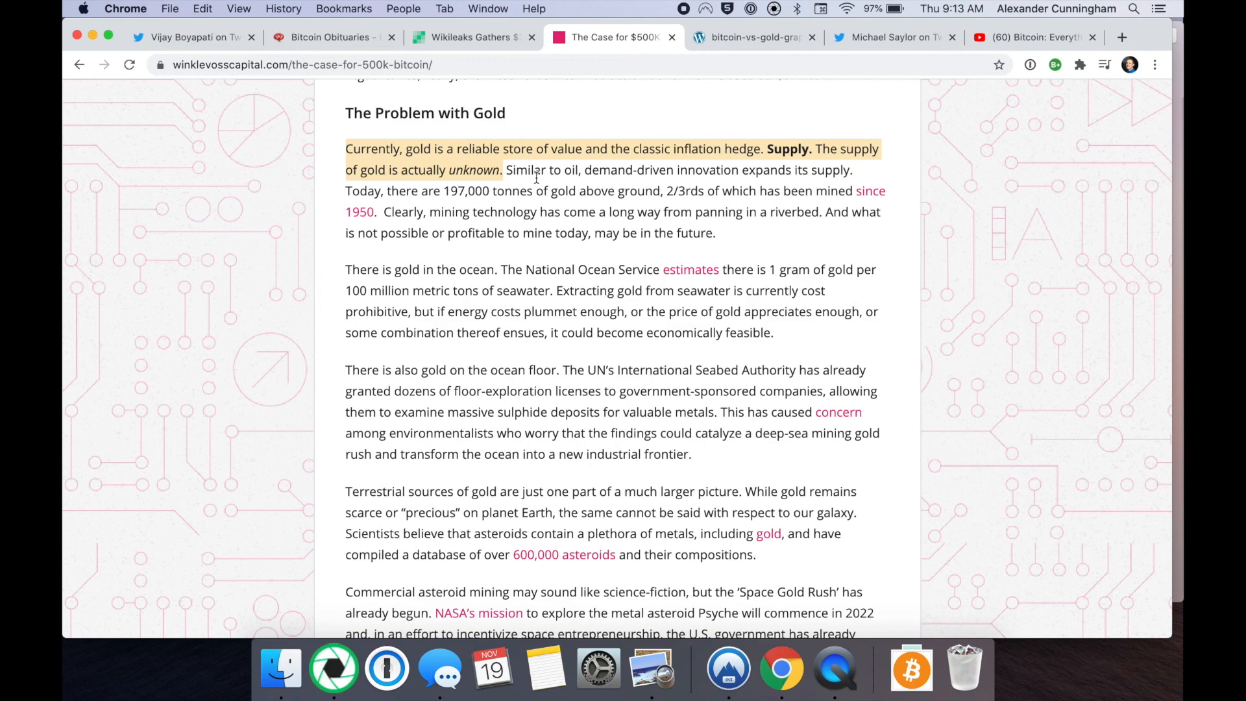
mouse_move(334, 37)
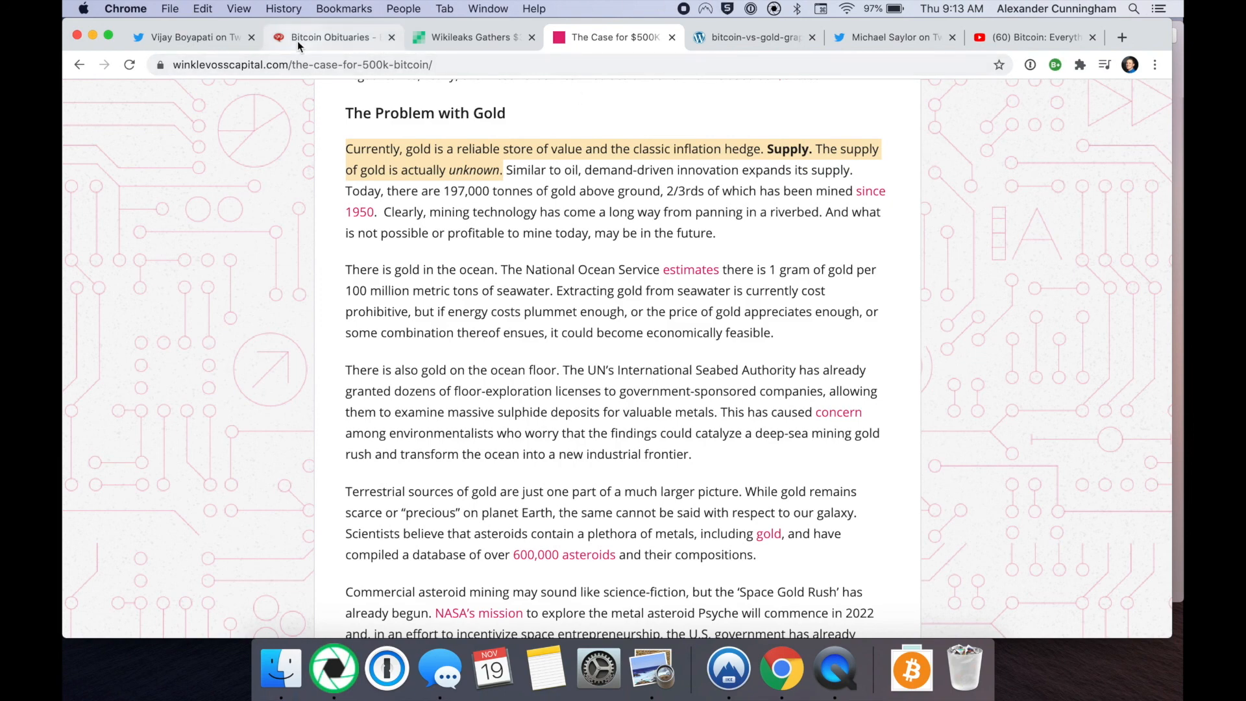
Highlight the fourth framework's reserve-currency tweet and its $10,000,000+ target in the thread.
click(191, 37)
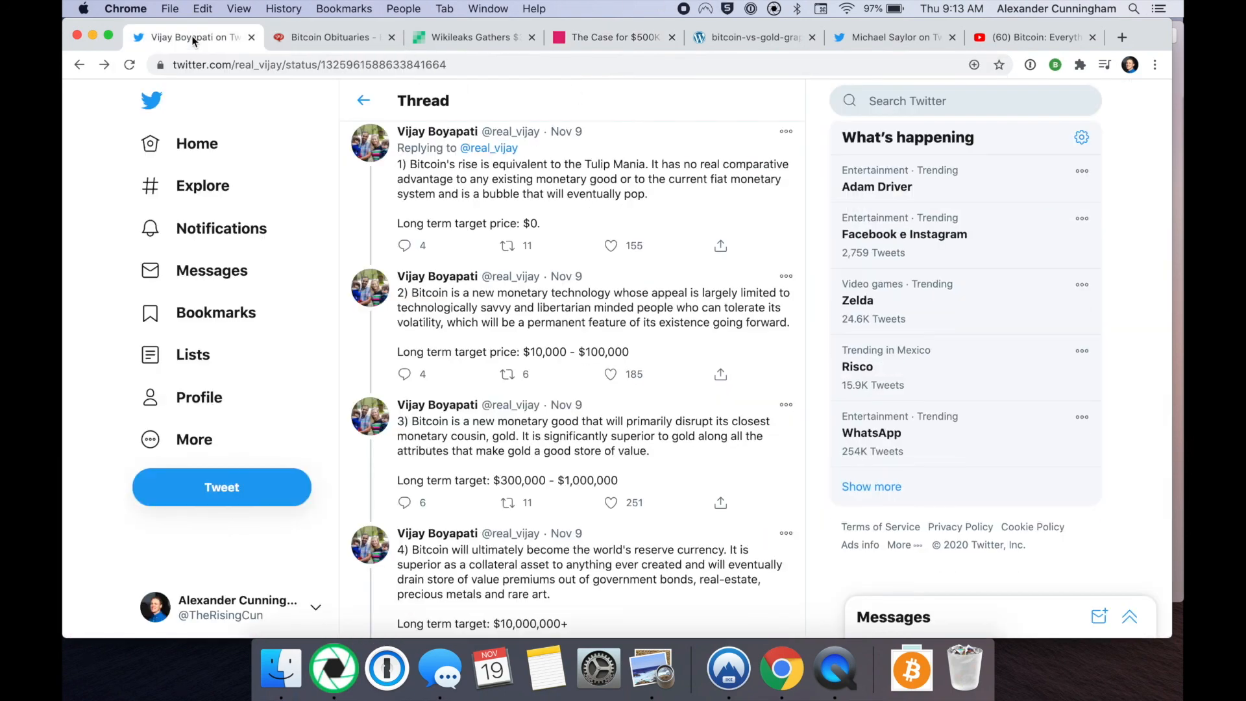
scroll(down, 3)
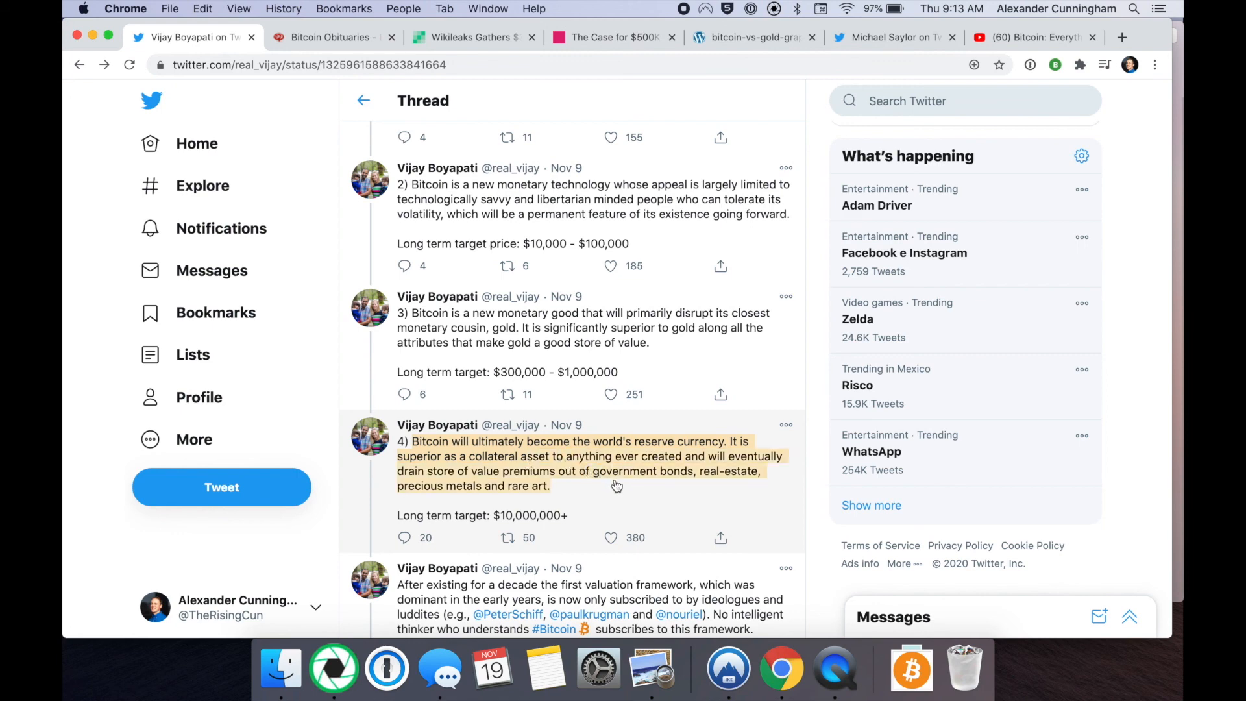
mouse_move(622, 489)
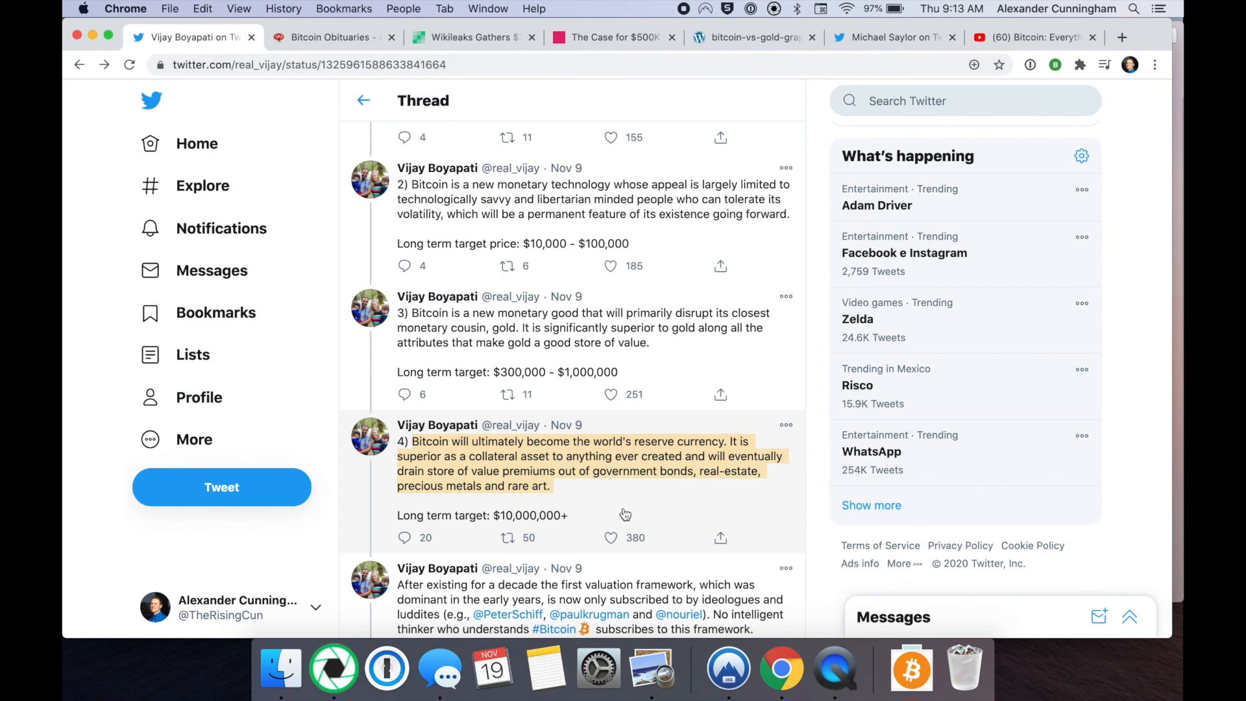
double_click(480, 515)
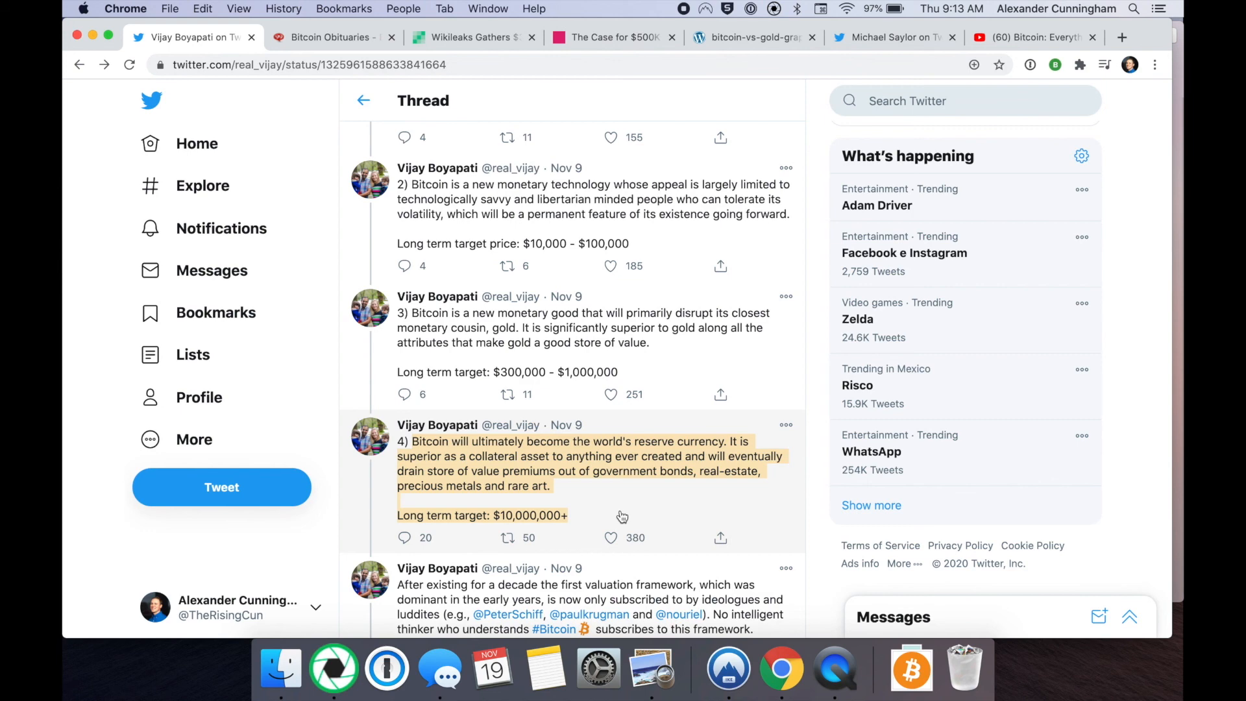
mouse_move(589, 523)
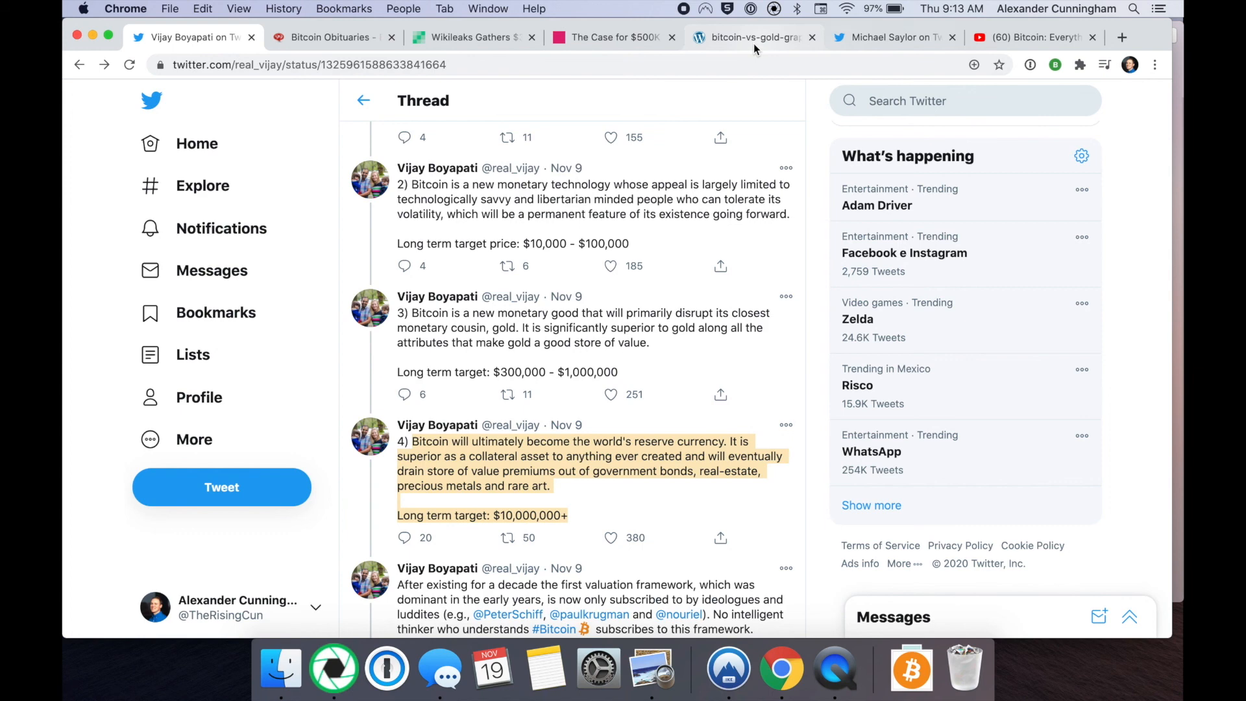
mouse_move(892, 37)
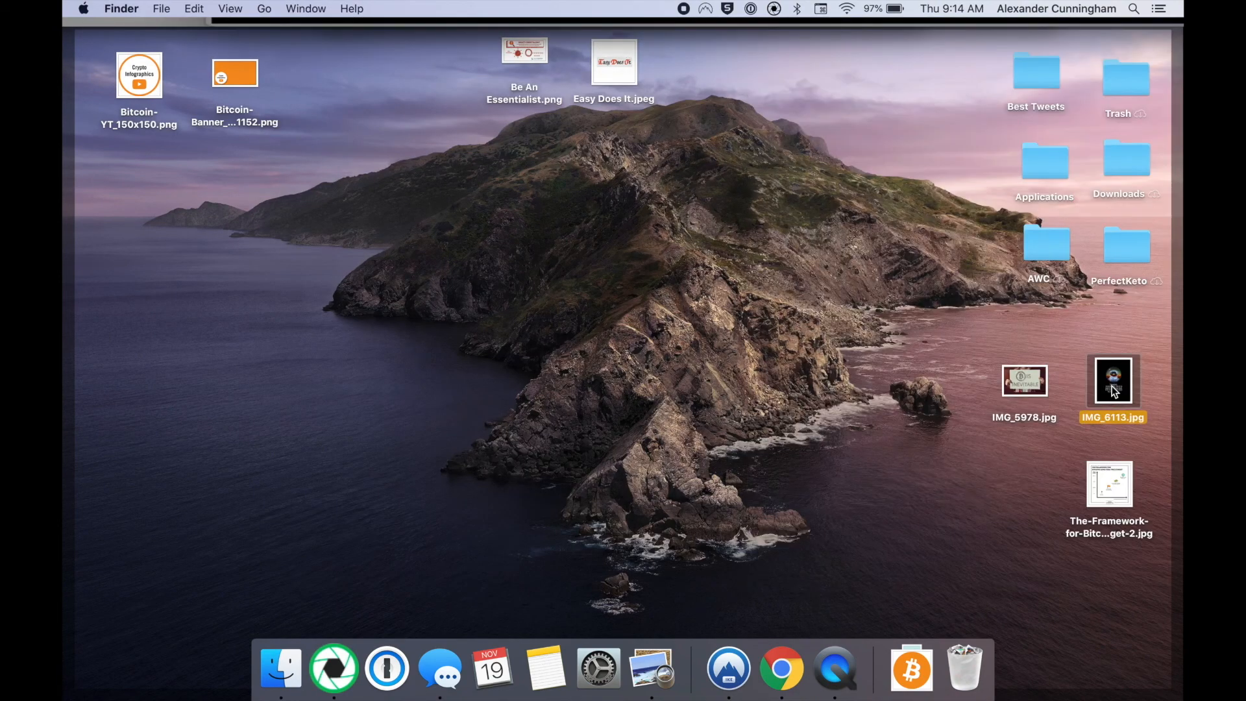
Preview IMG_6113.jpg, the astronaut image with Knut Svanholm's 'divided by 21 million' quote.
double_click(1112, 380)
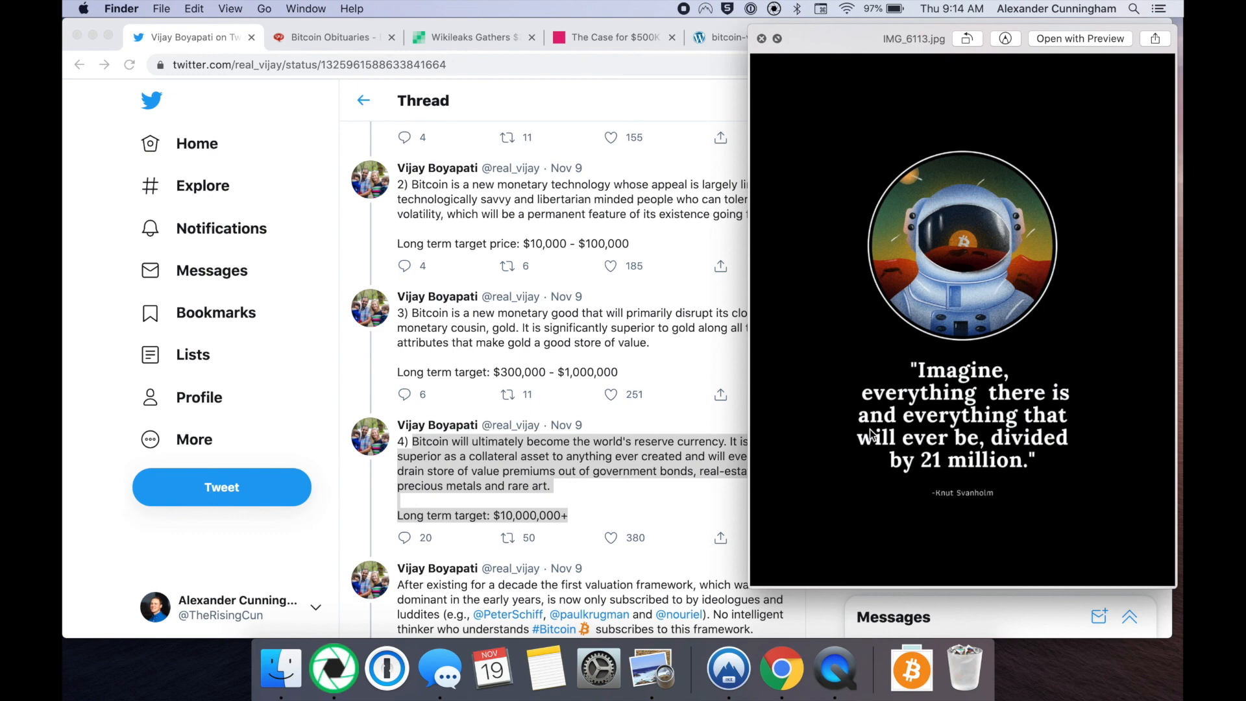
mouse_move(943, 506)
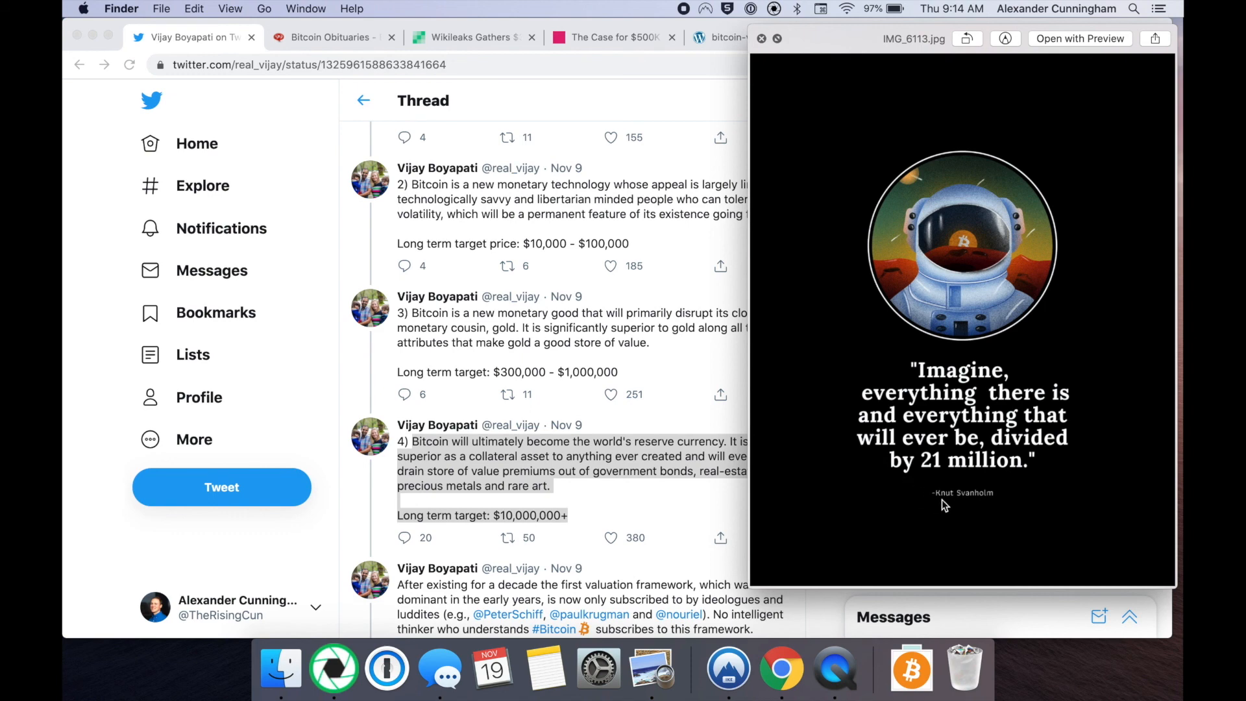
mouse_move(977, 504)
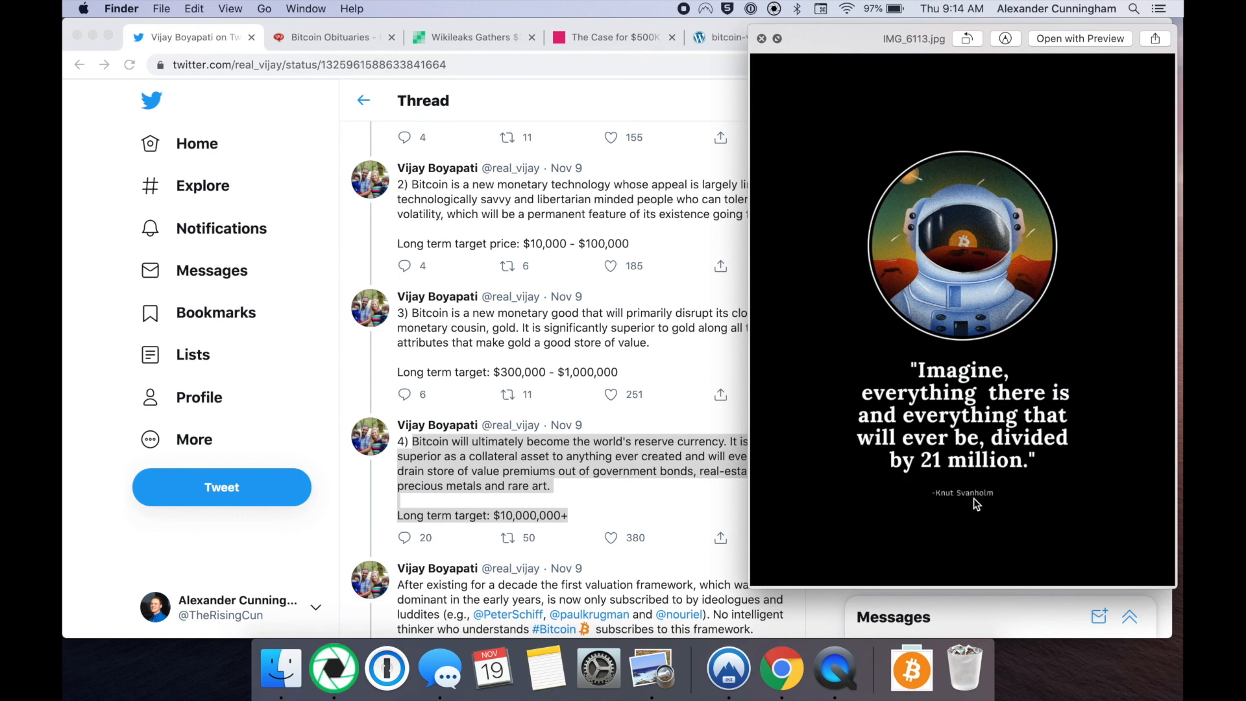
mouse_move(946, 509)
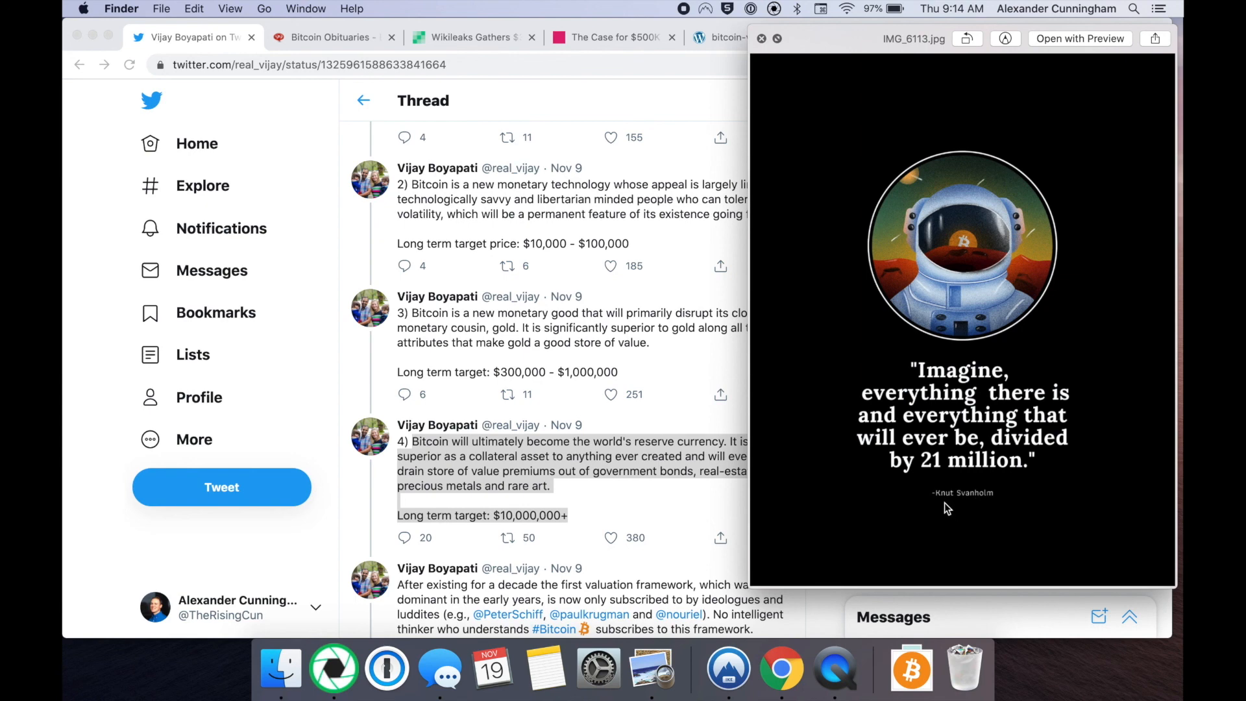
mouse_move(761, 44)
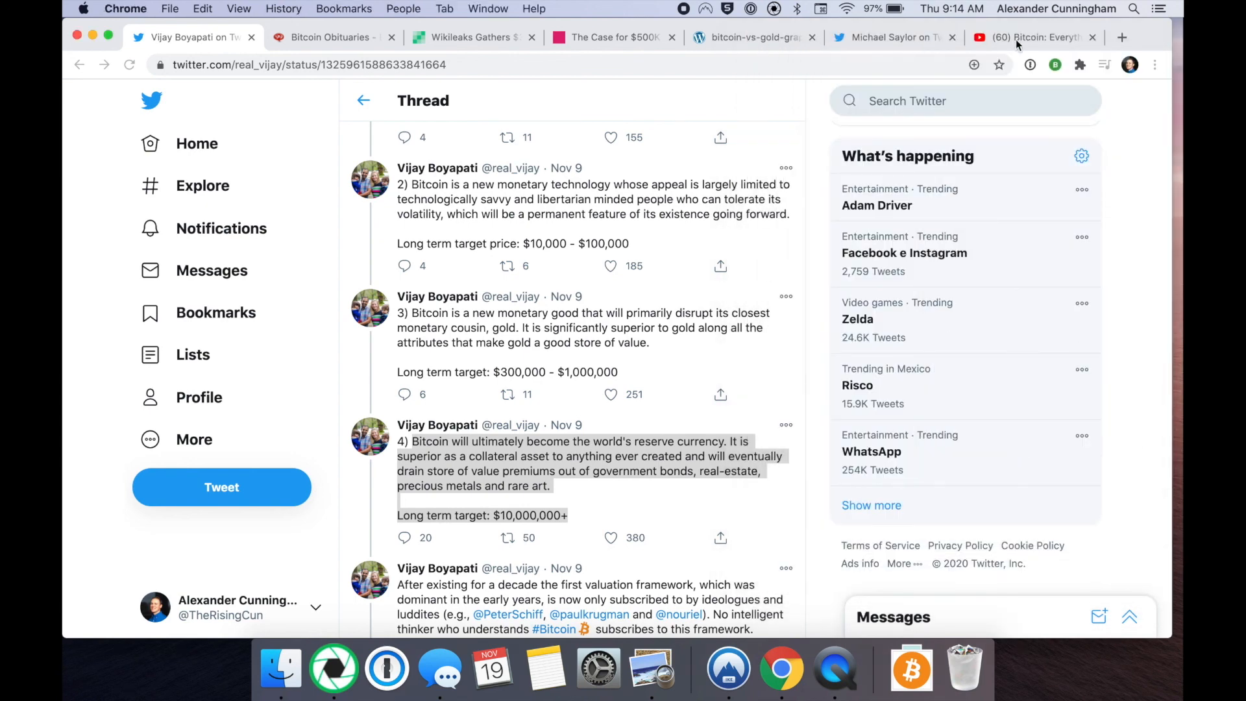
Show the 'divided by 21 million' YouTube video, then Michael Saylor's monetary-energy tweet.
click(1033, 37)
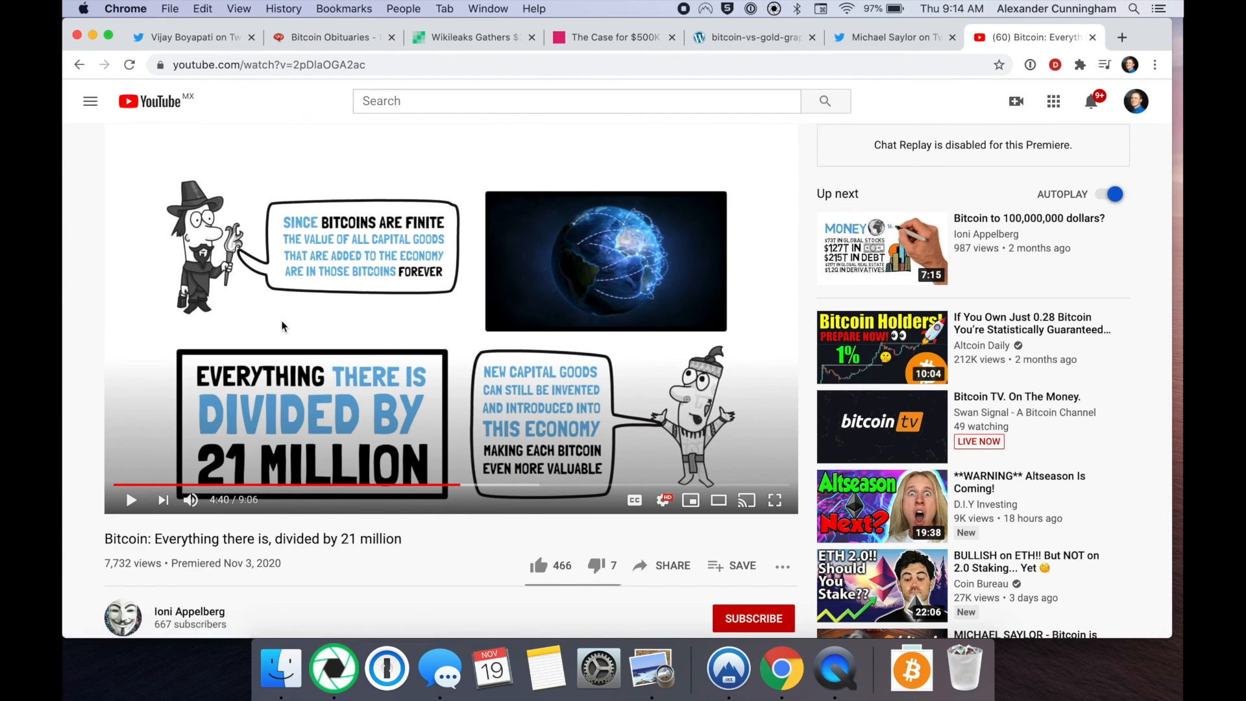
mouse_move(73, 525)
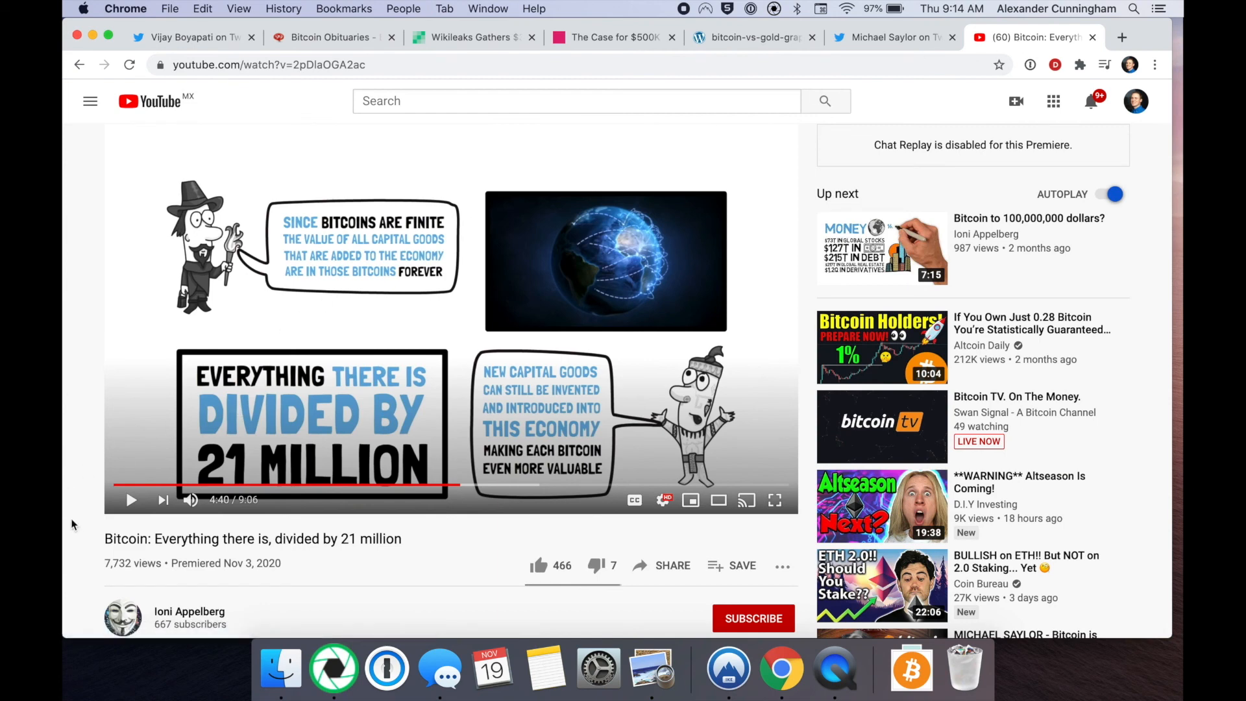
mouse_move(76, 501)
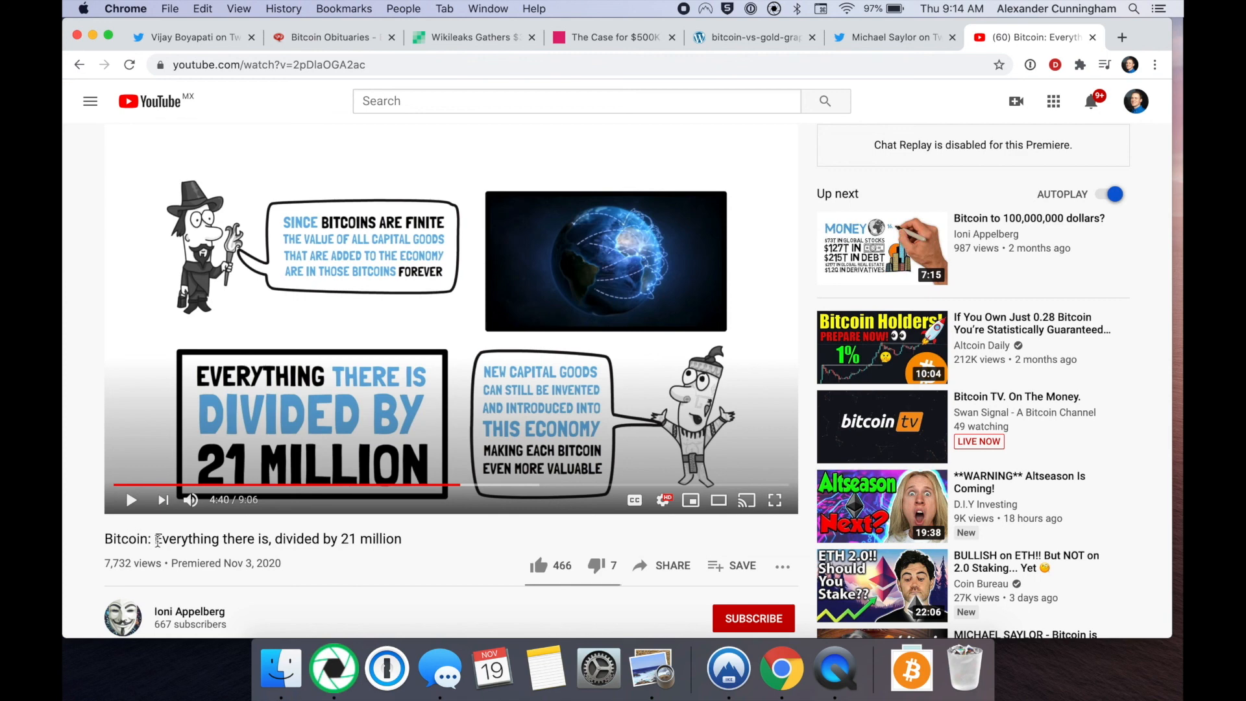
mouse_move(894, 37)
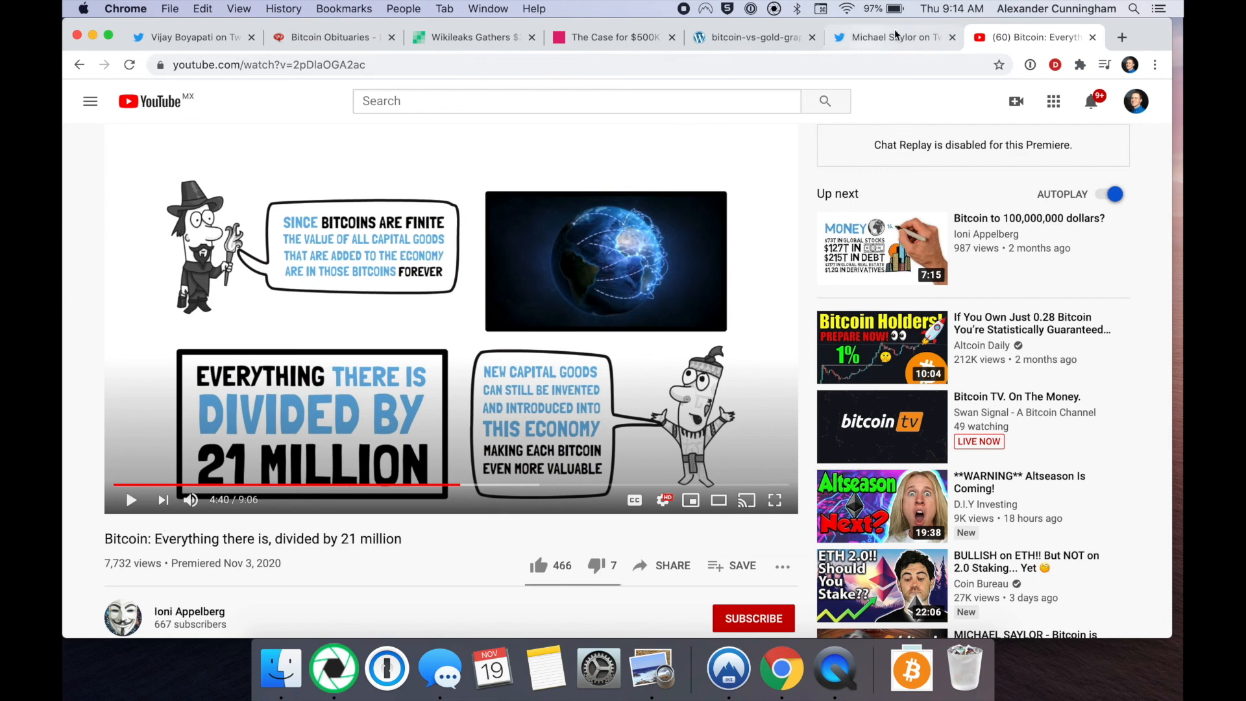
click(890, 36)
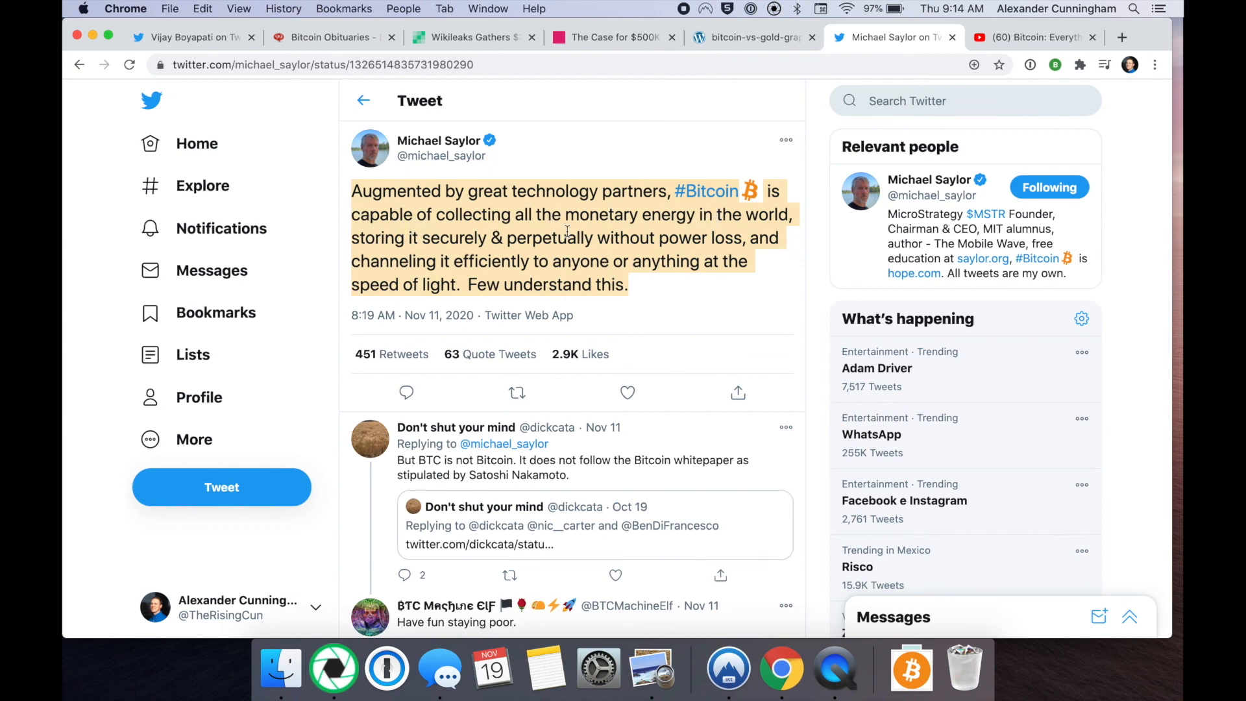
mouse_move(444, 232)
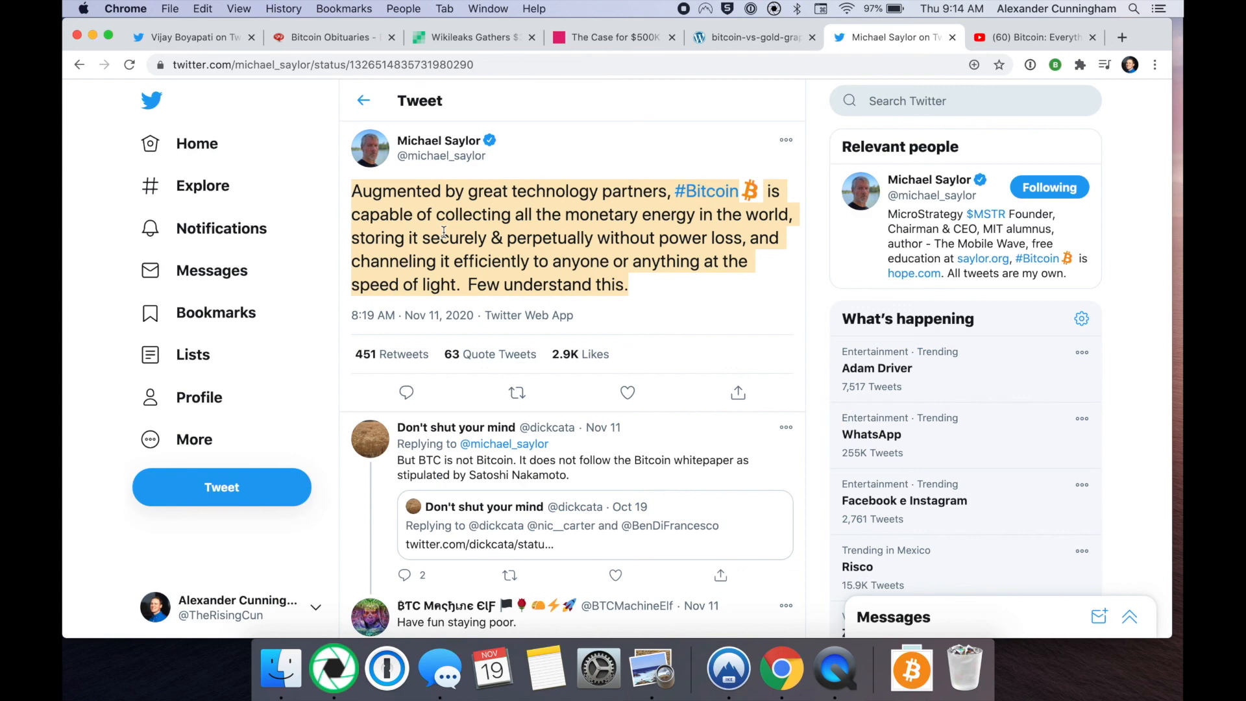
mouse_move(657, 247)
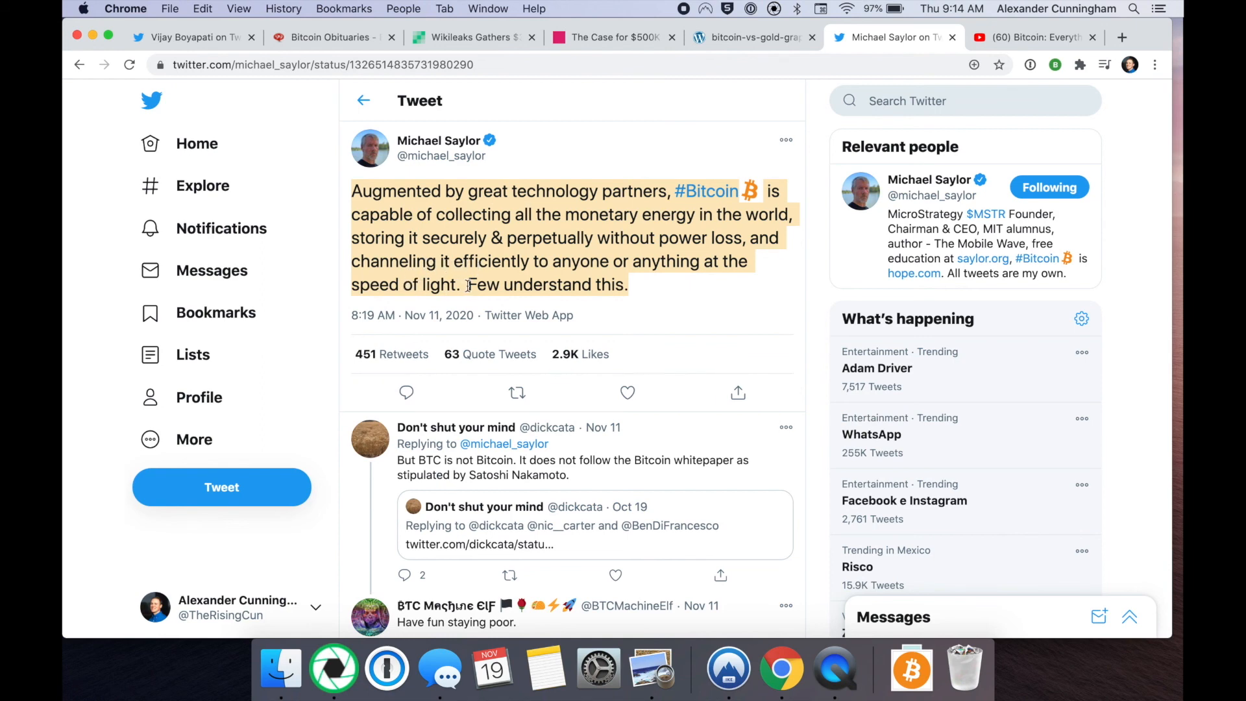
mouse_move(606, 253)
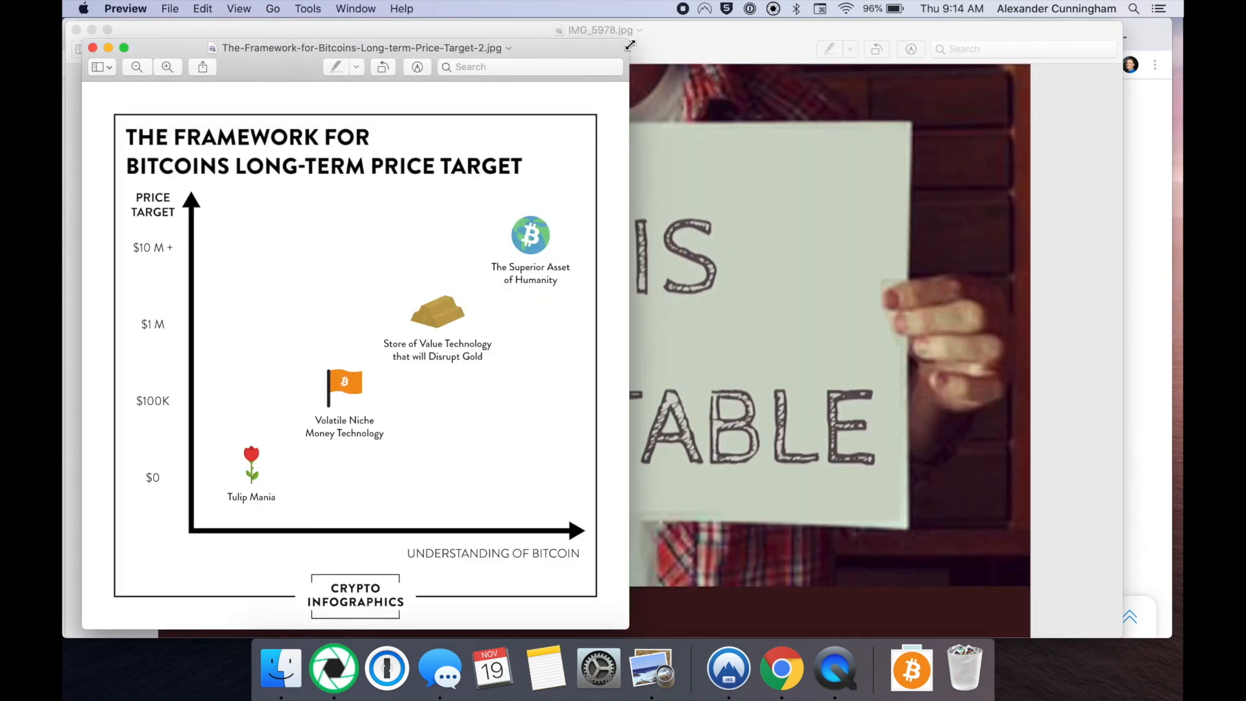
Maximize the Preview window so the long-term price target infographic fills the screen.
click(125, 48)
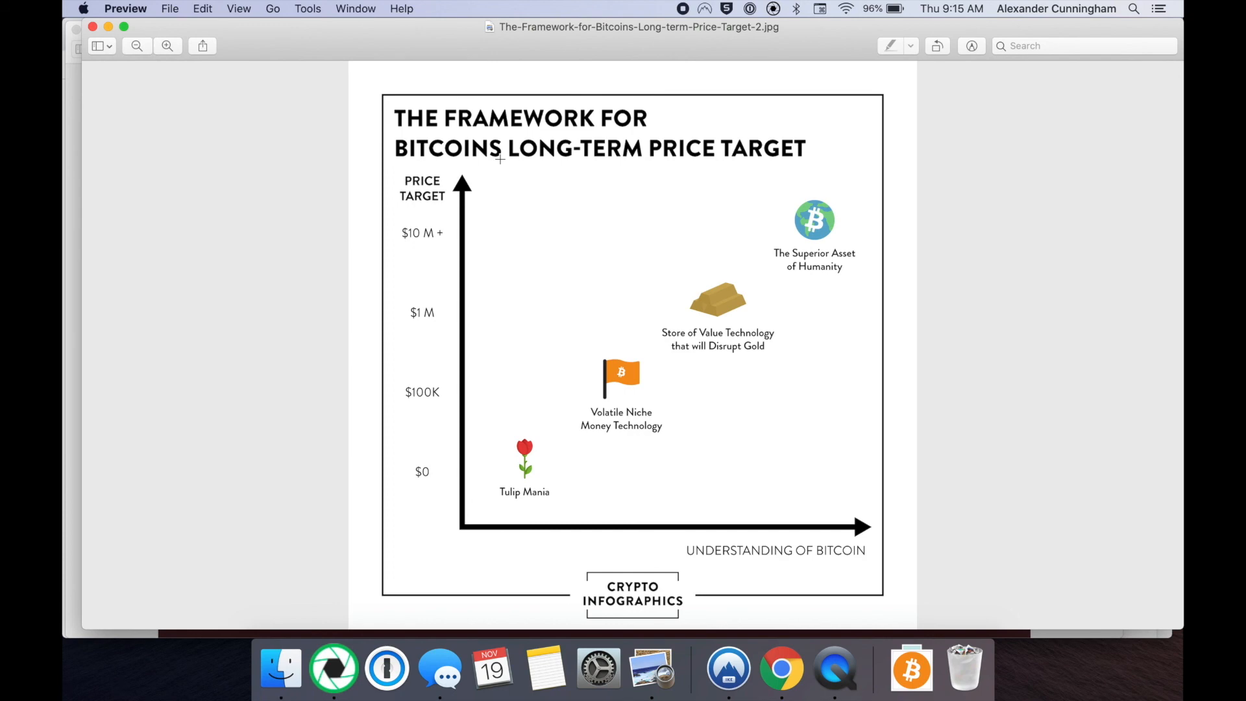
mouse_move(509, 440)
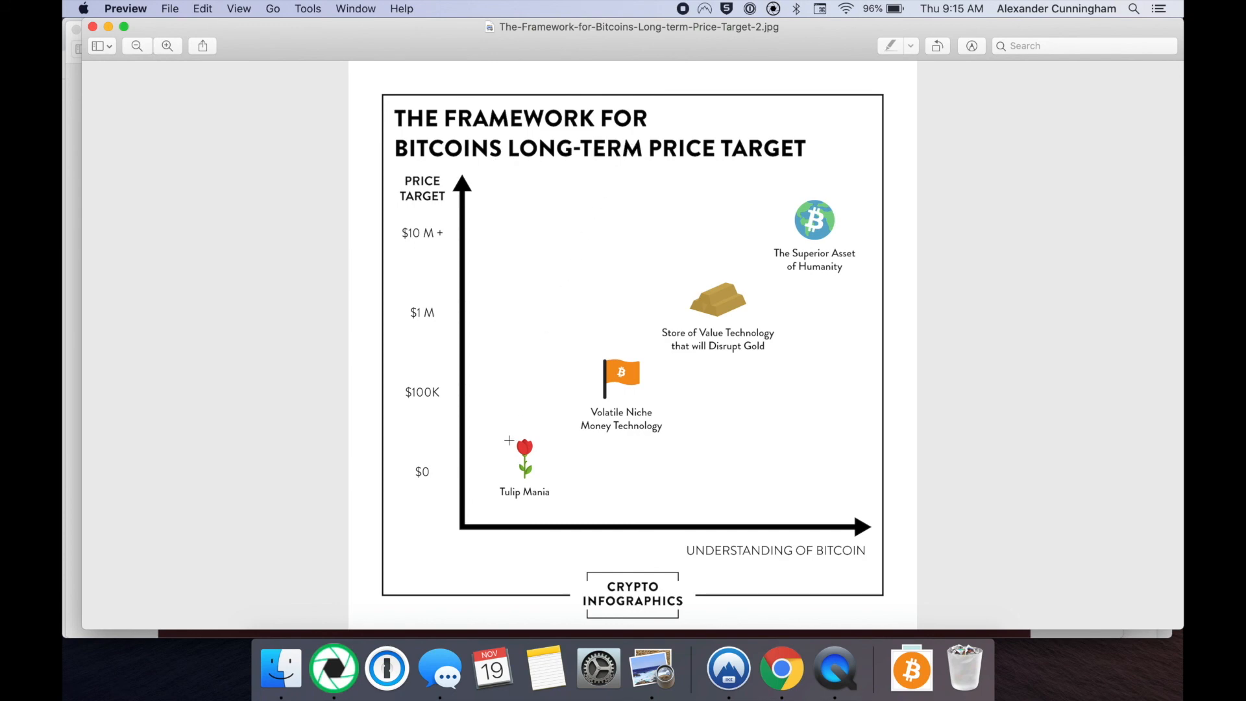
mouse_move(685, 371)
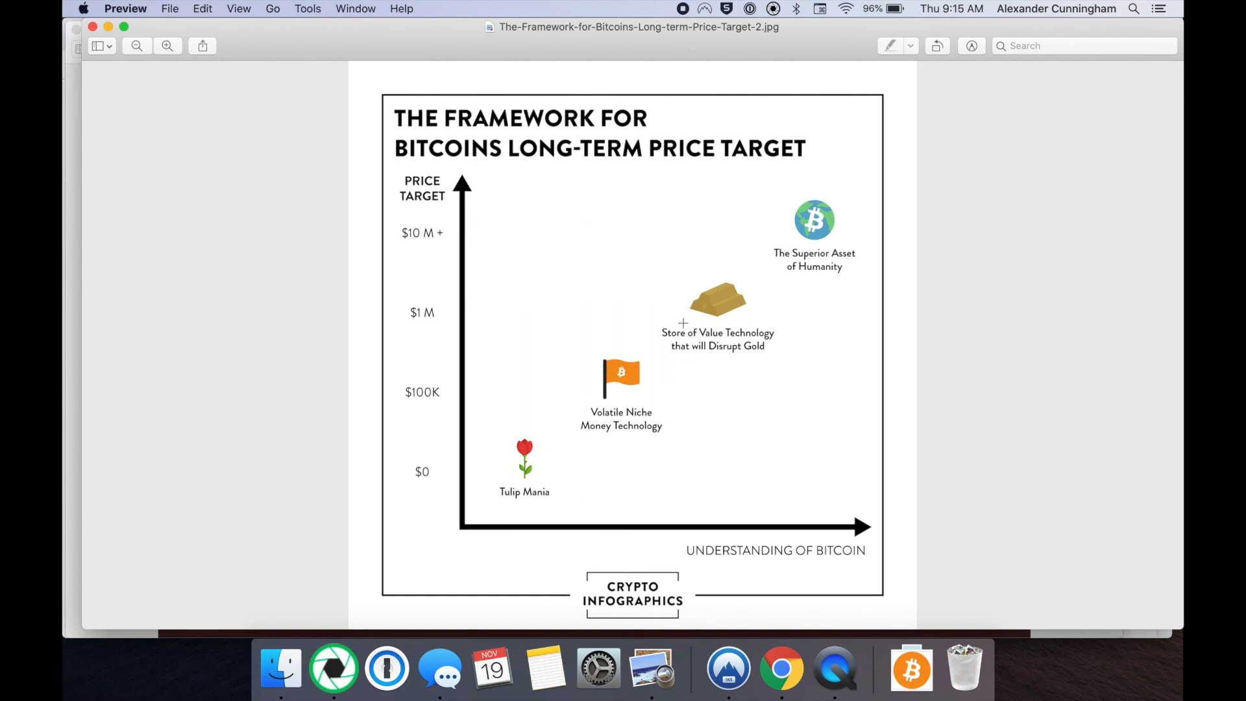
mouse_move(668, 359)
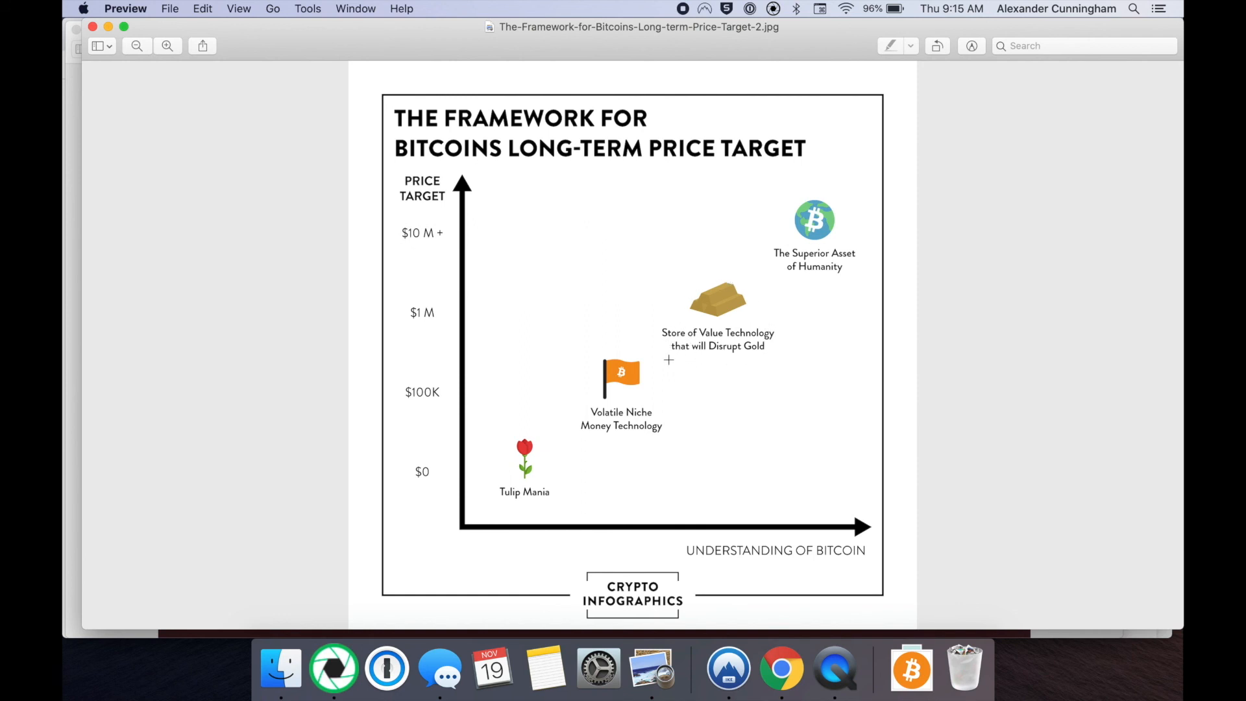
mouse_move(765, 223)
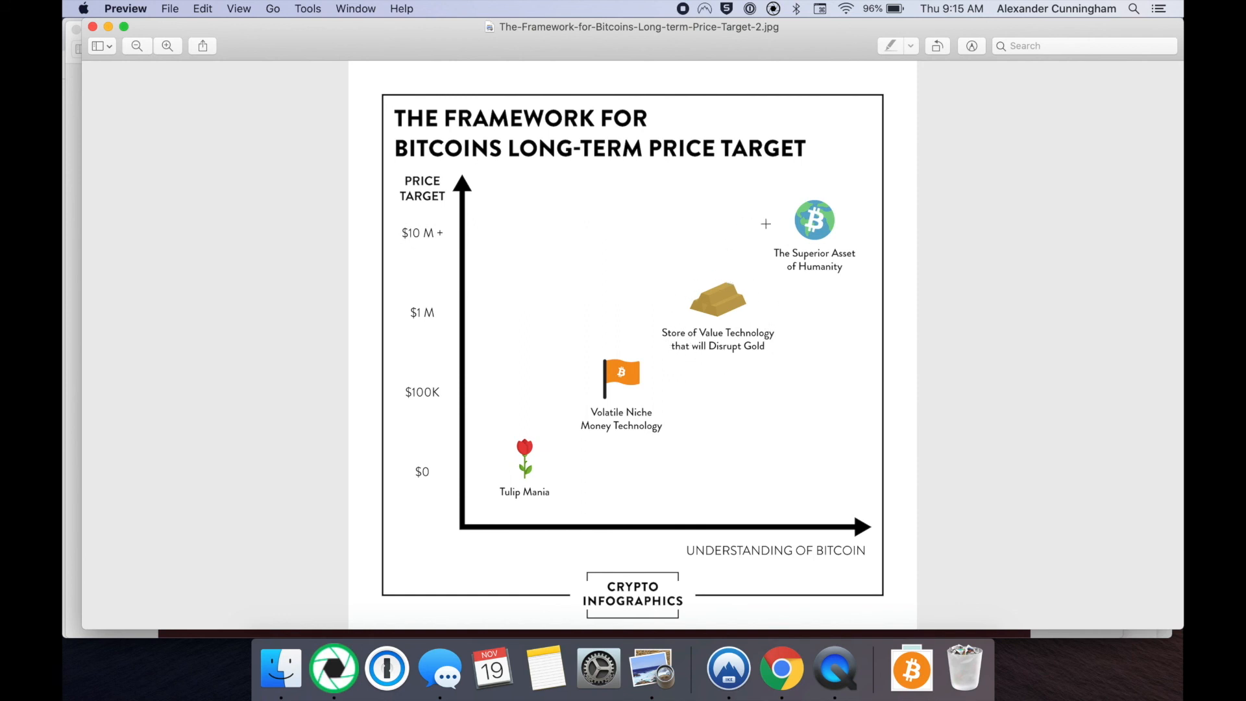
mouse_move(765, 299)
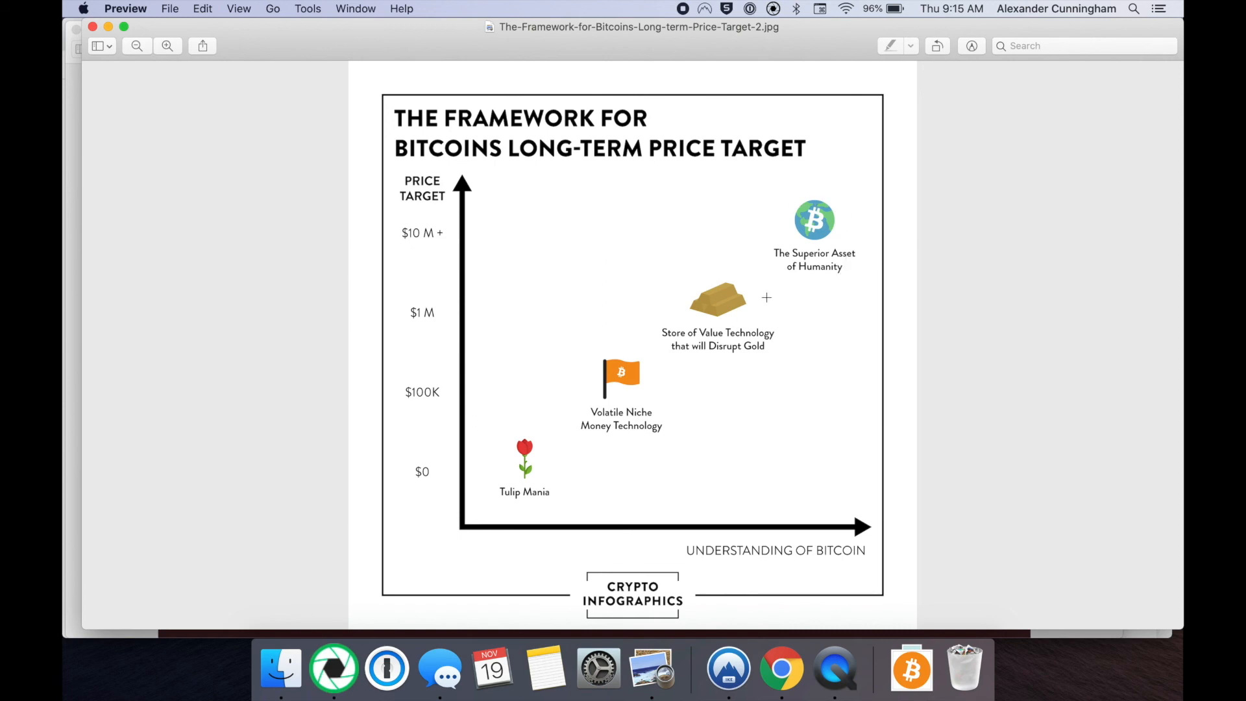
mouse_move(833, 187)
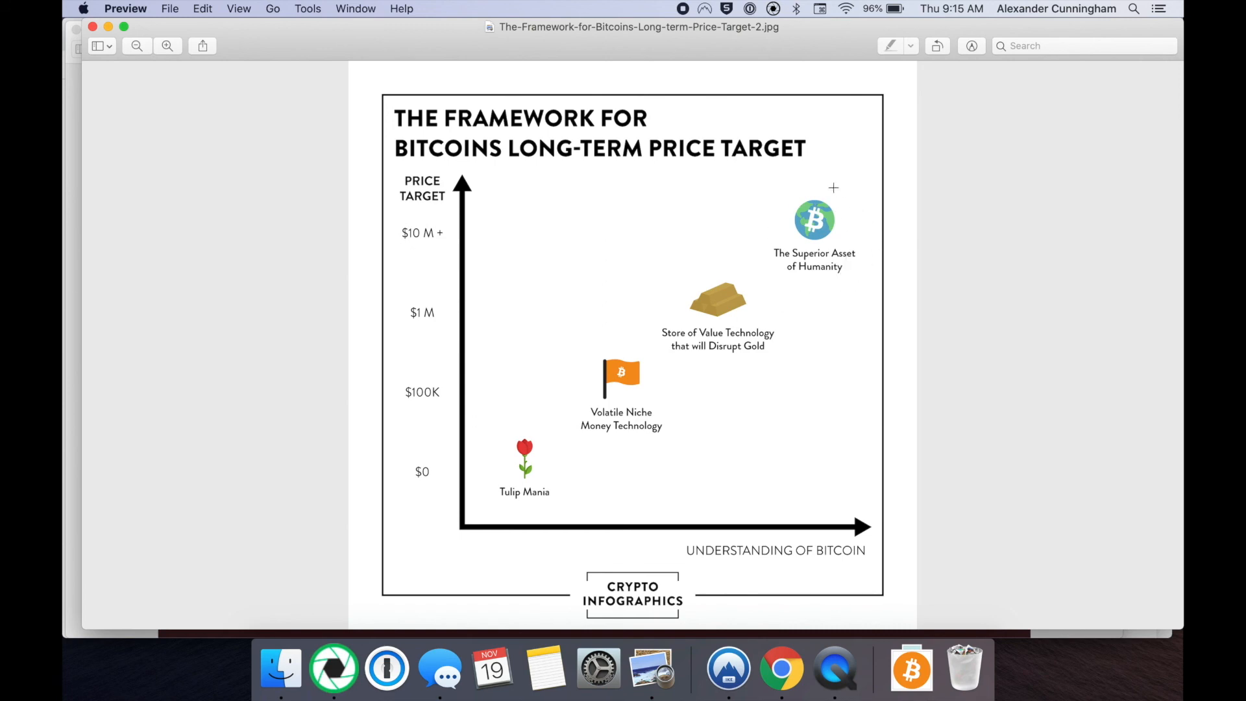
mouse_move(844, 197)
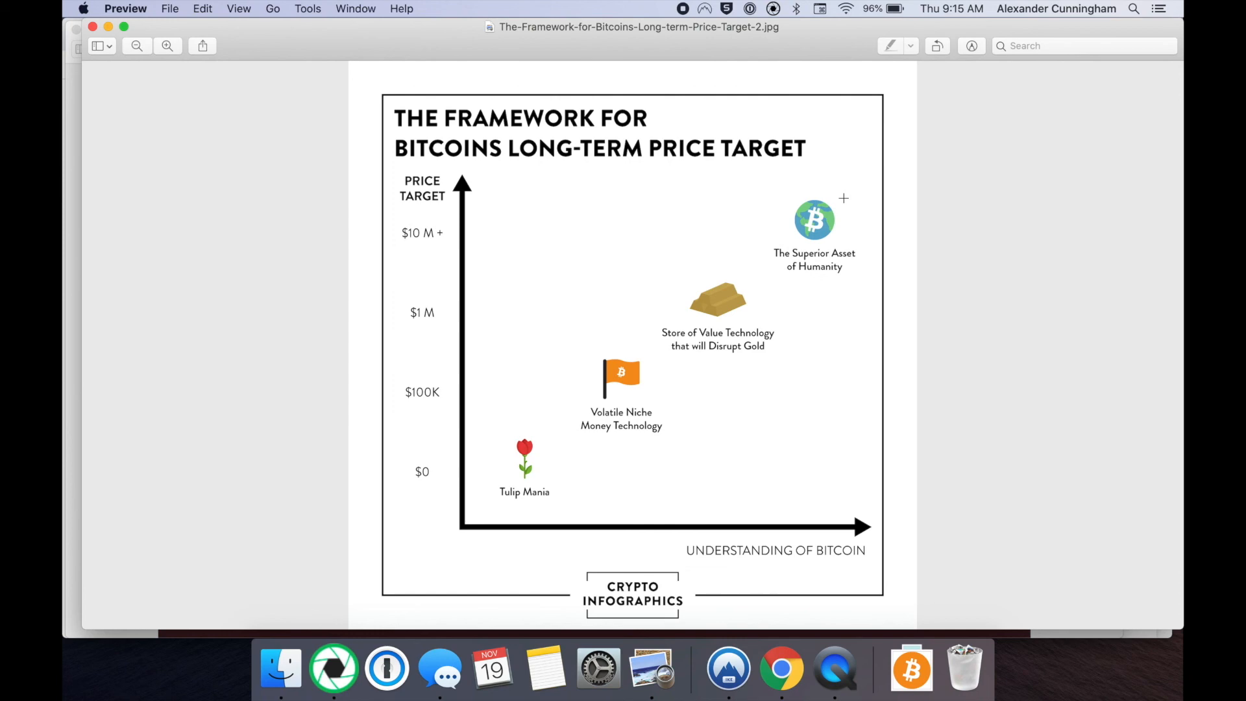
mouse_move(552, 456)
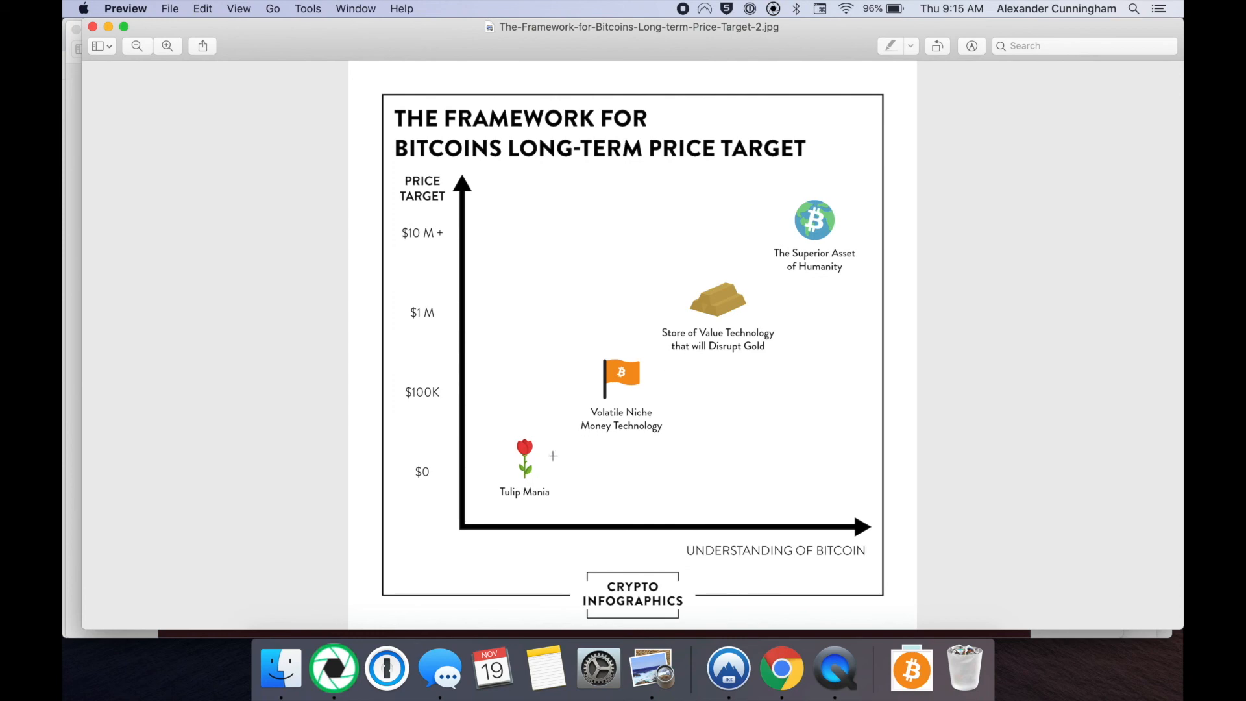
mouse_move(638, 445)
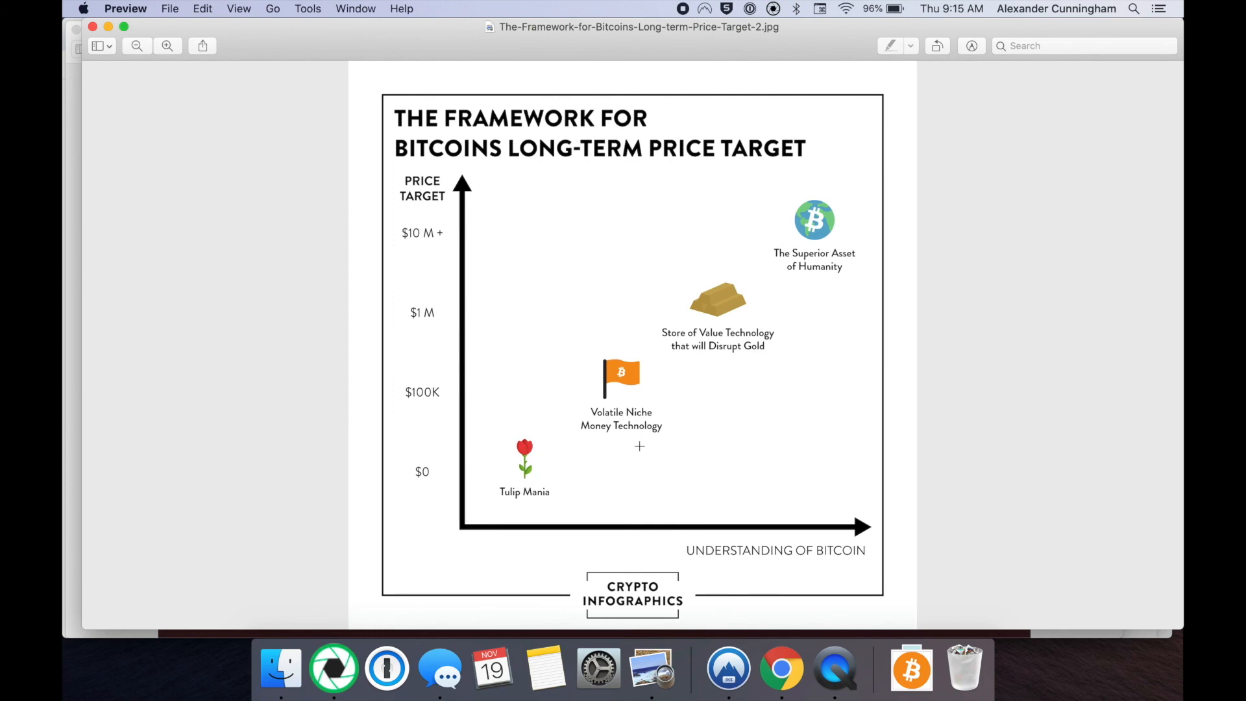
mouse_move(613, 473)
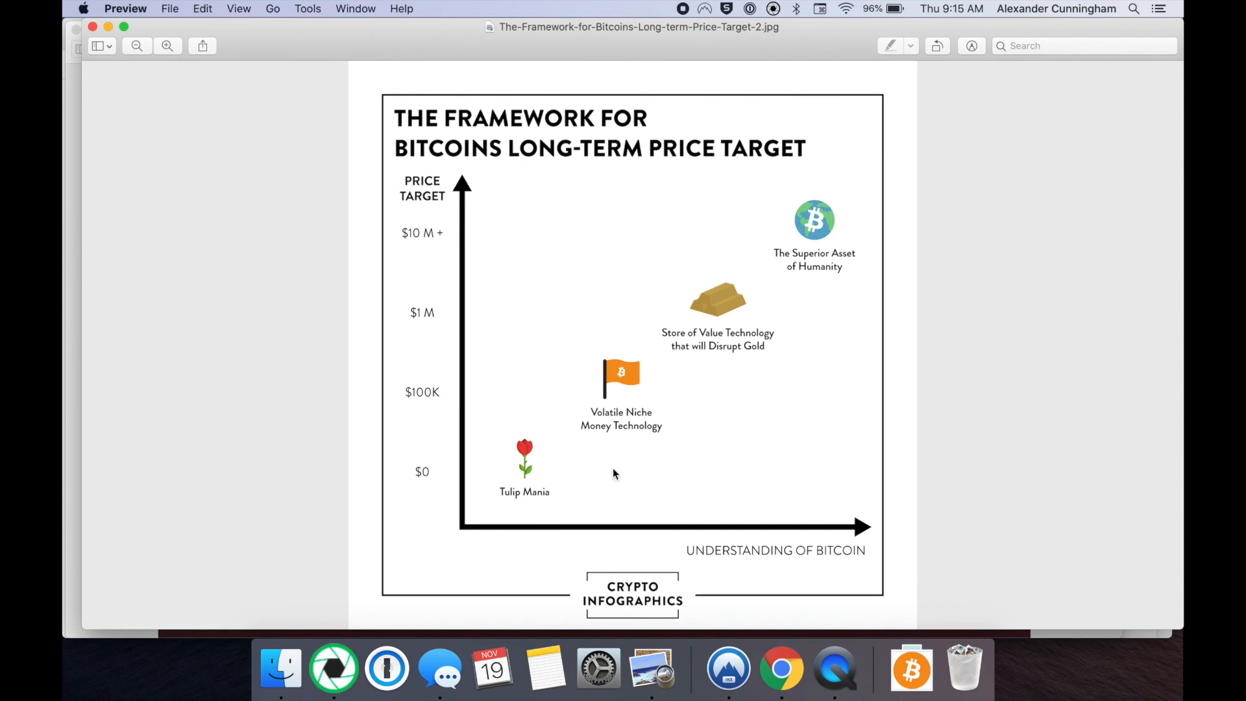
mouse_move(545, 525)
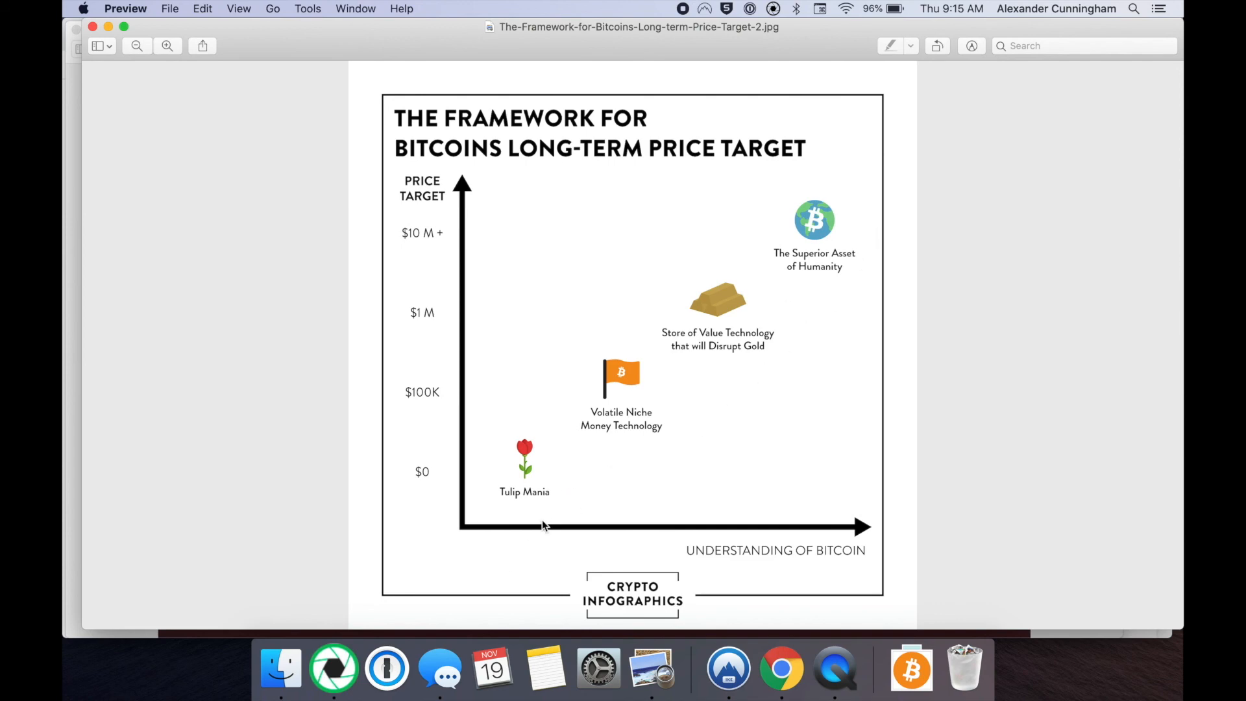
mouse_move(856, 268)
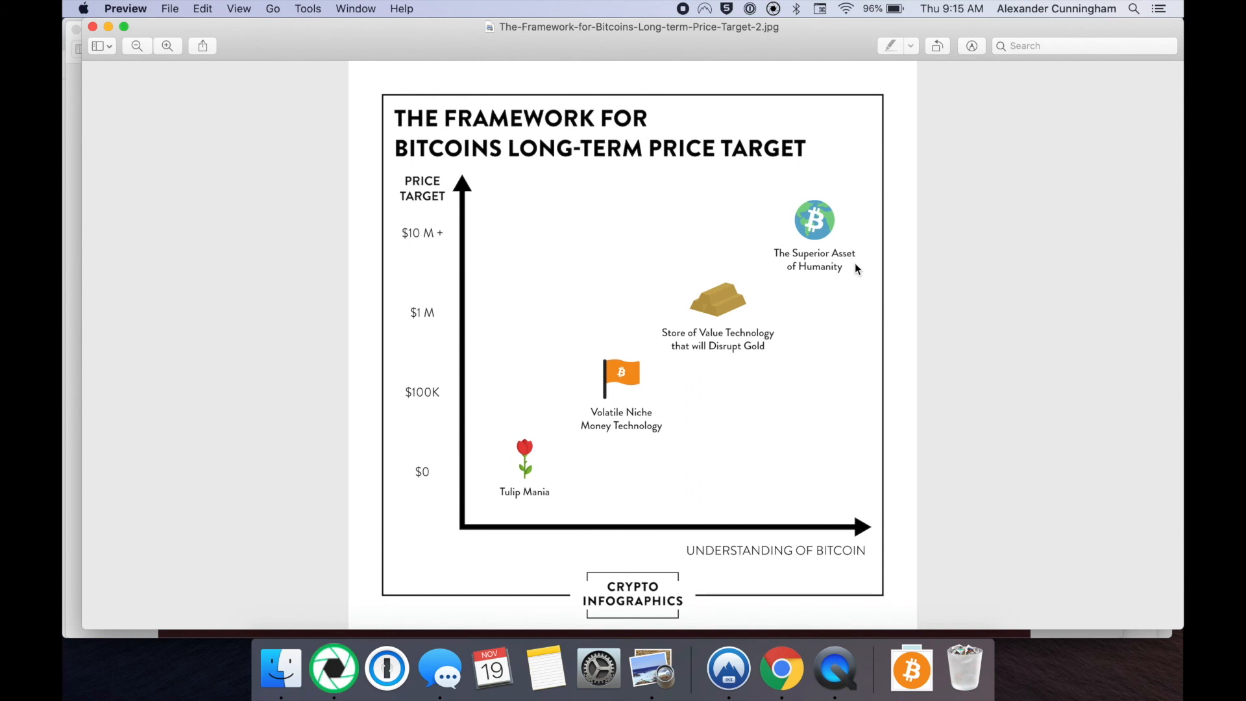
mouse_move(297, 296)
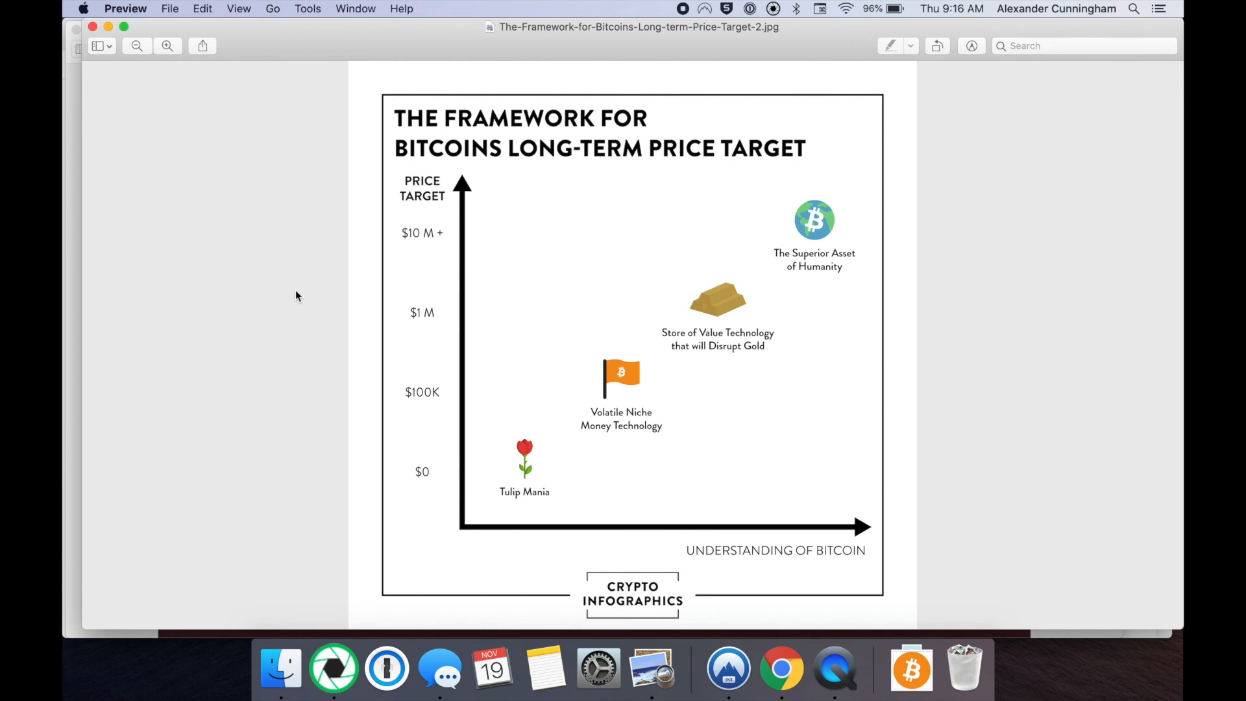
mouse_move(319, 179)
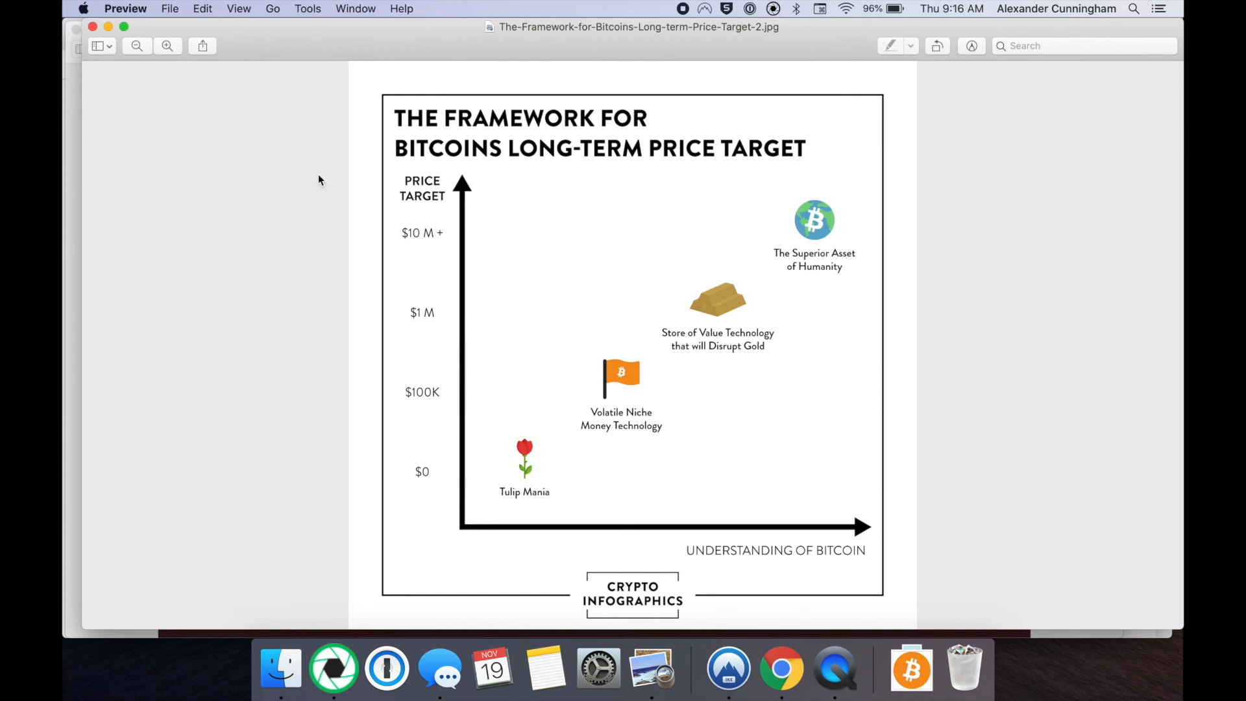
mouse_move(101, 37)
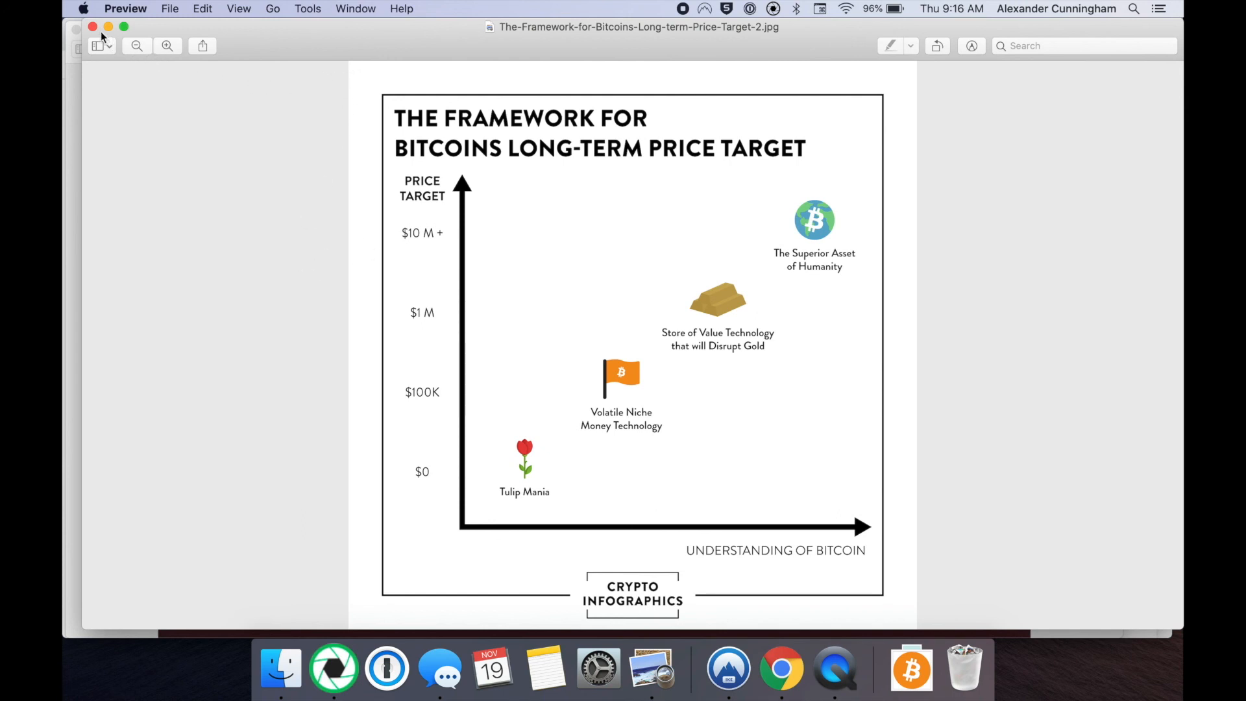